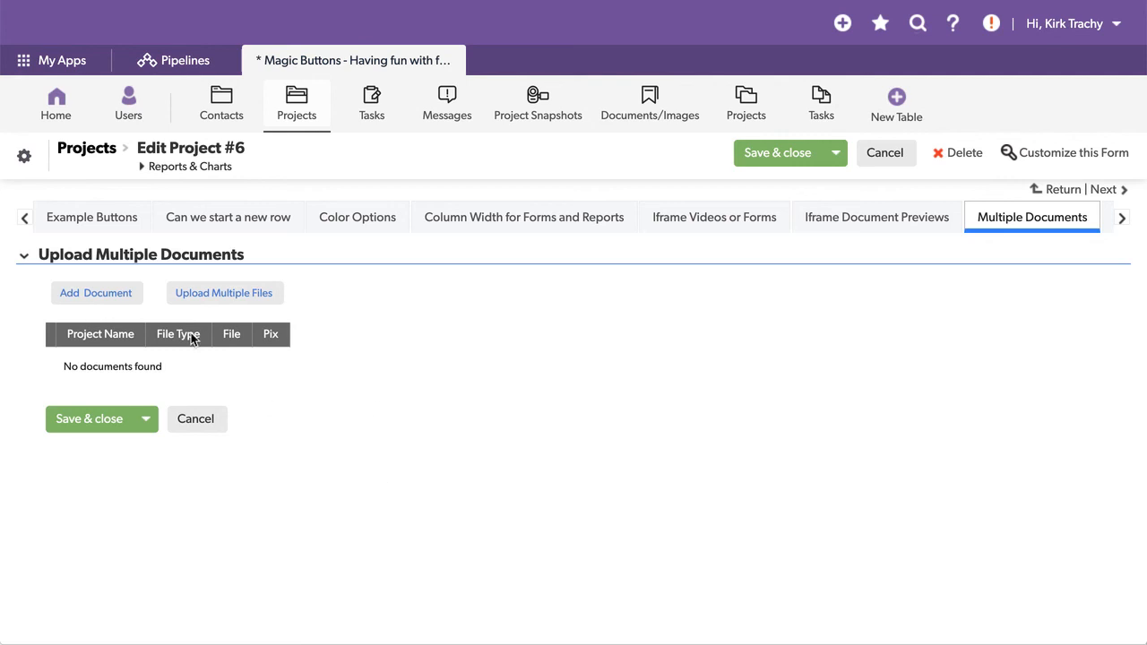
pyautogui.moveTo(250, 301)
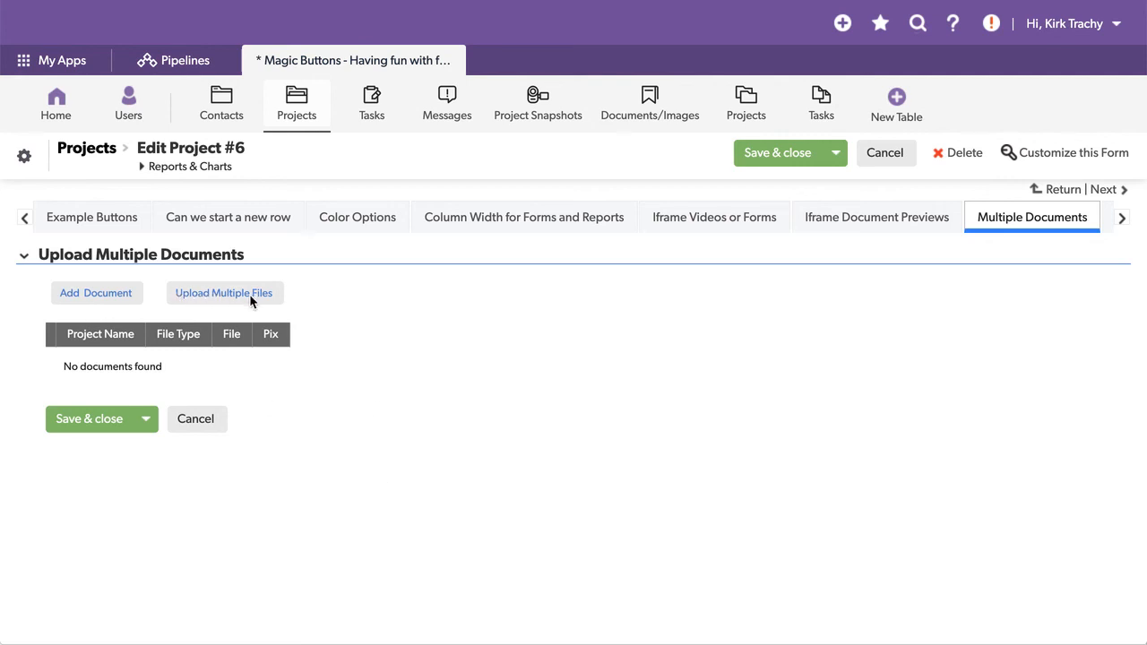
pyautogui.moveTo(117, 280)
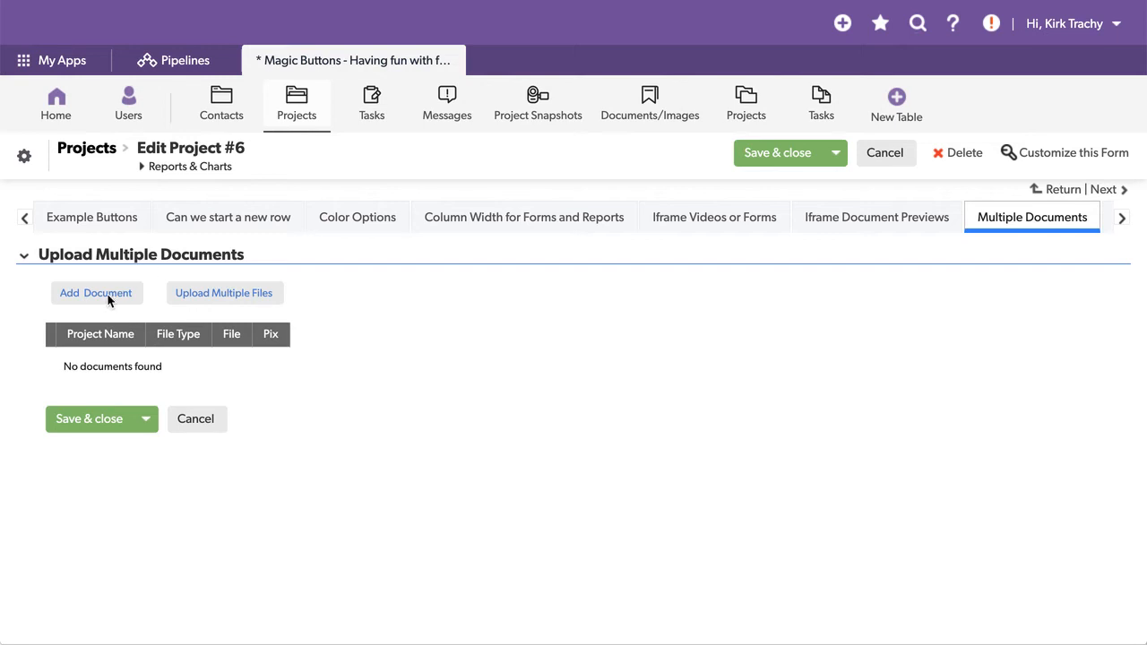
pyautogui.moveTo(215, 348)
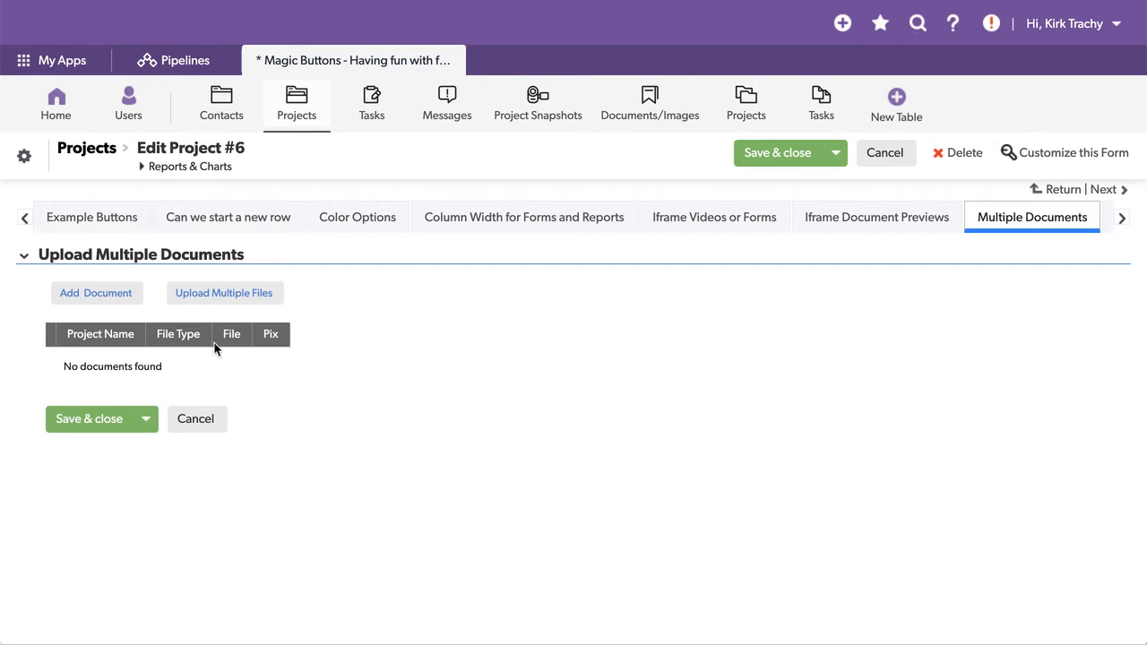
pyautogui.moveTo(416, 366)
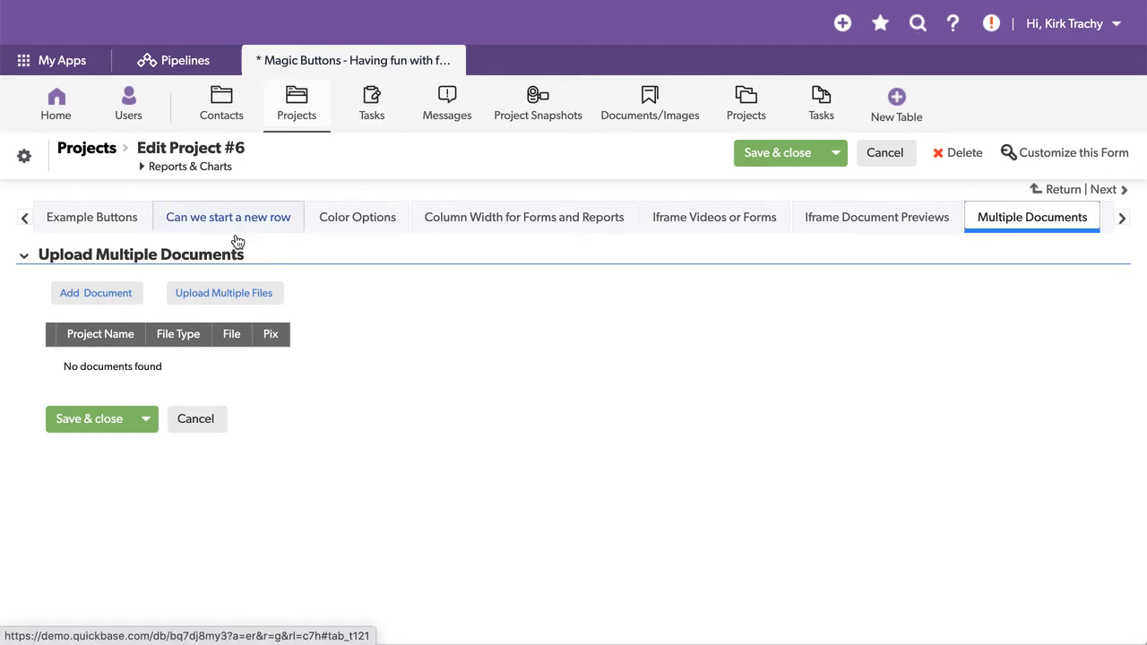
pyautogui.moveTo(297, 102)
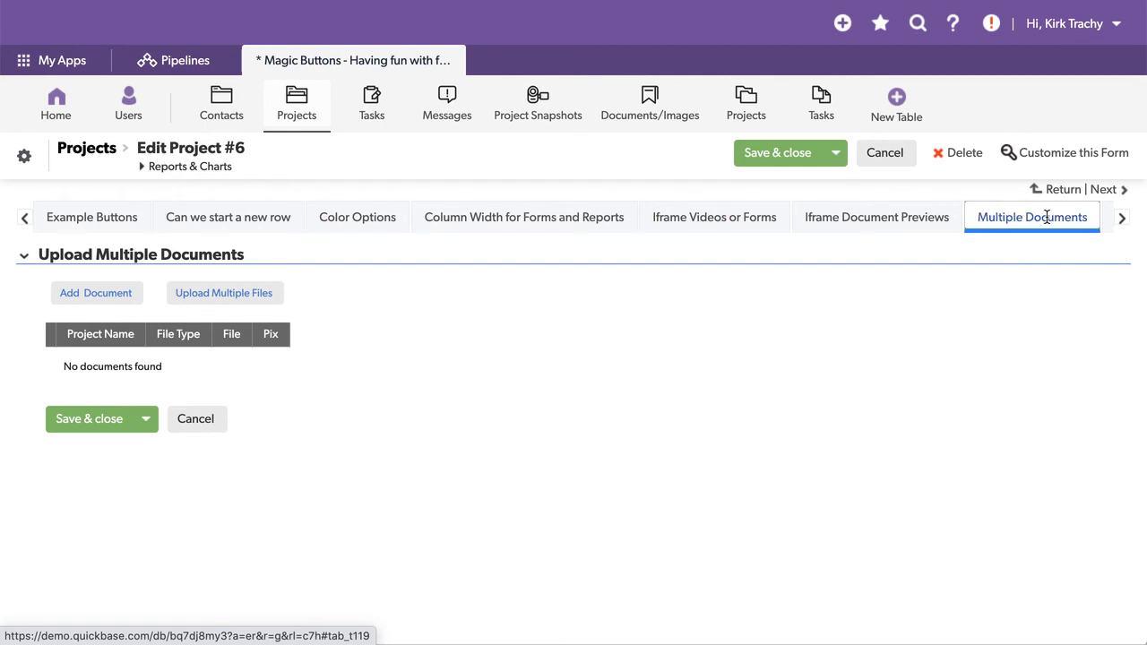
pyautogui.moveTo(323, 339)
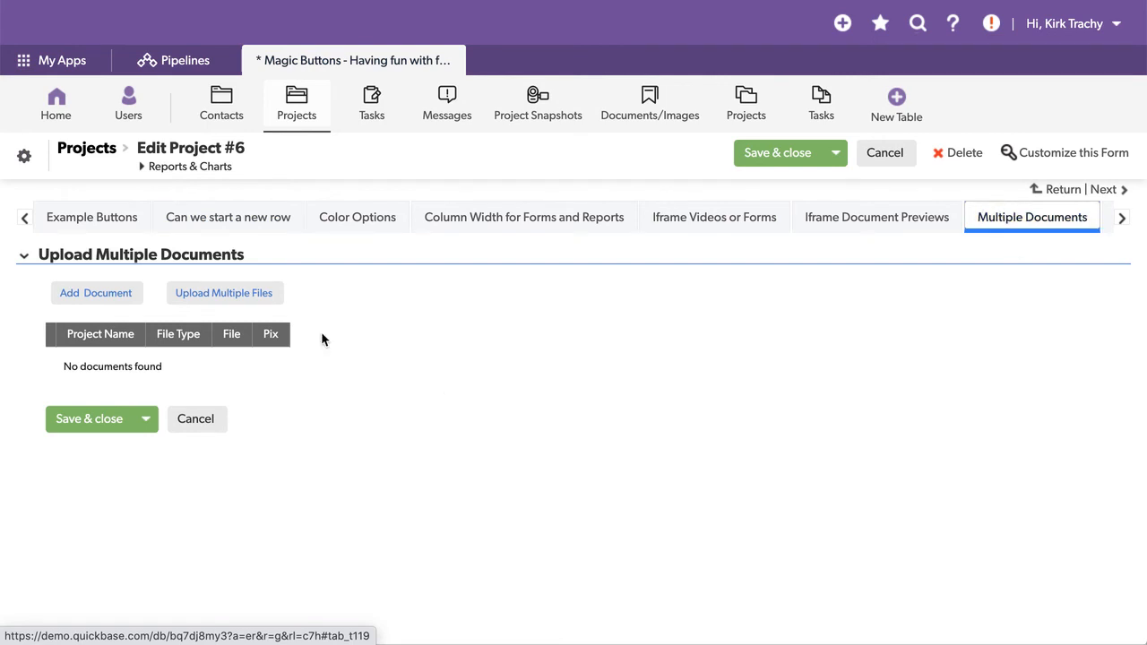
# Launch the multi-file uploader for project #6 and choose the six images to upload.
pyautogui.click(224, 294)
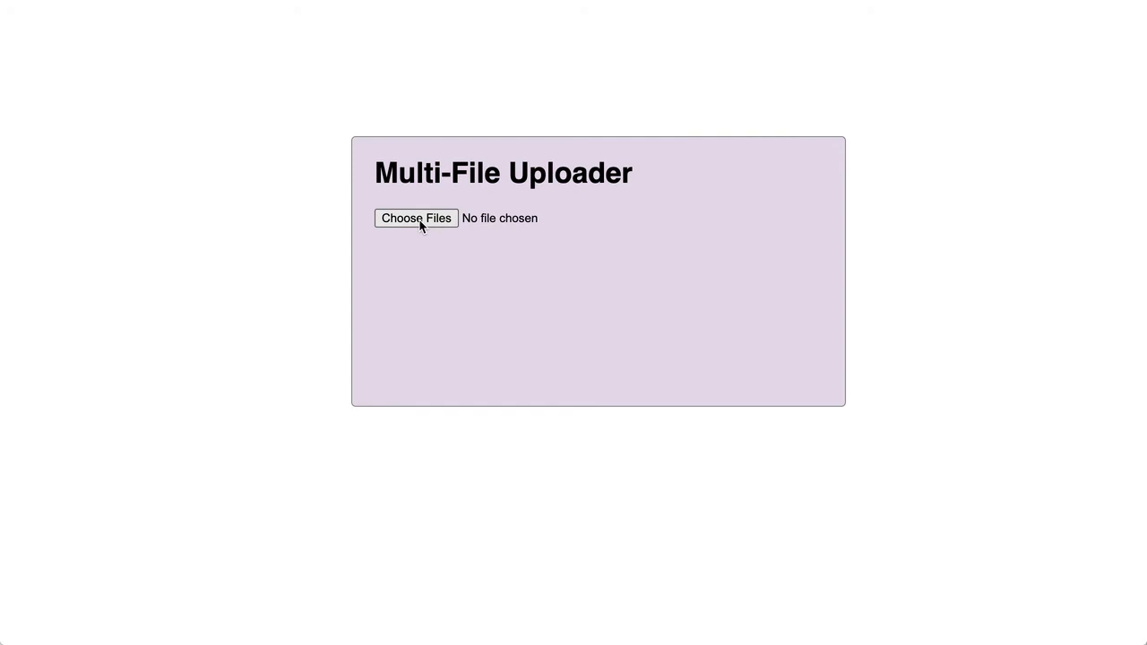
pyautogui.click(416, 218)
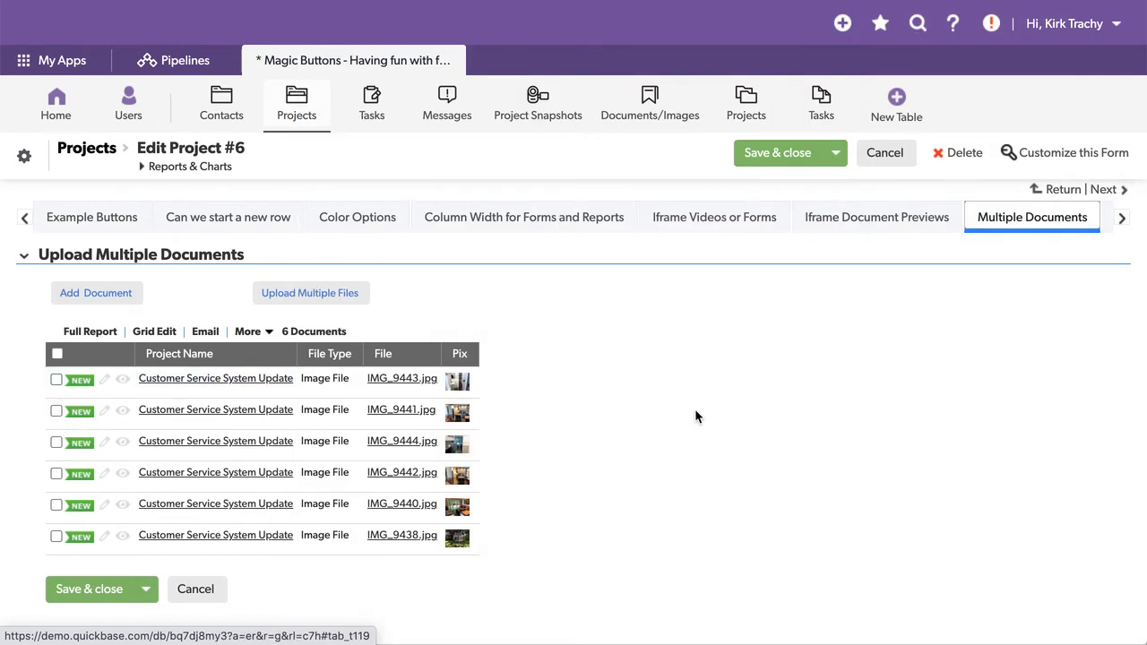
pyautogui.moveTo(538, 321)
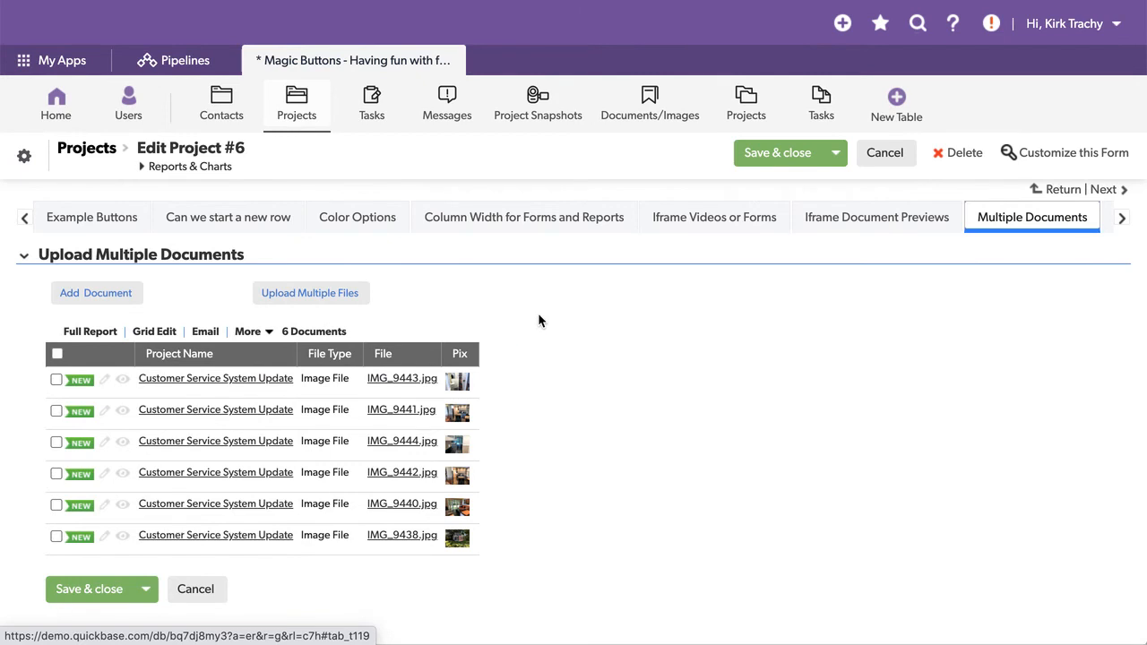
pyautogui.moveTo(303, 273)
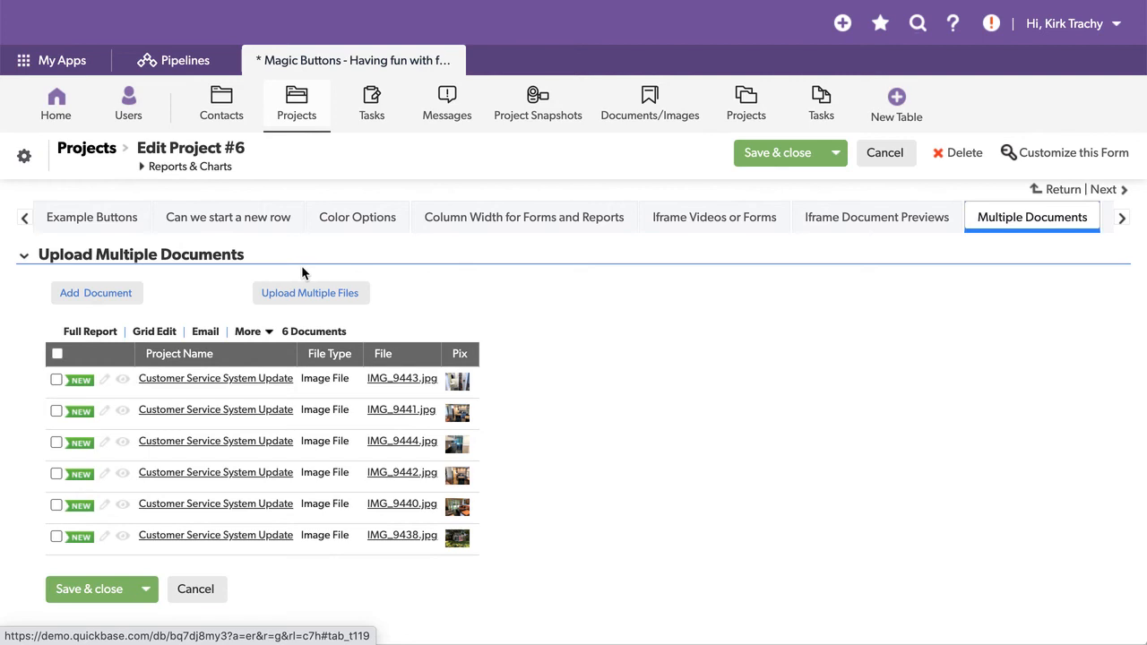
# Open the Upload Multiple Files field's properties and inspect its URL formula.
pyautogui.rightClick(310, 294)
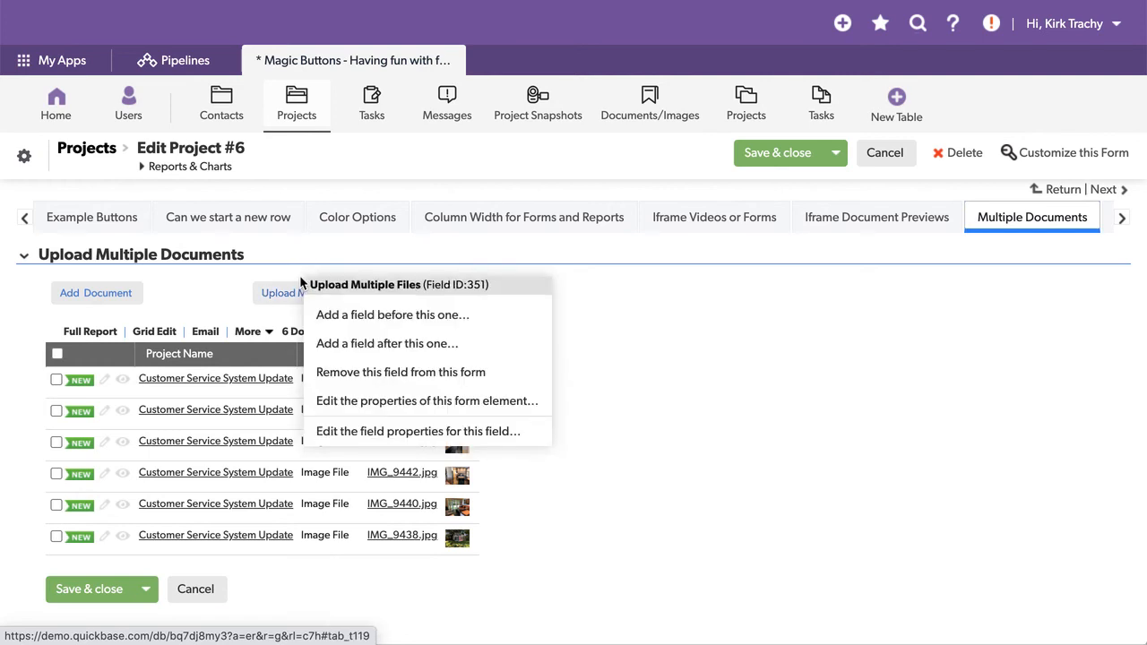
pyautogui.click(416, 431)
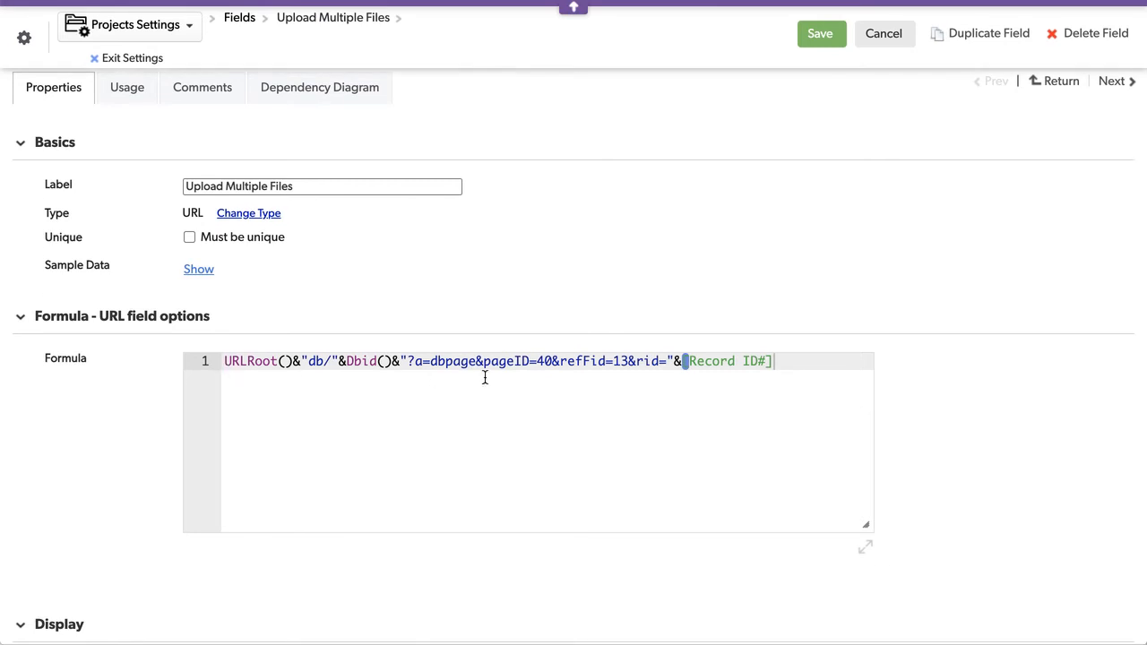
pyautogui.click(541, 362)
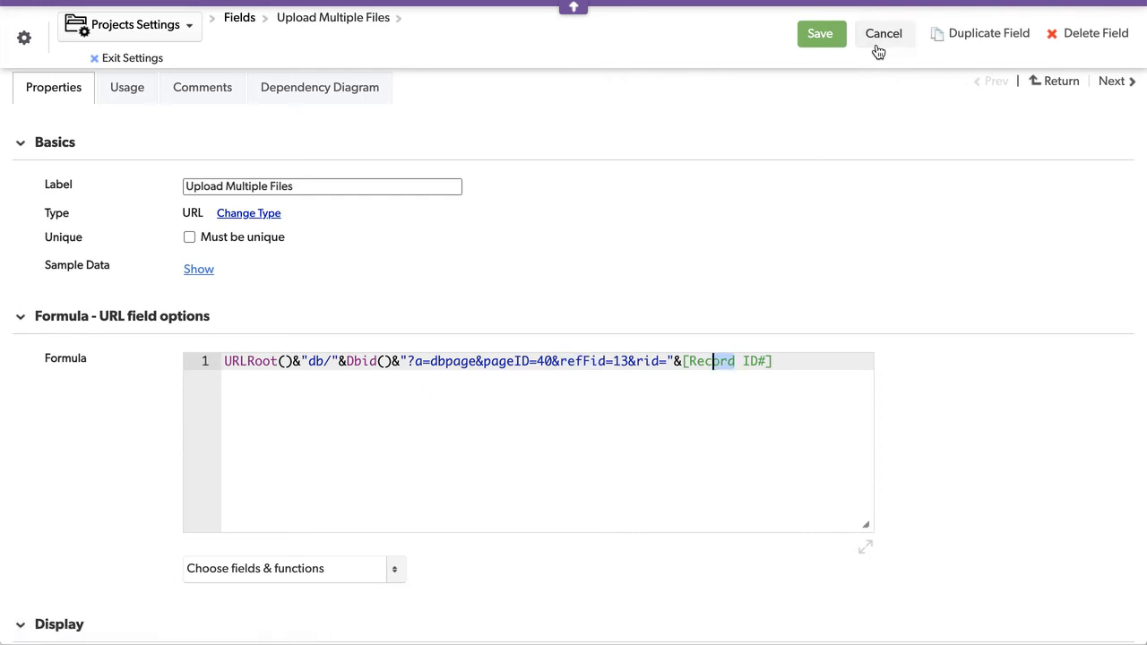
# From the Magic Buttons dashboard, open the Customer Service System Update project's Multiple Documents tab.
pyautogui.click(883, 32)
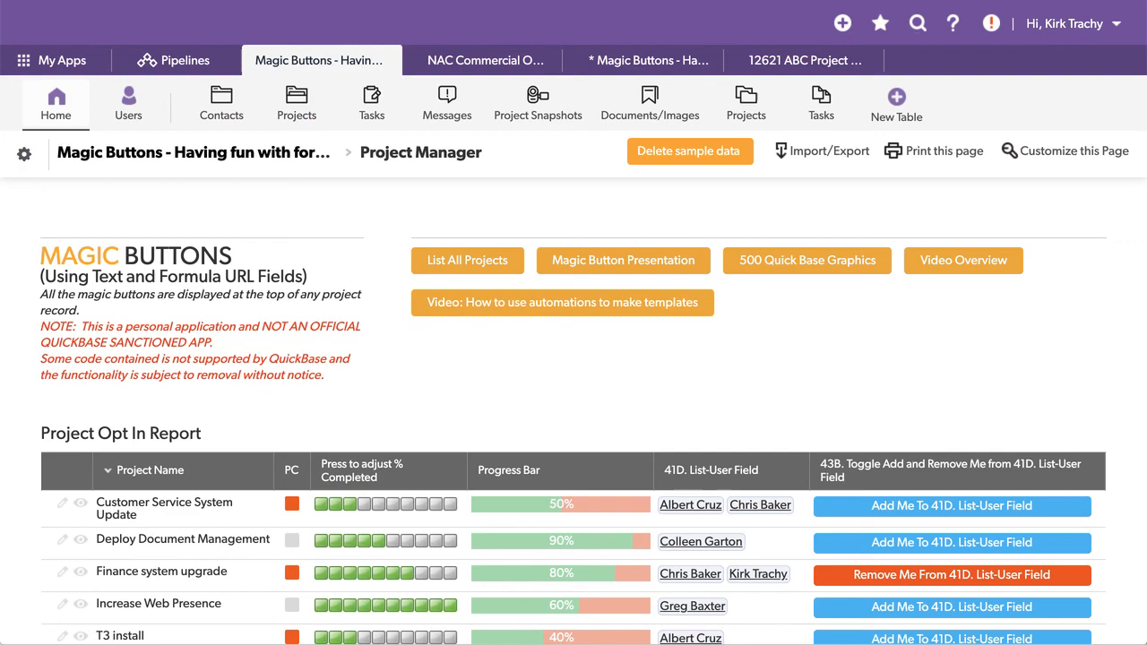
pyautogui.moveTo(439, 210)
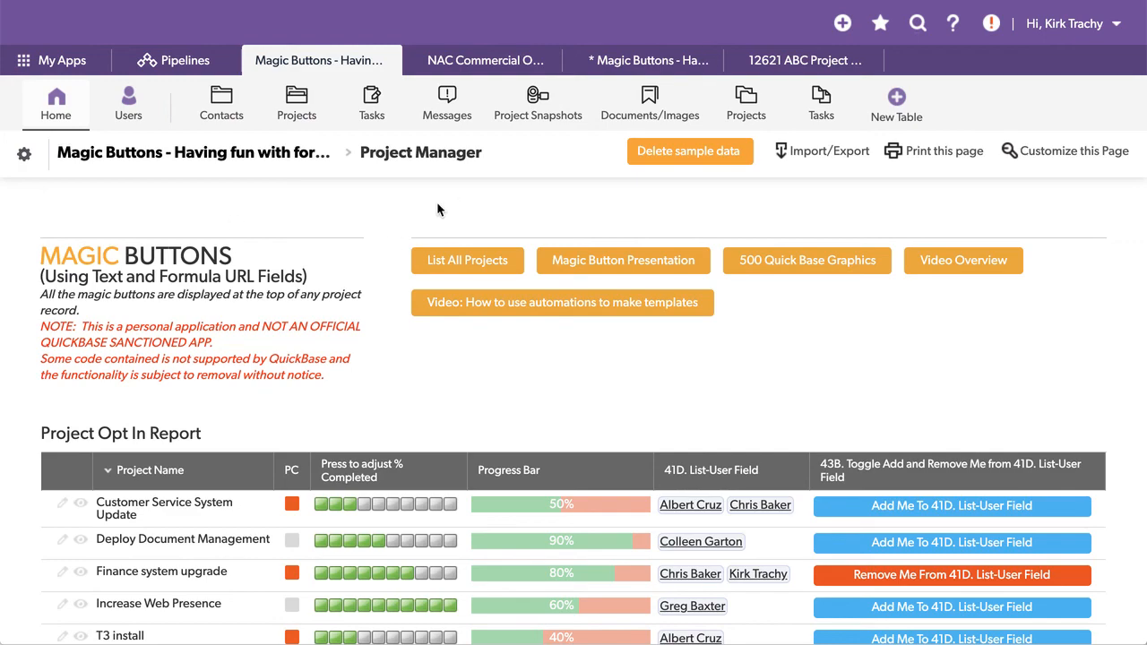
pyautogui.scroll(-3)
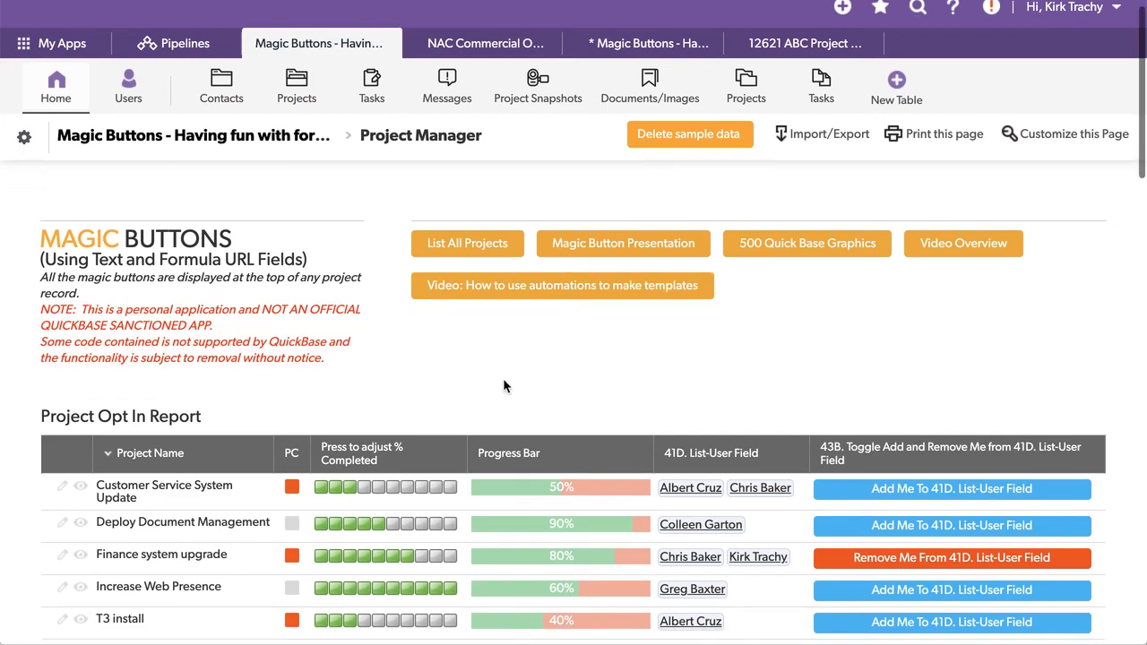
pyautogui.scroll(-3)
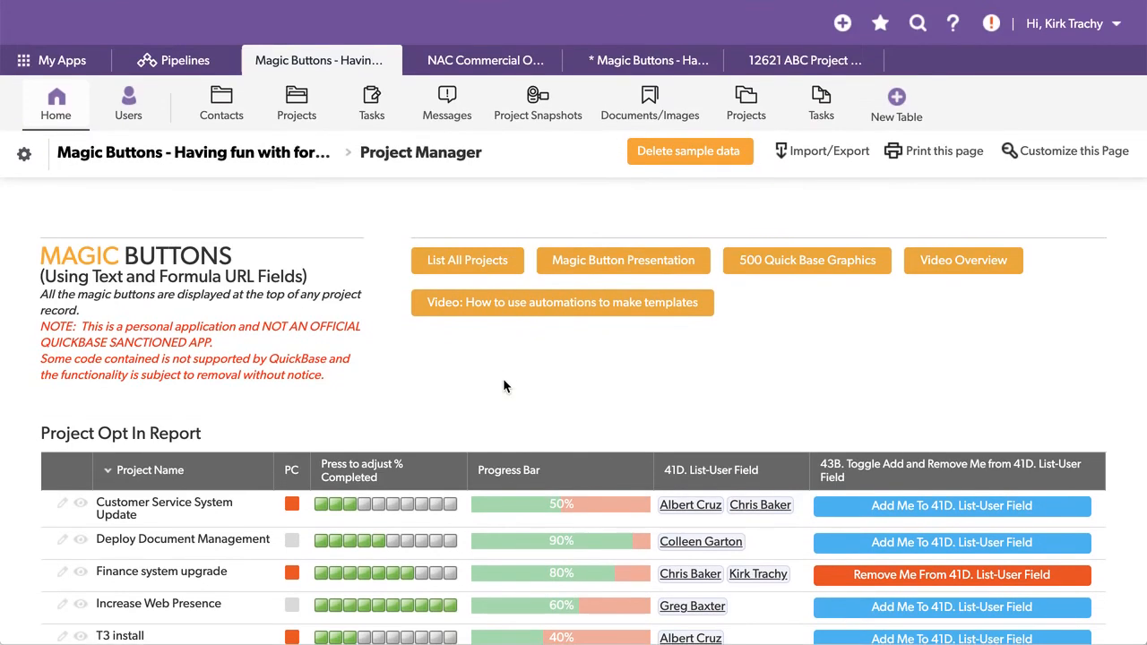
pyautogui.moveTo(129, 518)
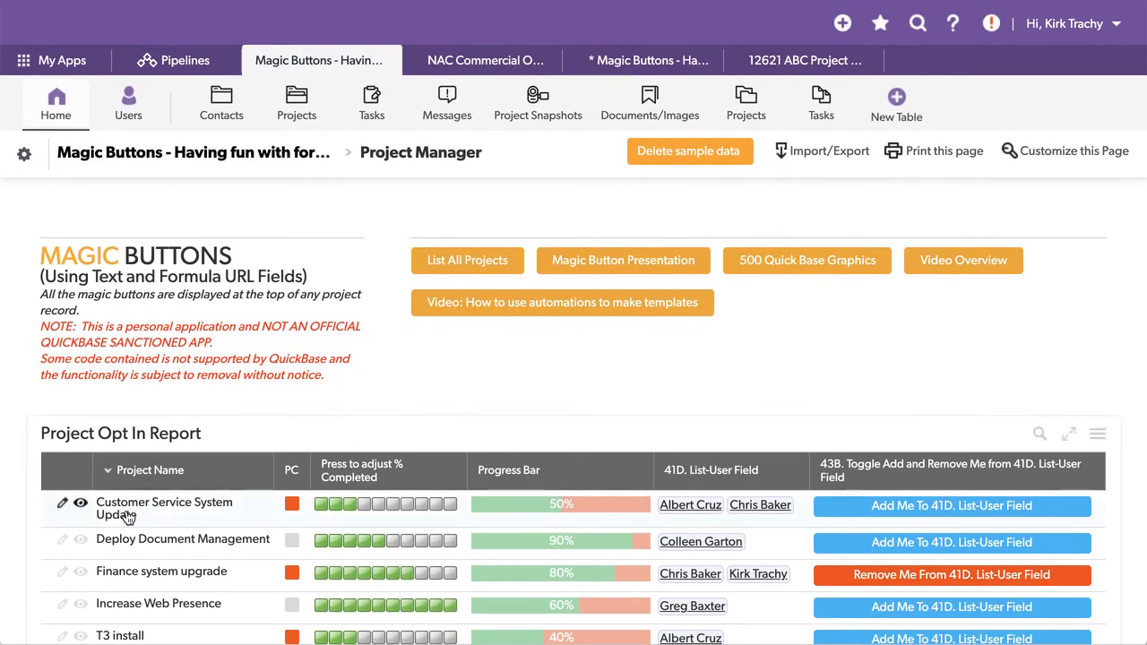
pyautogui.click(306, 102)
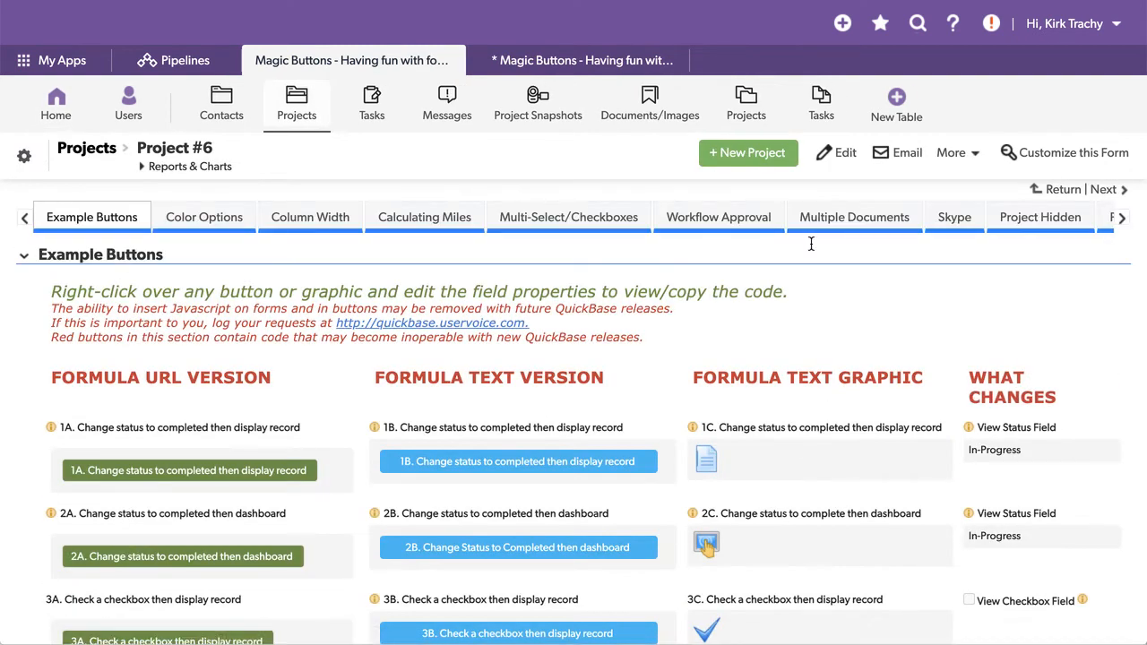
pyautogui.click(853, 217)
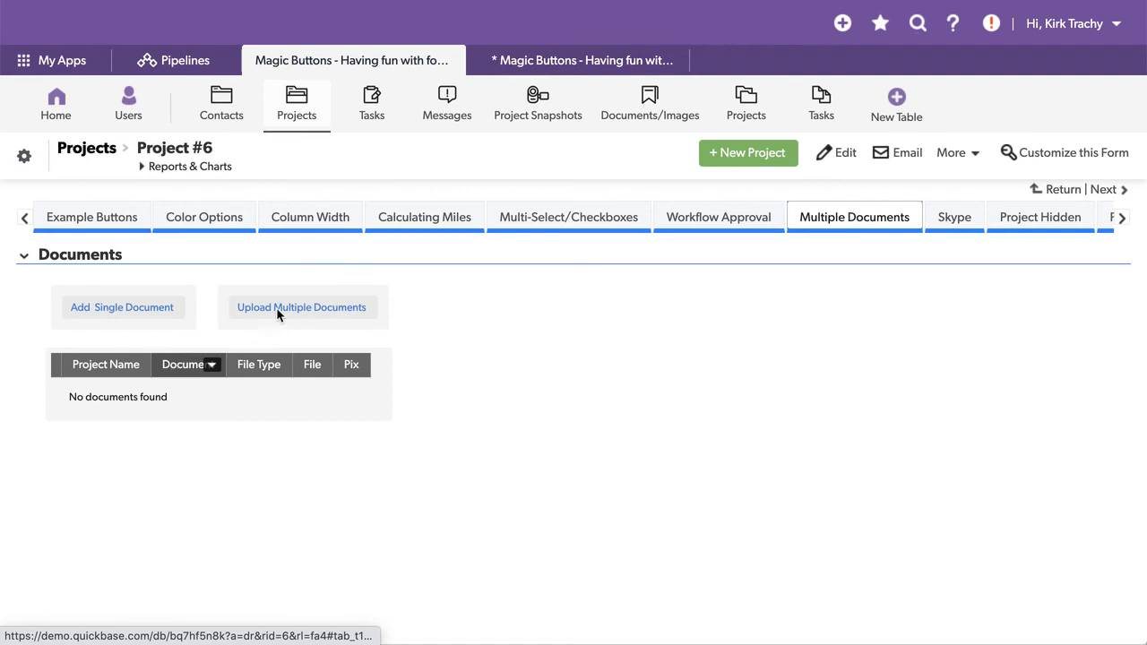
pyautogui.rightClick(302, 306)
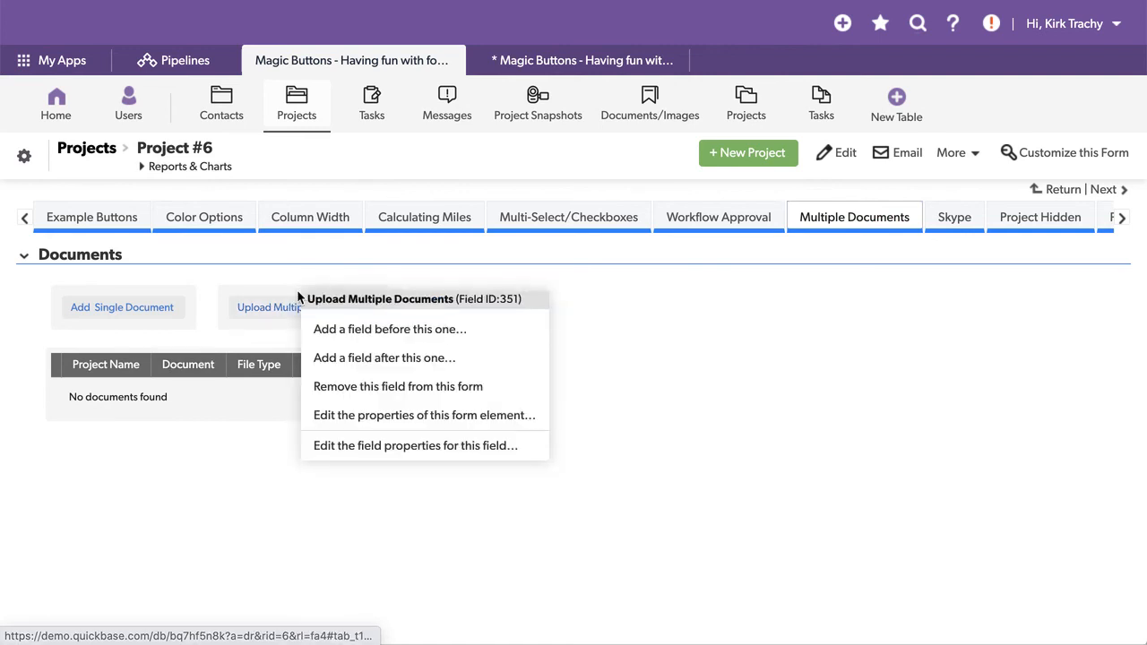
pyautogui.click(412, 444)
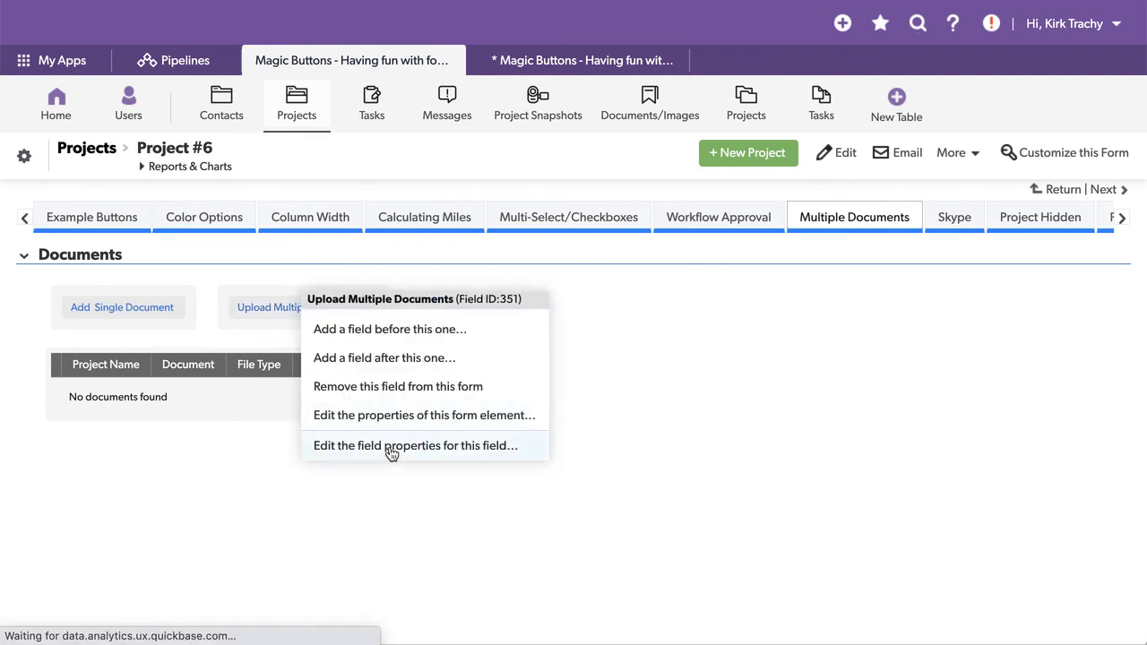
pyautogui.click(414, 445)
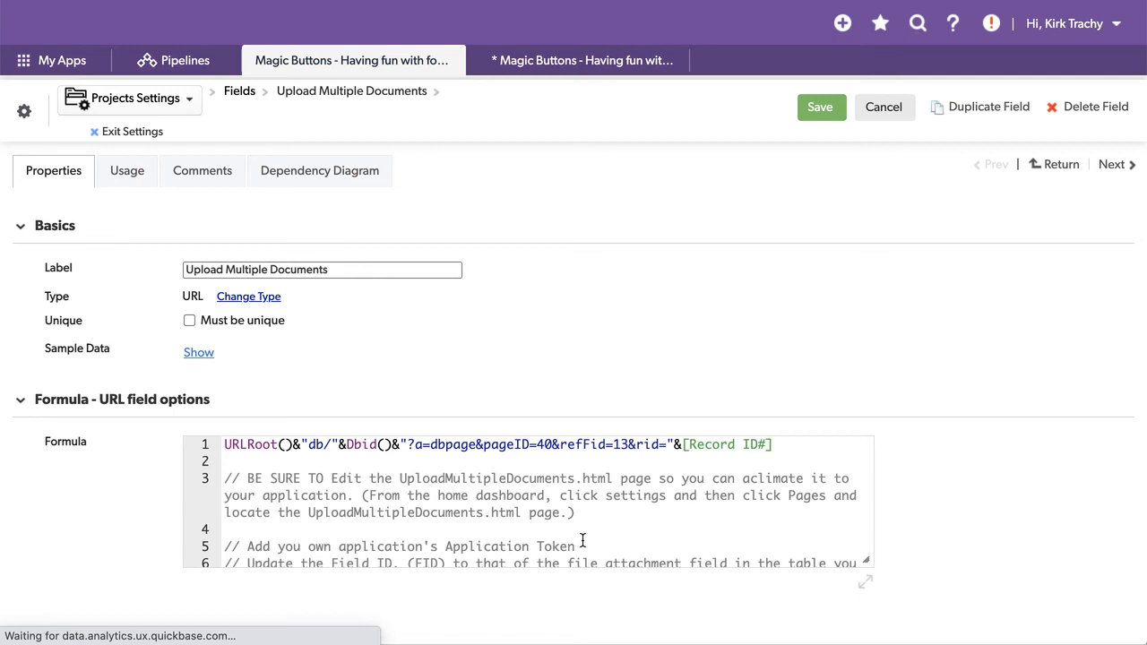
pyautogui.click(628, 444)
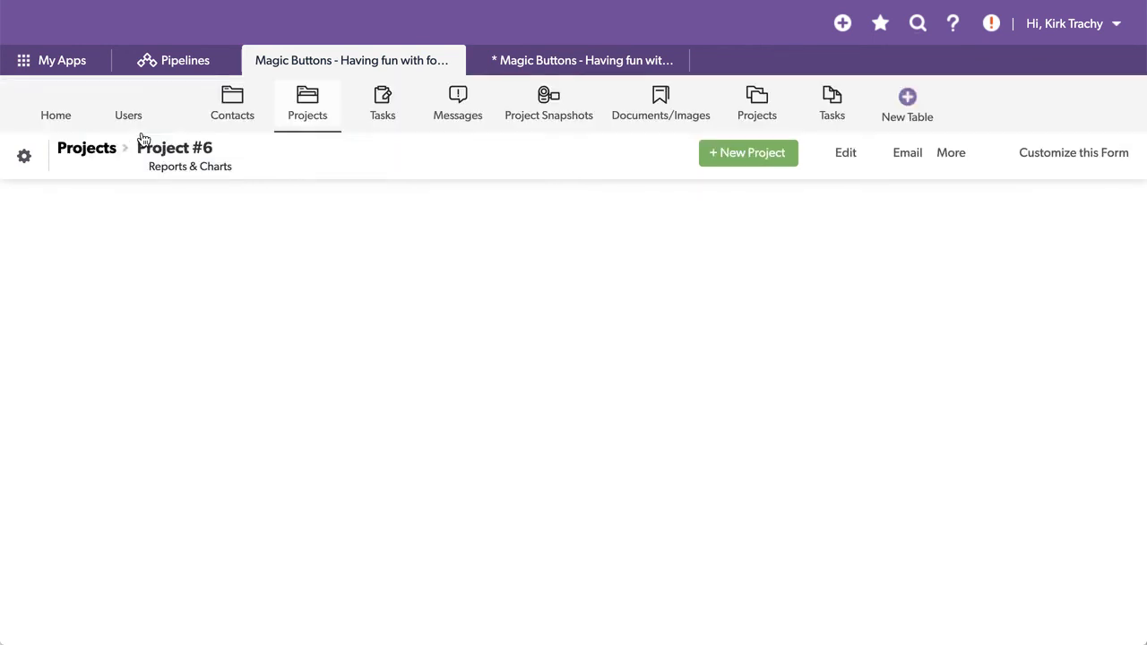
# Open the Magic Buttons app's properties from the app-wide settings.
pyautogui.click(853, 217)
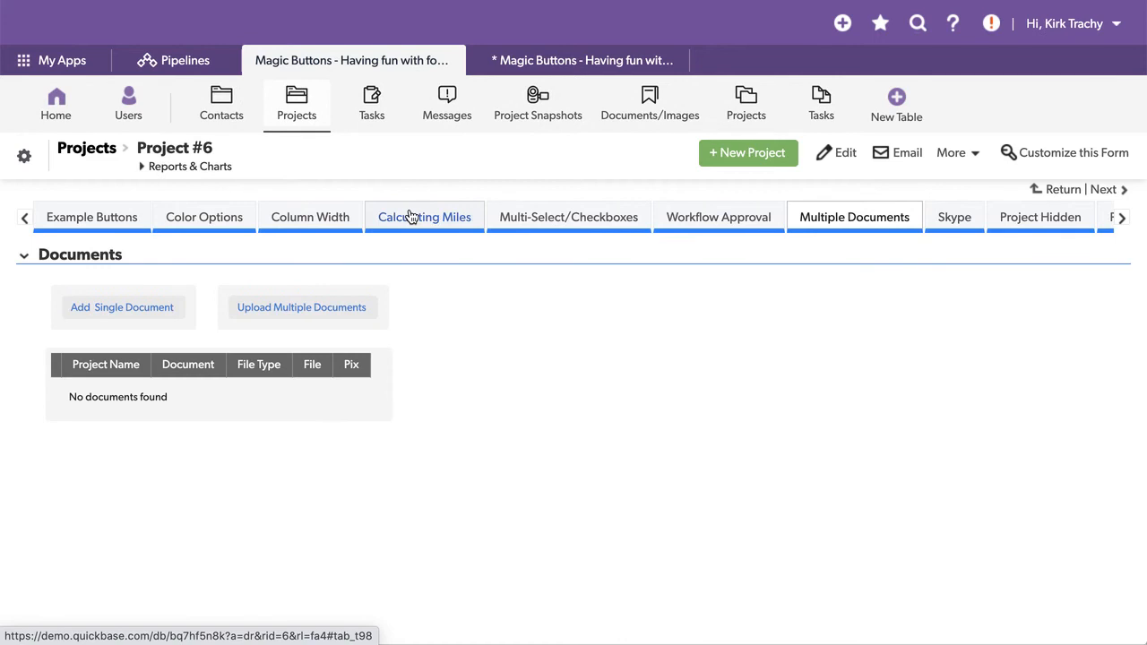
pyautogui.moveTo(25, 156)
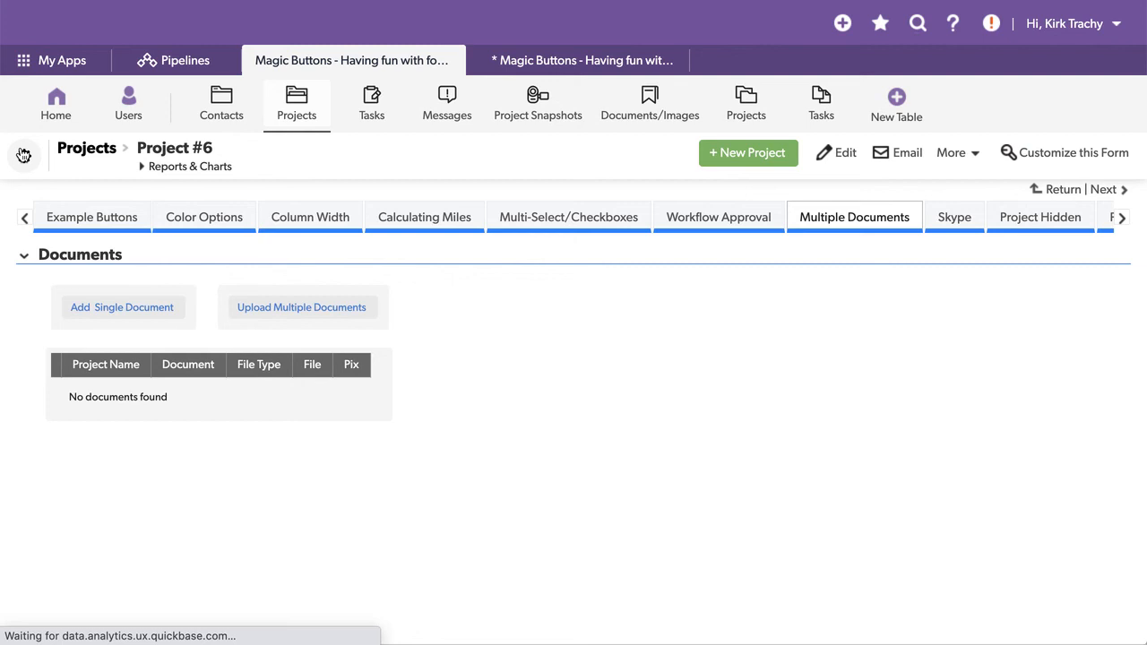
pyautogui.click(25, 154)
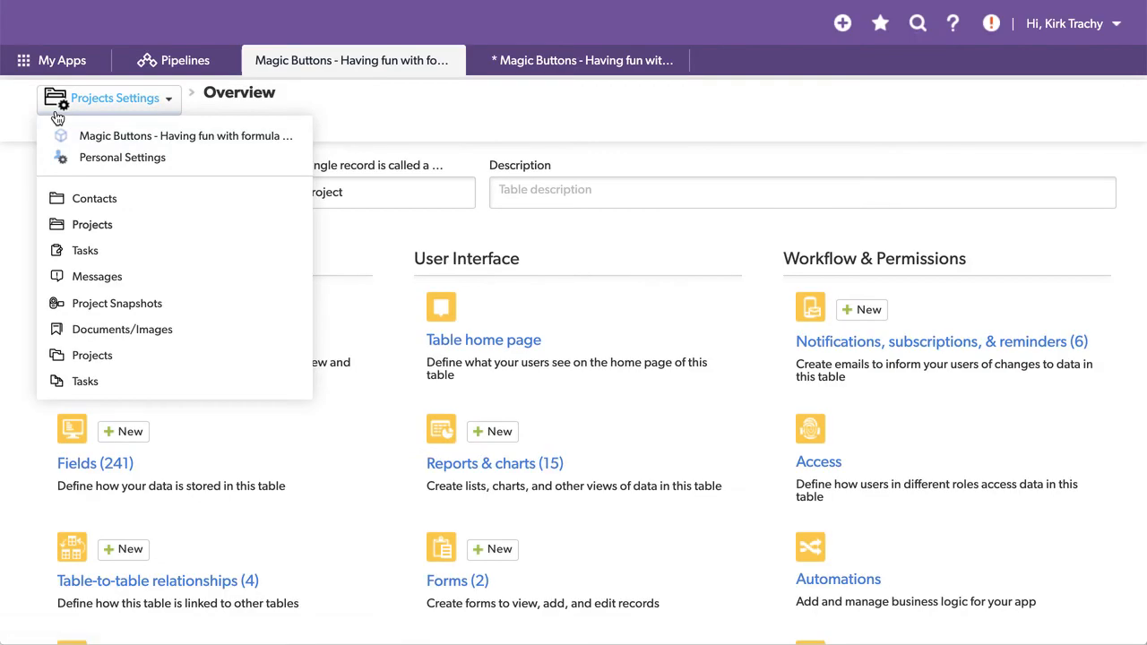
pyautogui.click(186, 136)
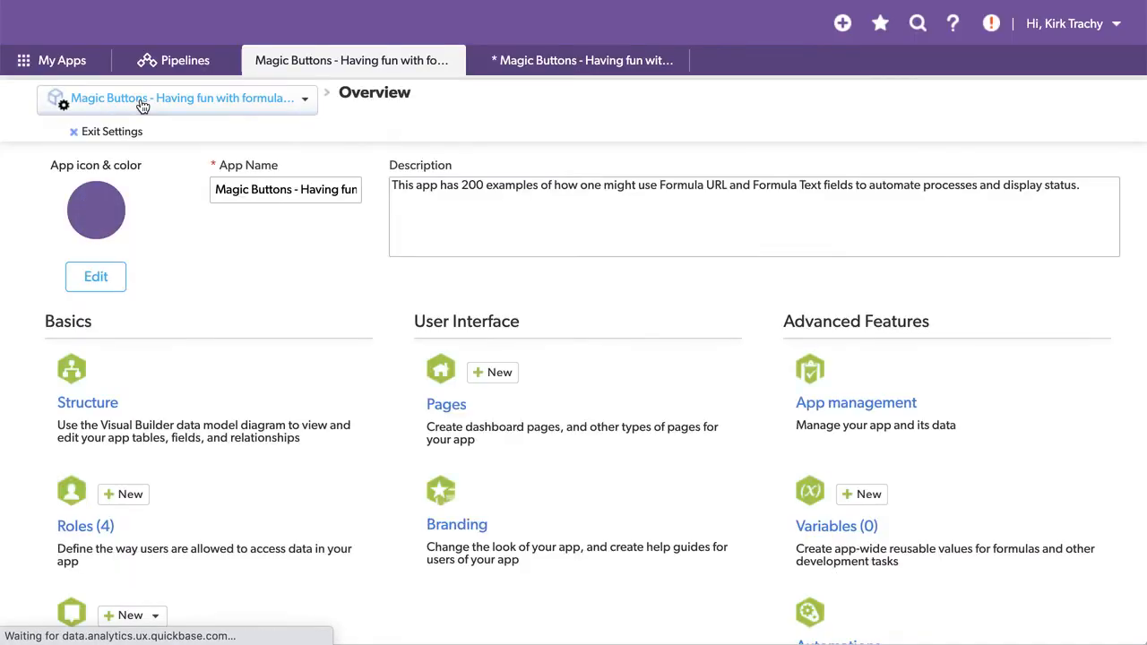
pyautogui.scroll(-3)
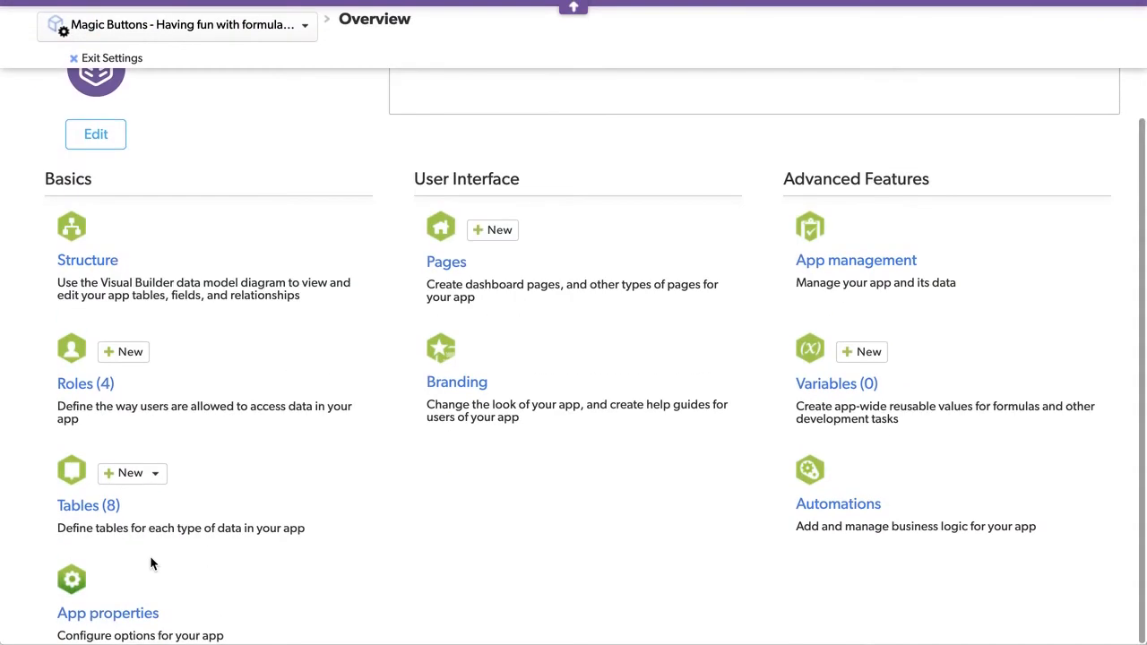
pyautogui.click(108, 613)
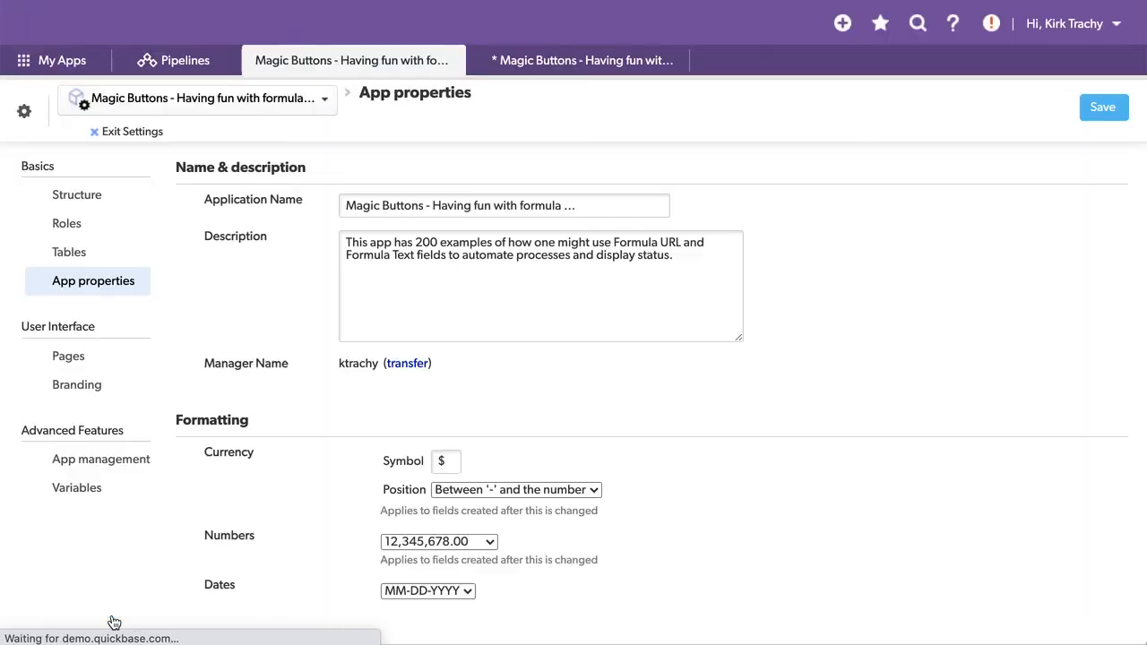
# Under Security options, open the Manage Application Tokens page listing six tokens.
pyautogui.scroll(-3)
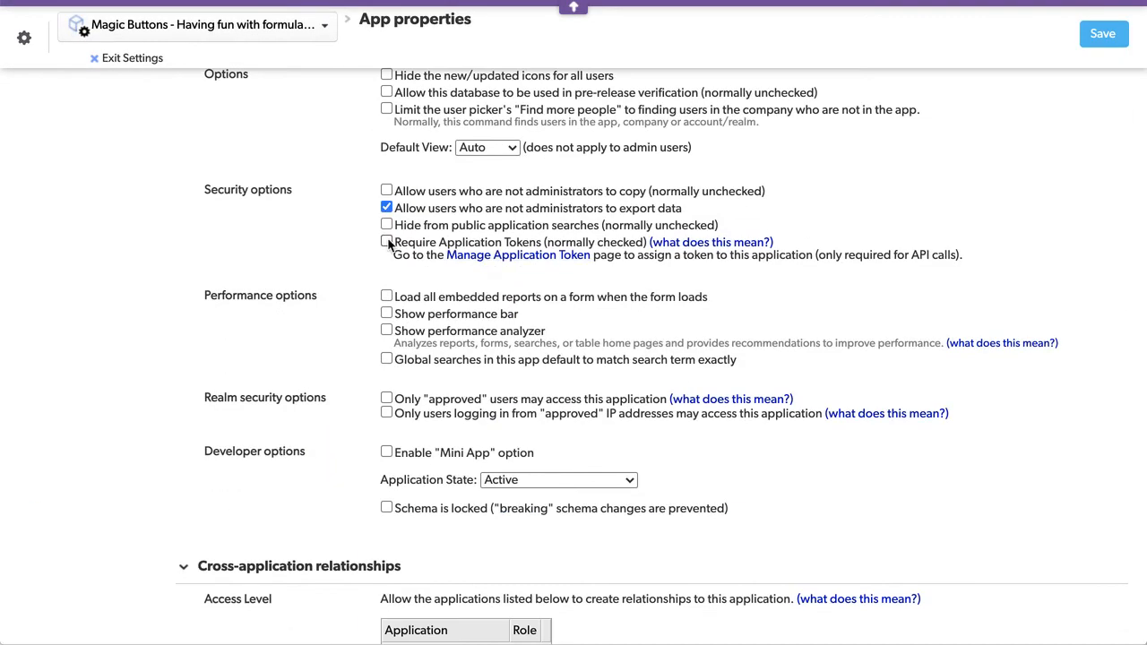
pyautogui.click(516, 254)
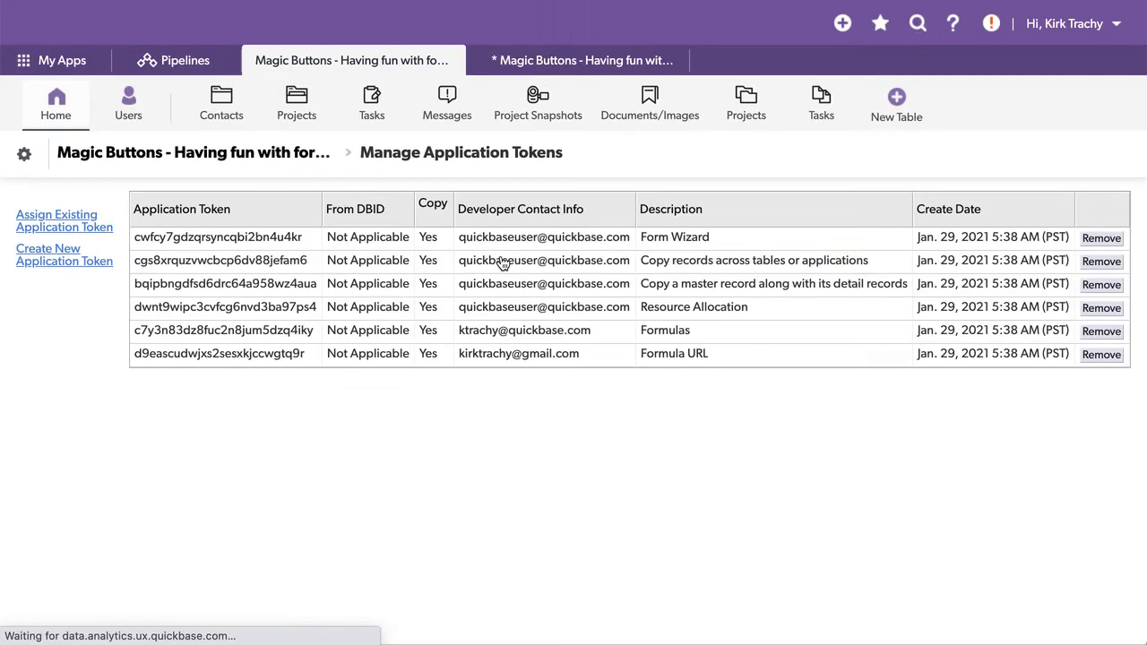
pyautogui.moveTo(283, 395)
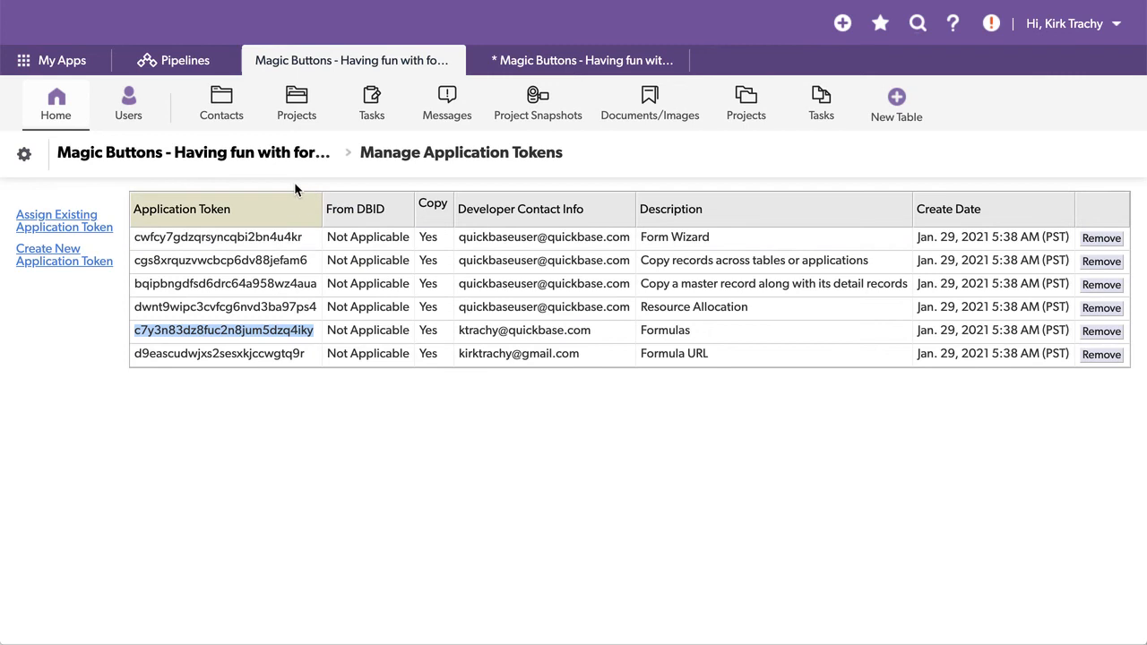
pyautogui.moveTo(74, 244)
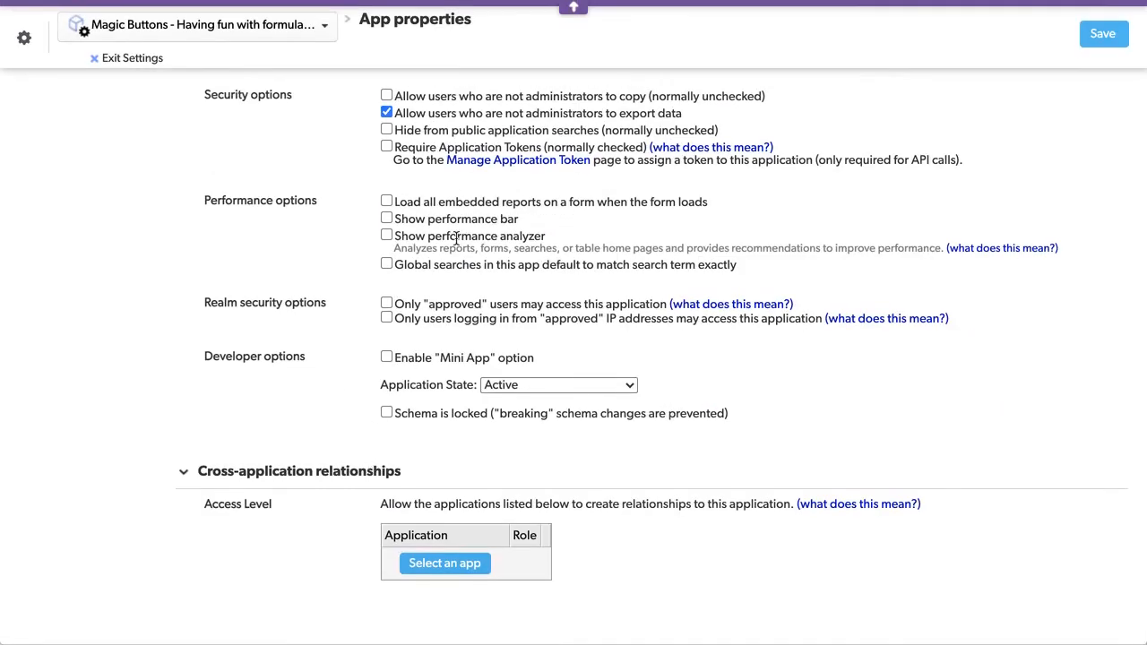
pyautogui.click(387, 147)
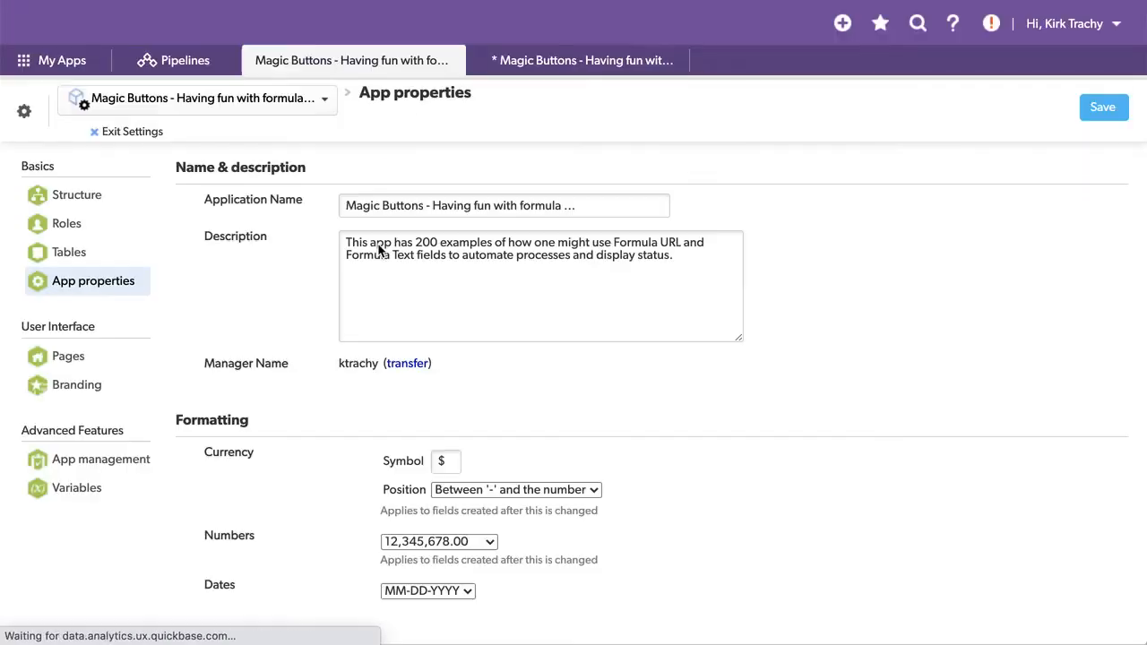
pyautogui.click(1104, 107)
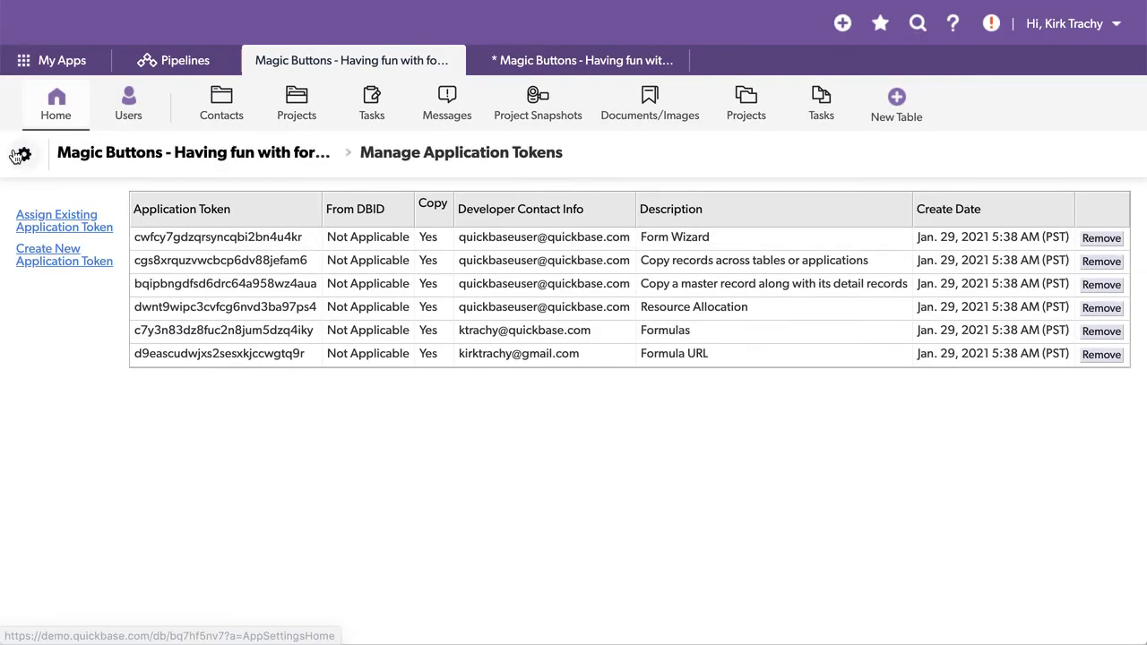
# From settings Pages sorted newest first, open the MultiFileUpload.html code page for editing.
pyautogui.click(20, 154)
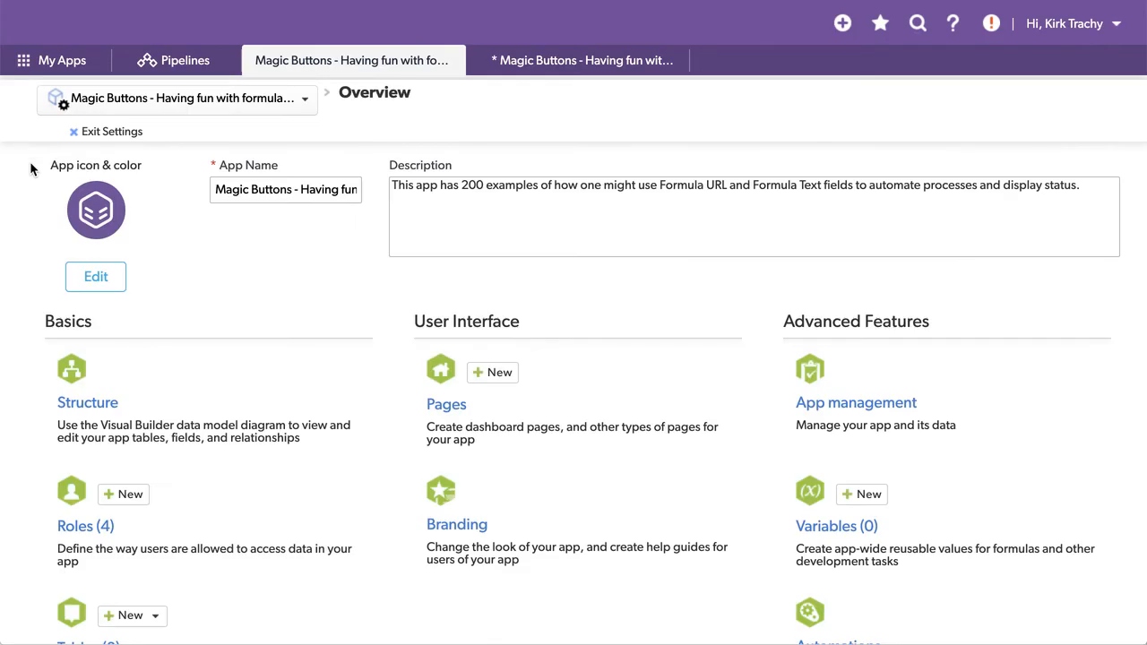
pyautogui.moveTo(111, 131)
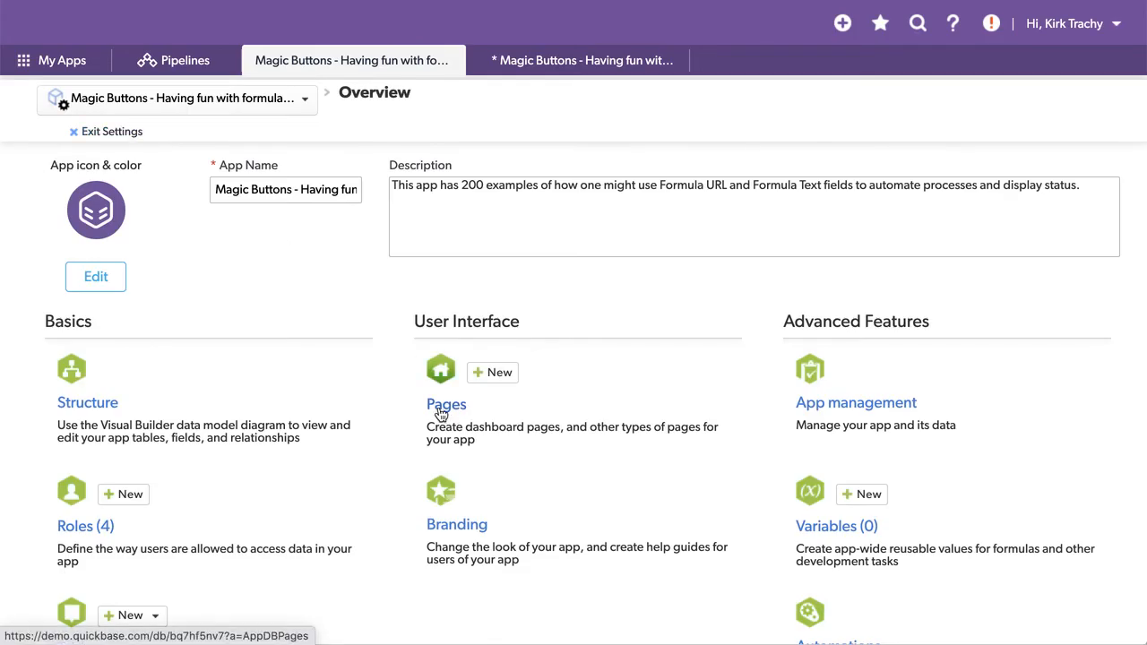
pyautogui.click(447, 405)
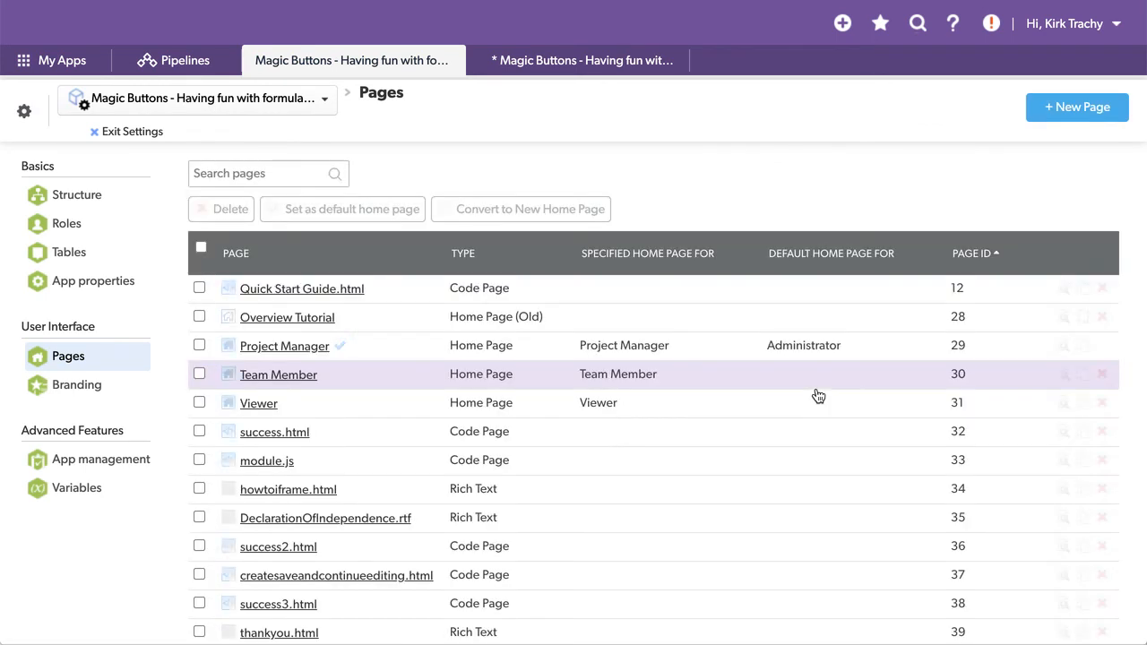
pyautogui.click(971, 255)
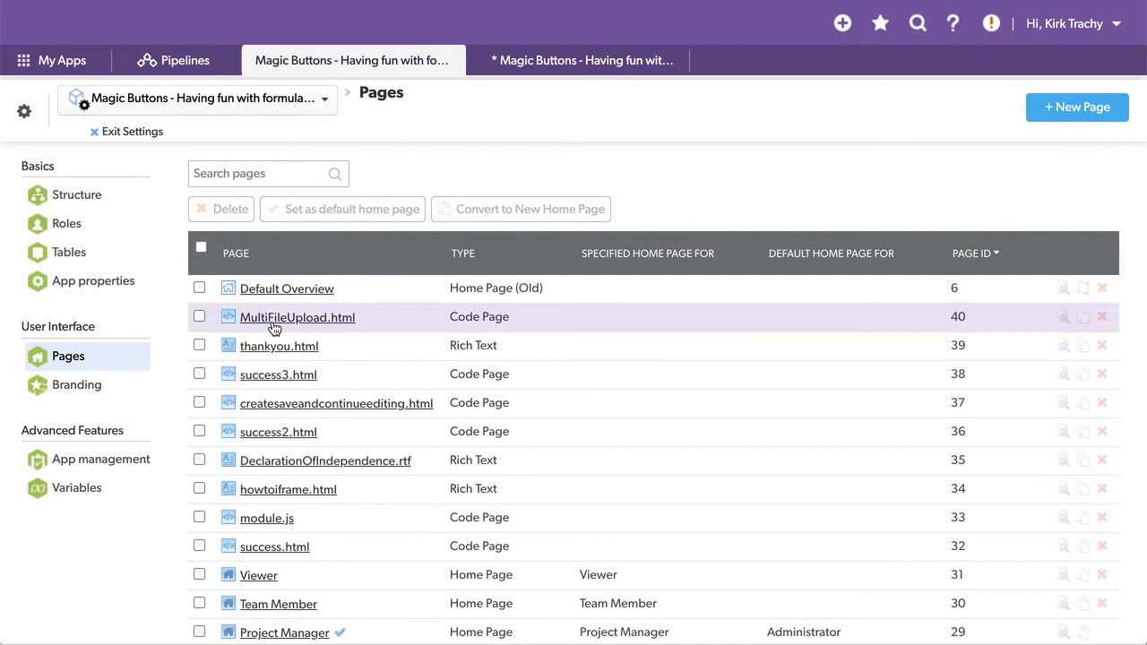
pyautogui.moveTo(303, 319)
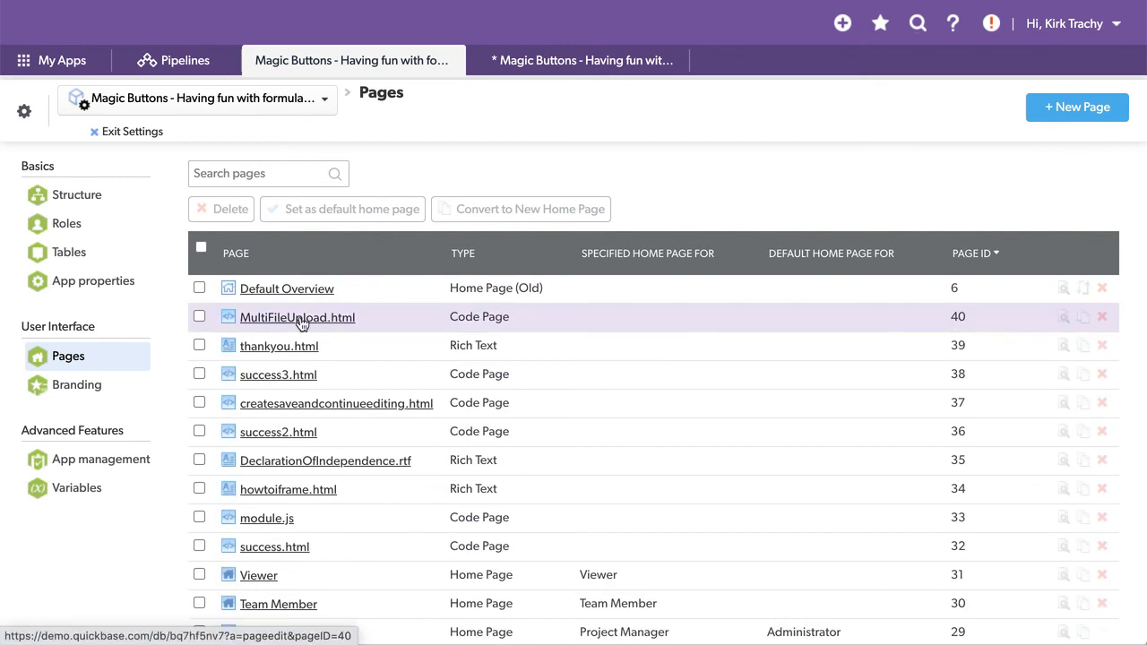
pyautogui.click(297, 317)
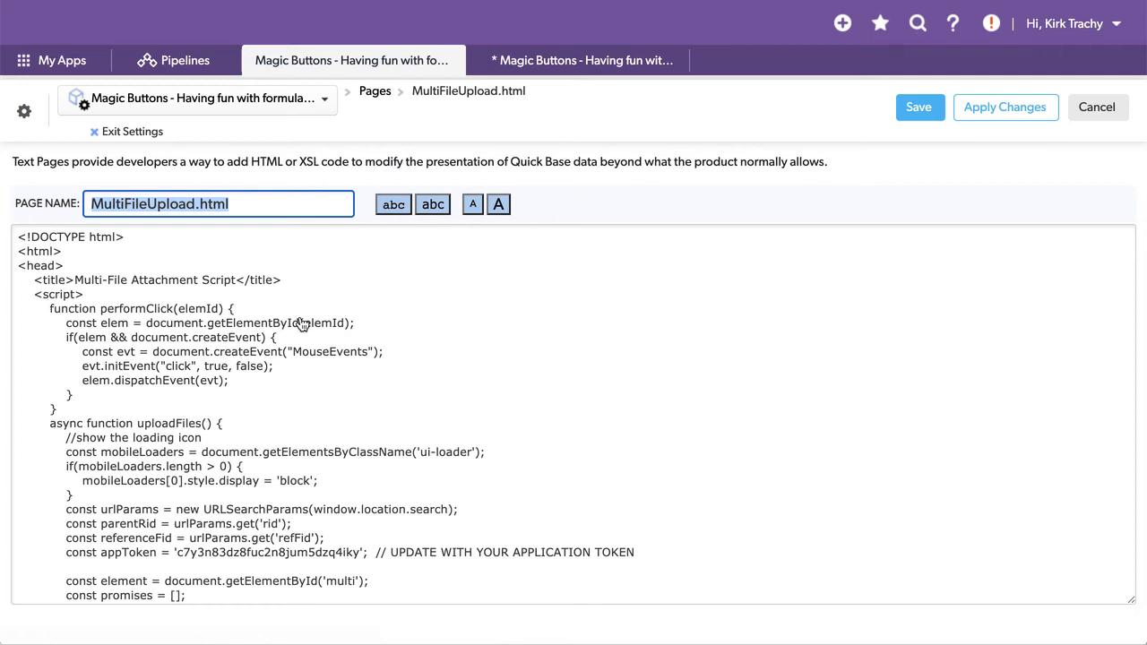
pyautogui.scroll(-3)
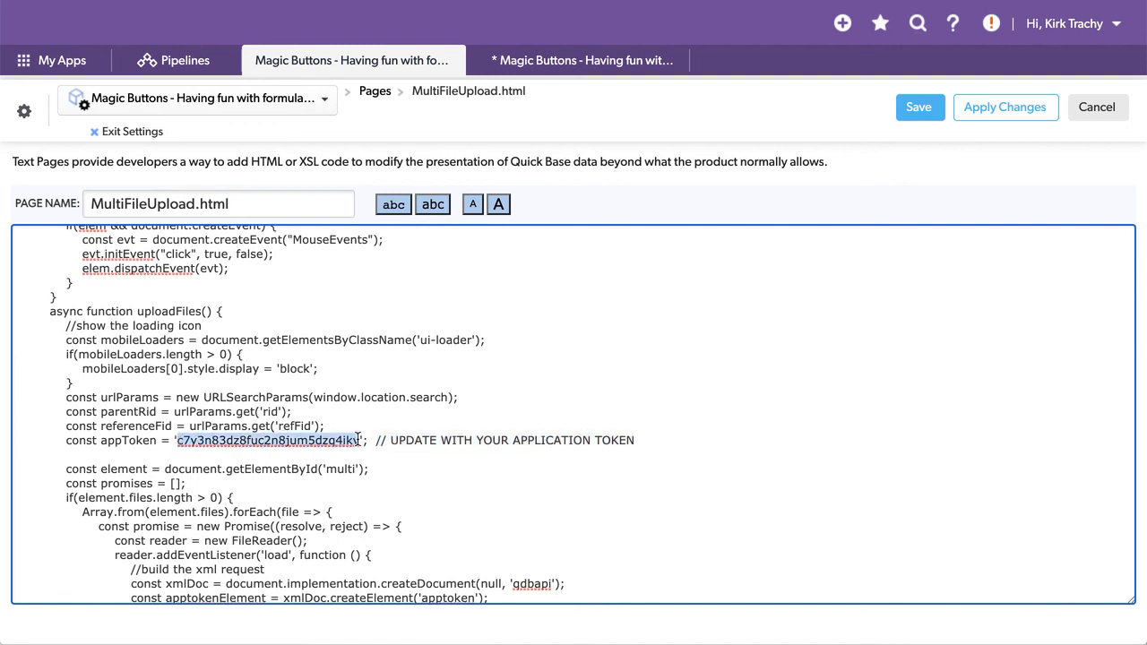
pyautogui.moveTo(520, 570)
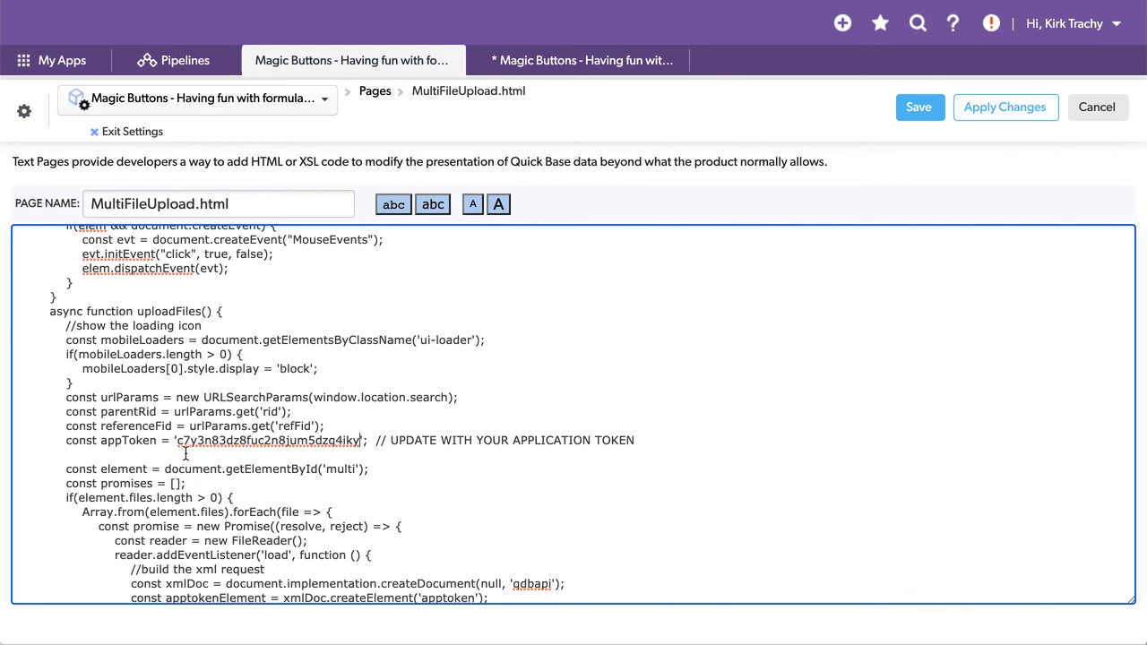
pyautogui.scroll(-3)
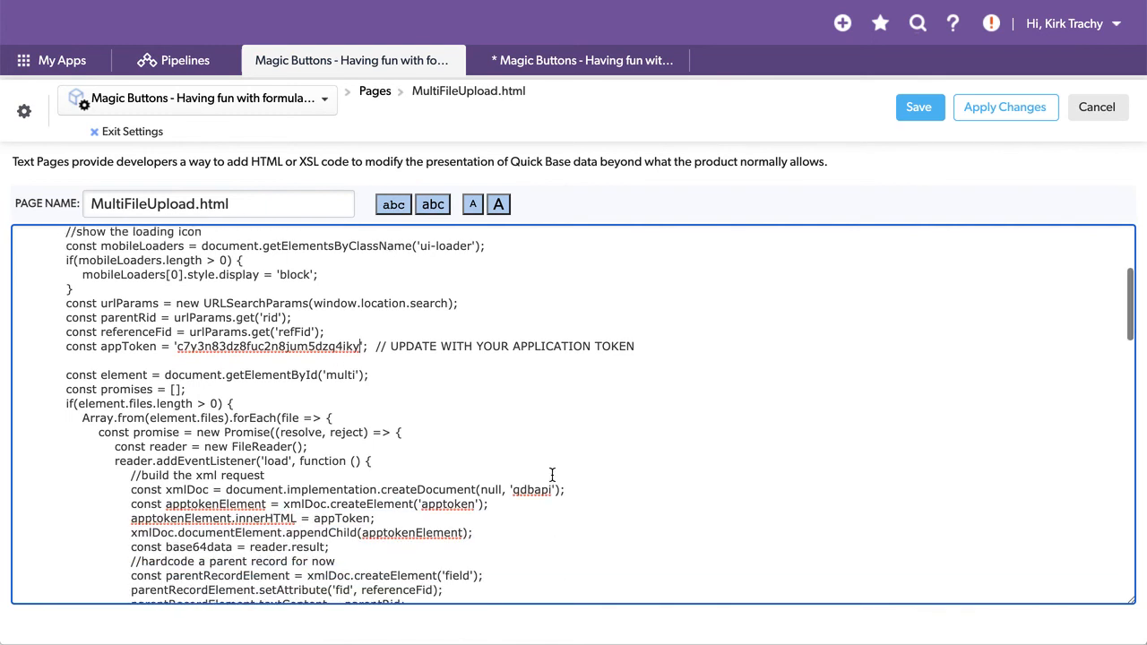
pyautogui.scroll(-3)
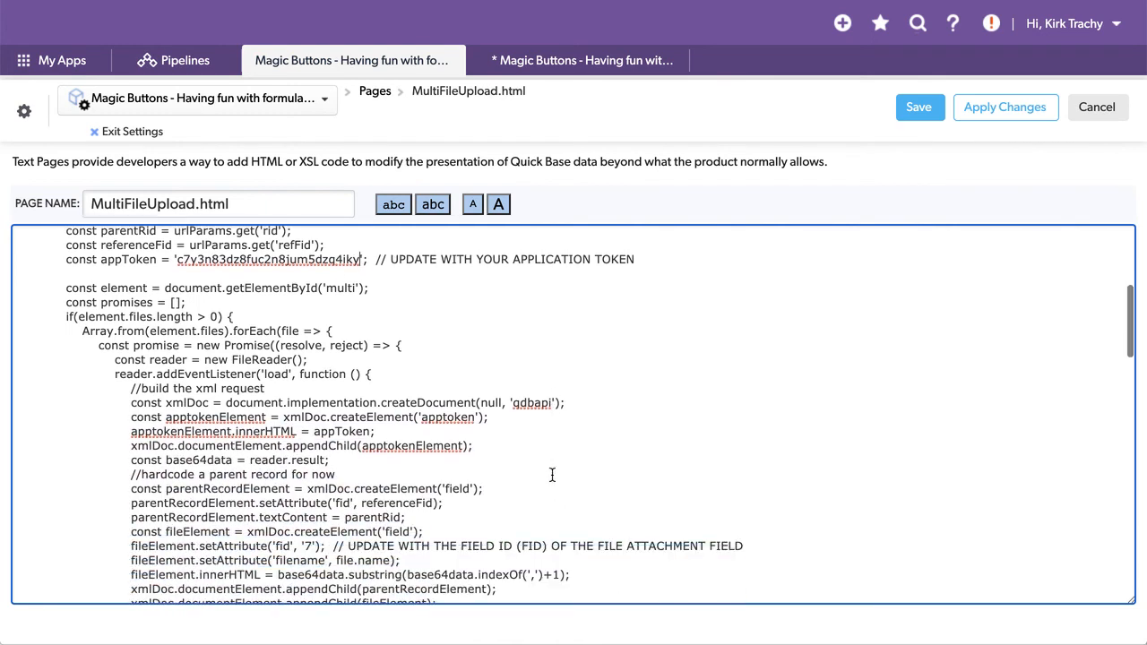
pyautogui.scroll(-3)
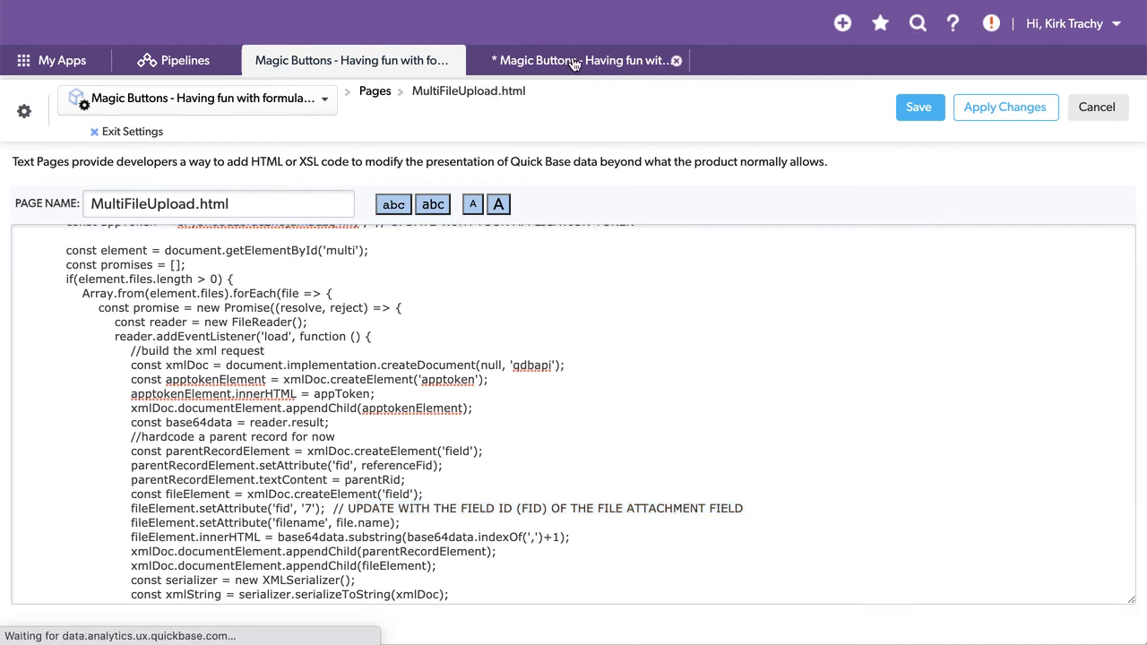
pyautogui.click(577, 61)
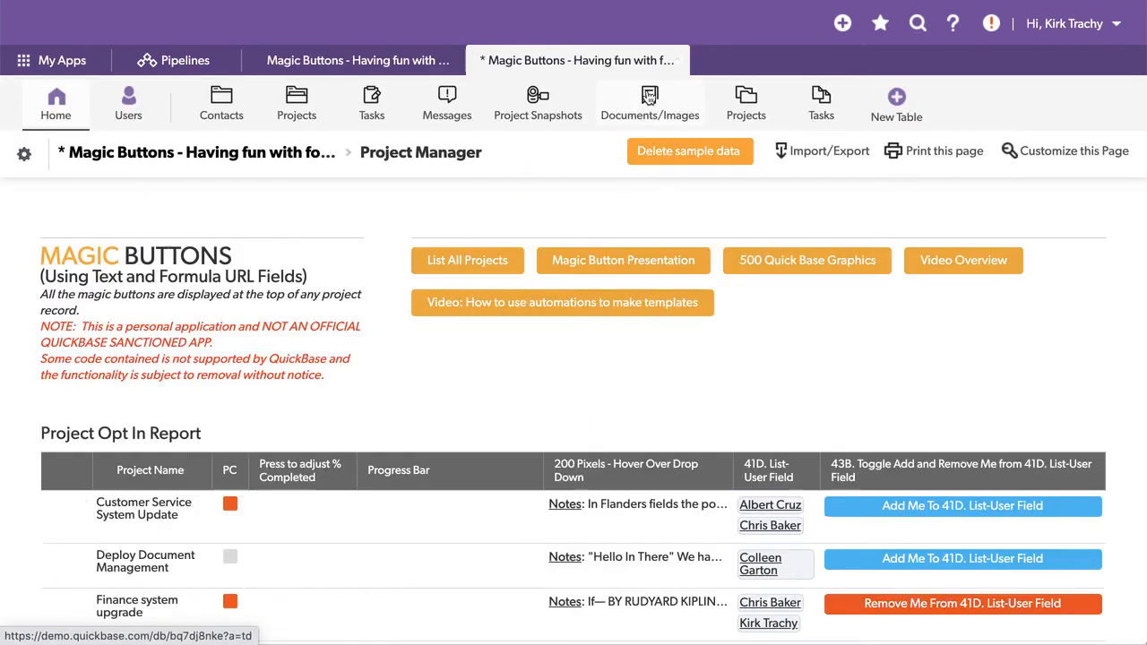
pyautogui.click(649, 102)
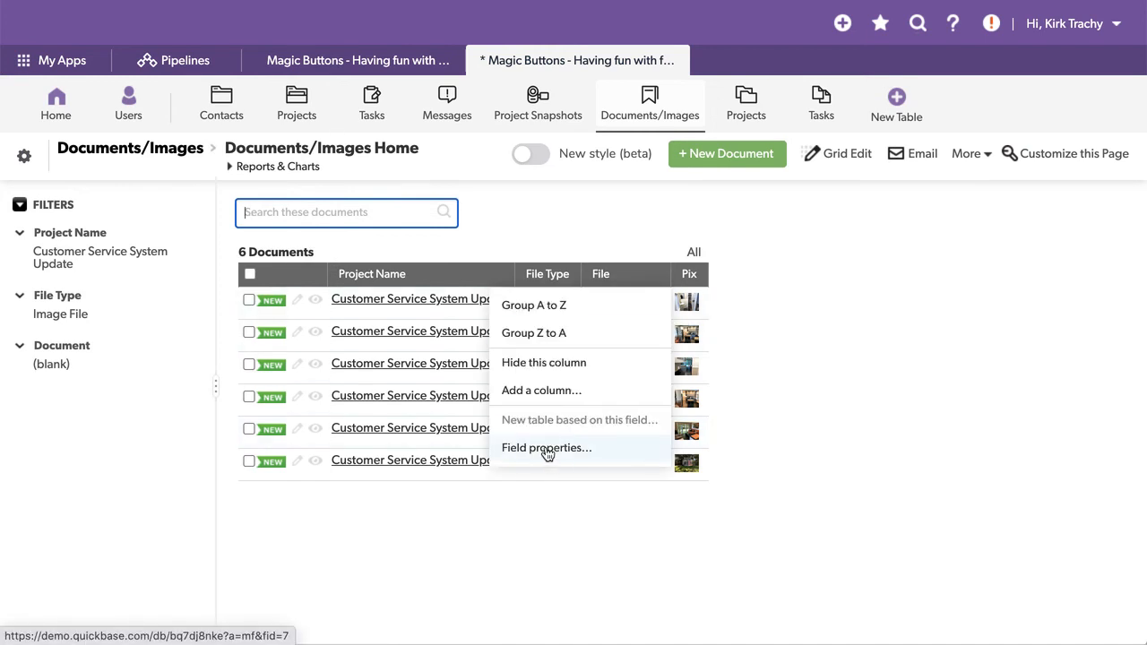
pyautogui.click(547, 448)
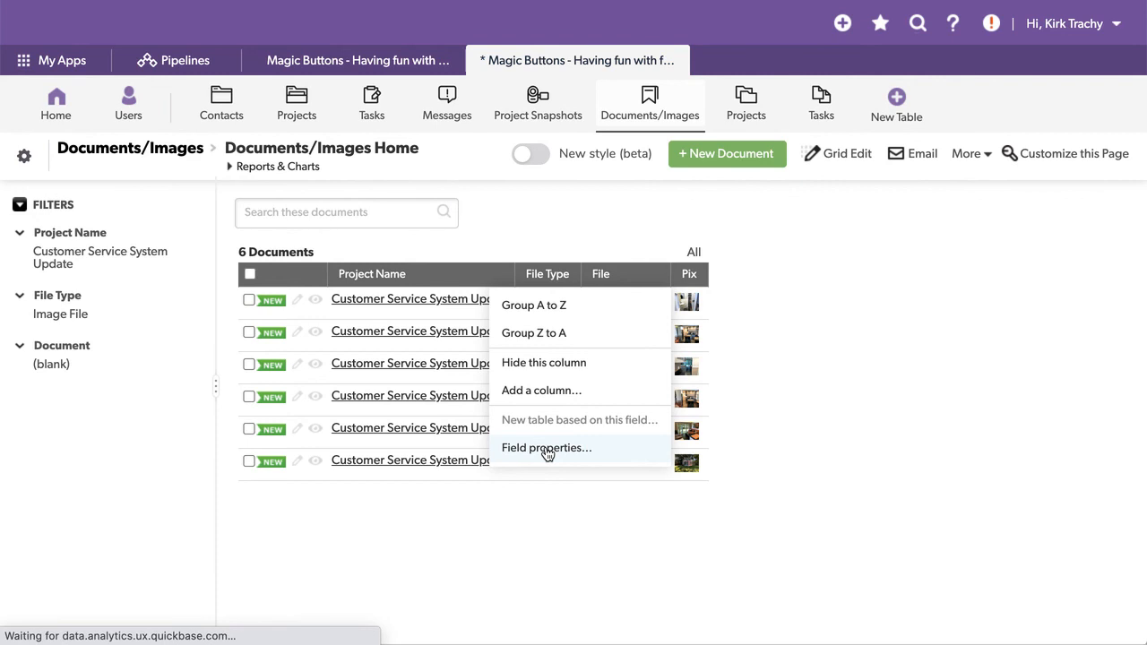
pyautogui.click(547, 448)
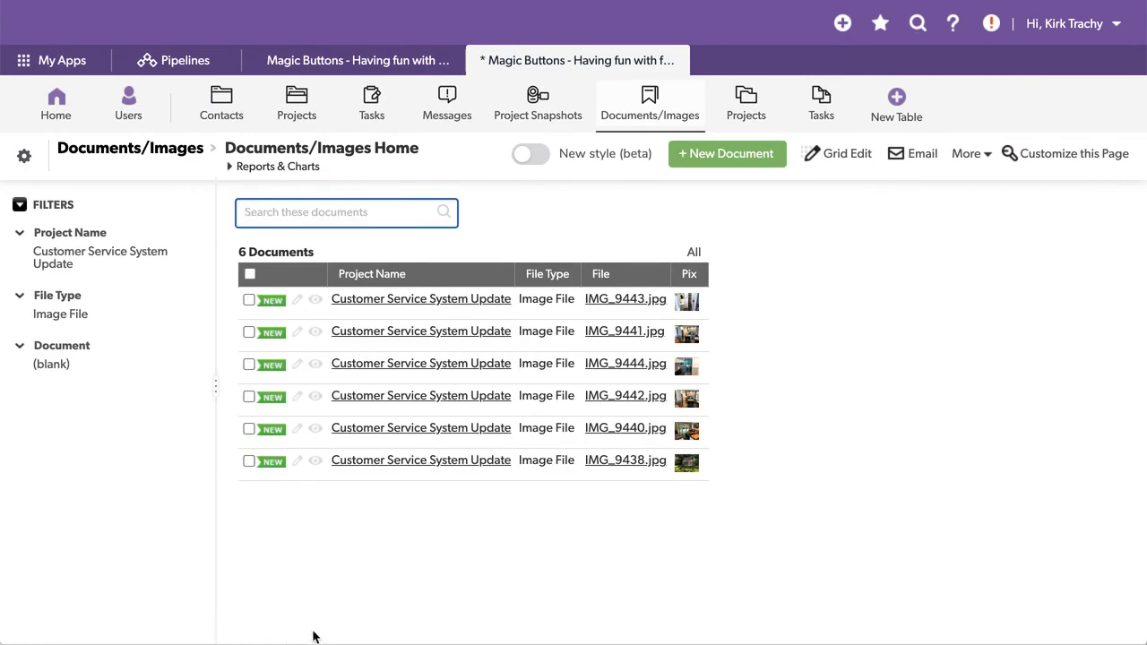
pyautogui.click(660, 275)
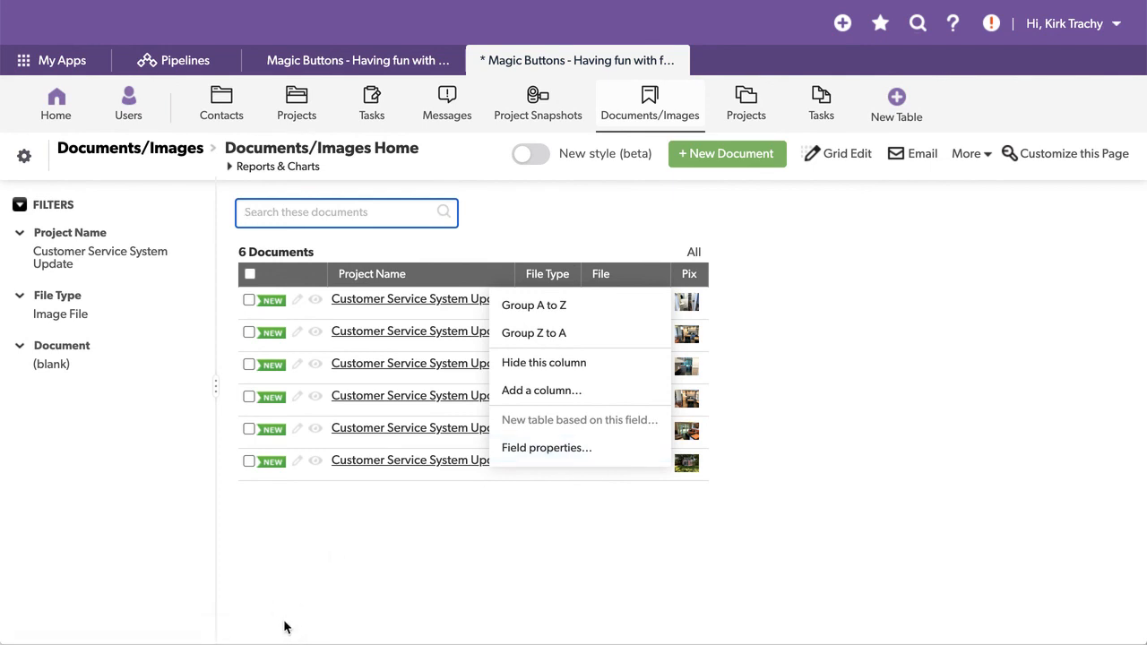
pyautogui.click(547, 448)
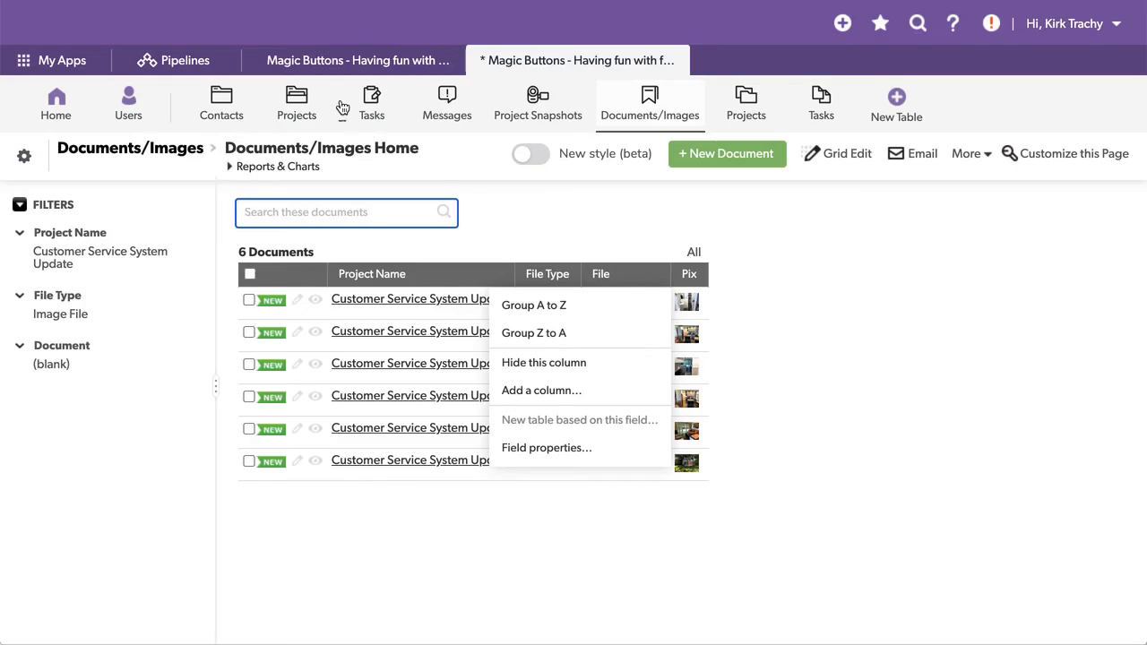
pyautogui.click(351, 61)
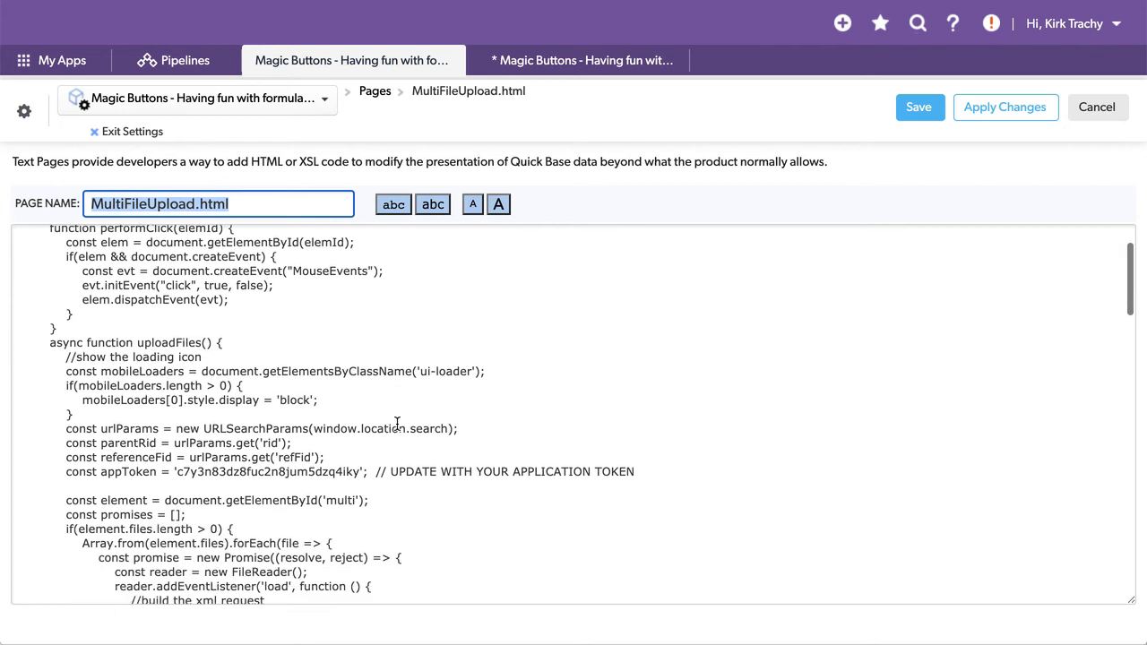
# Scroll the script down to the request.open line holding the destination table URL.
pyautogui.scroll(-3)
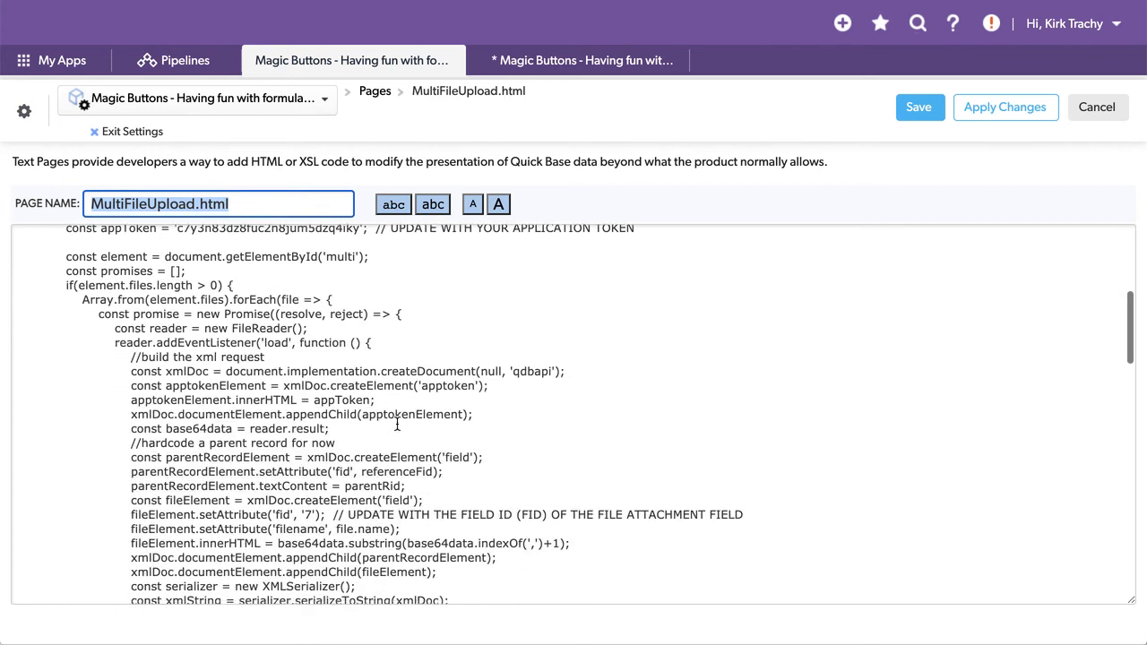
pyautogui.scroll(-3)
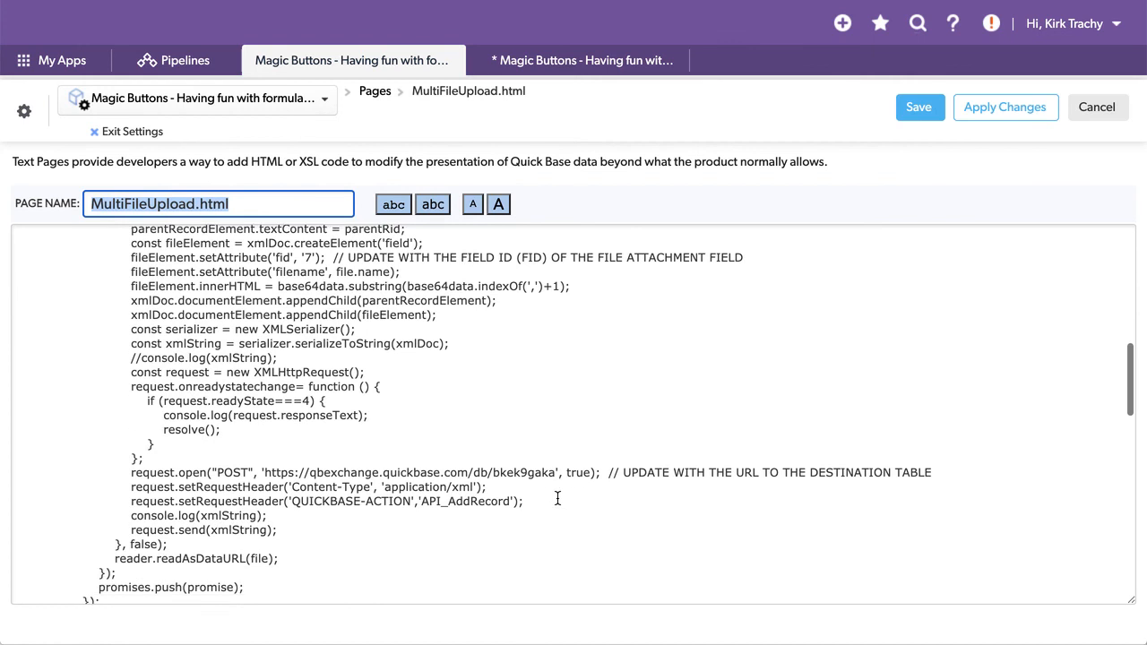
pyautogui.scroll(-3)
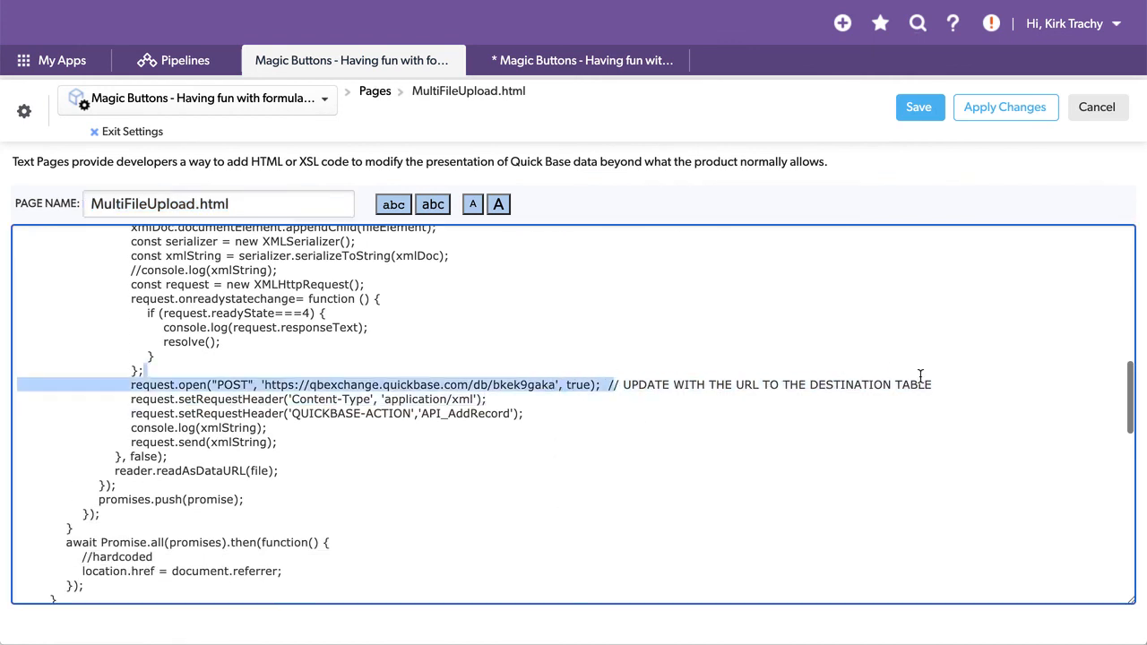
pyautogui.click(511, 524)
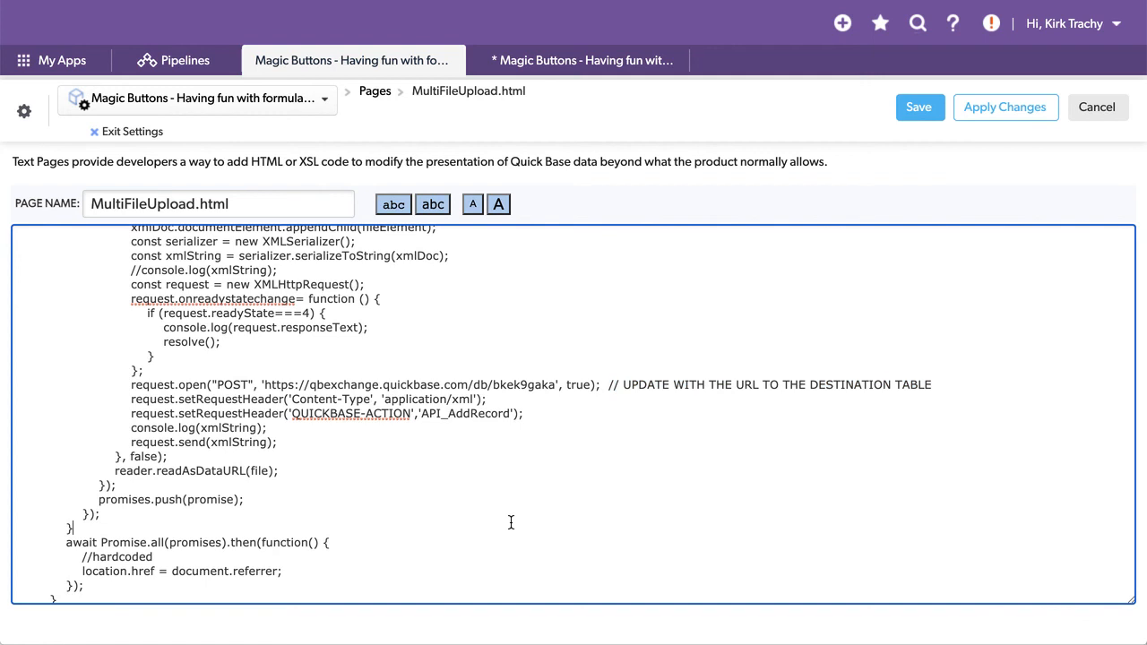
pyautogui.moveTo(265, 383)
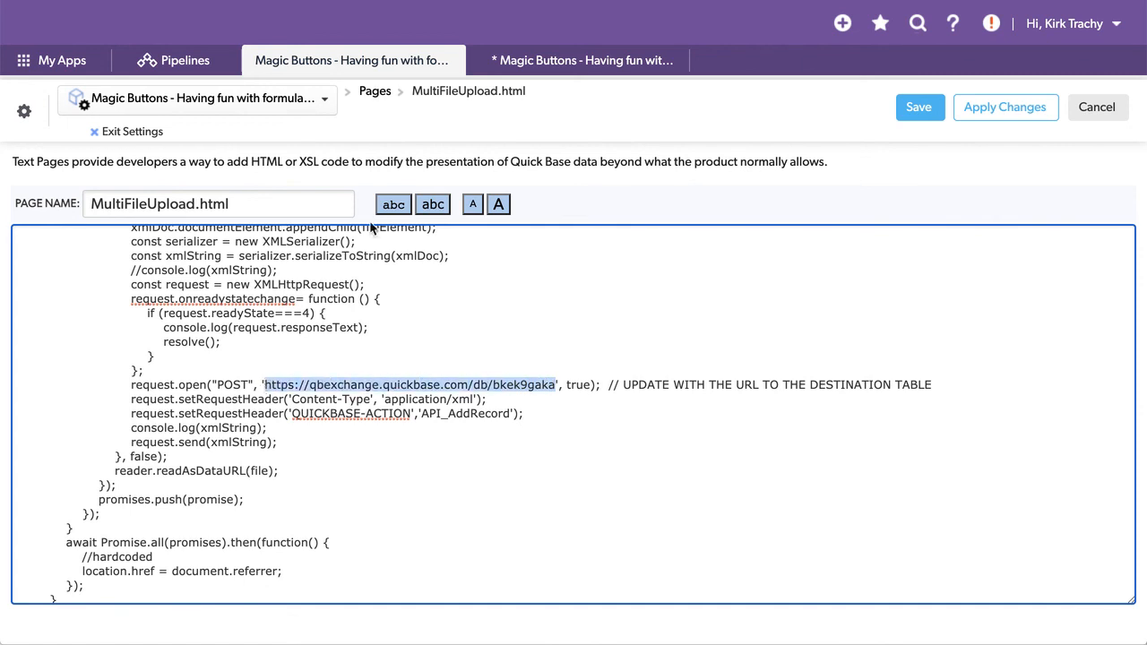
pyautogui.moveTo(352, 61)
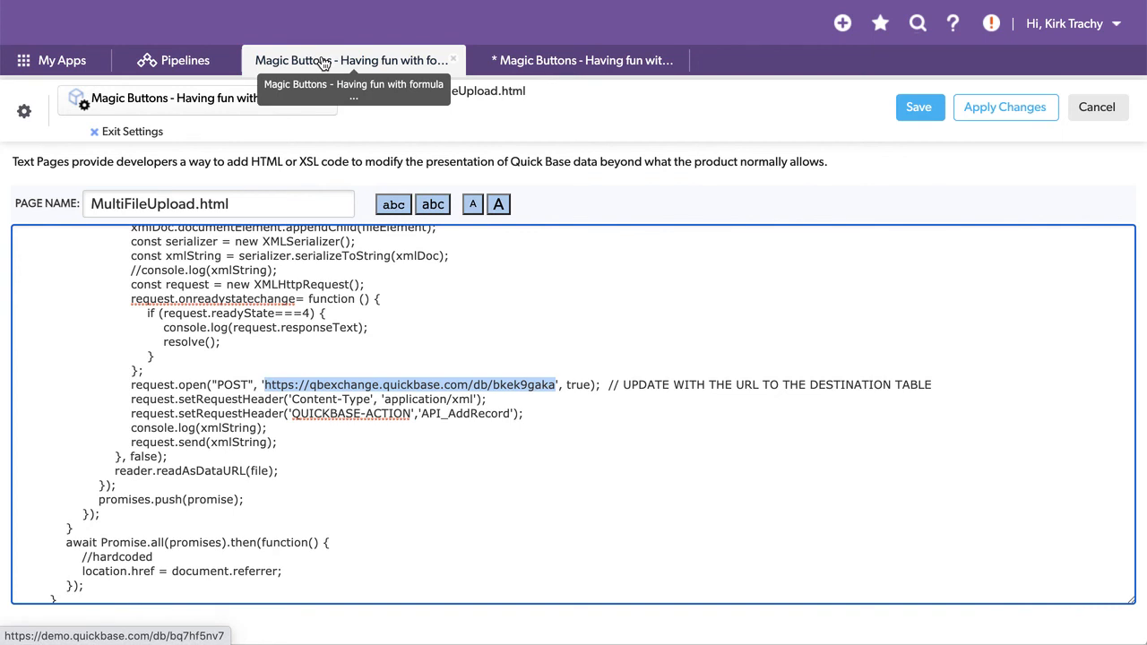
pyautogui.moveTo(509, 304)
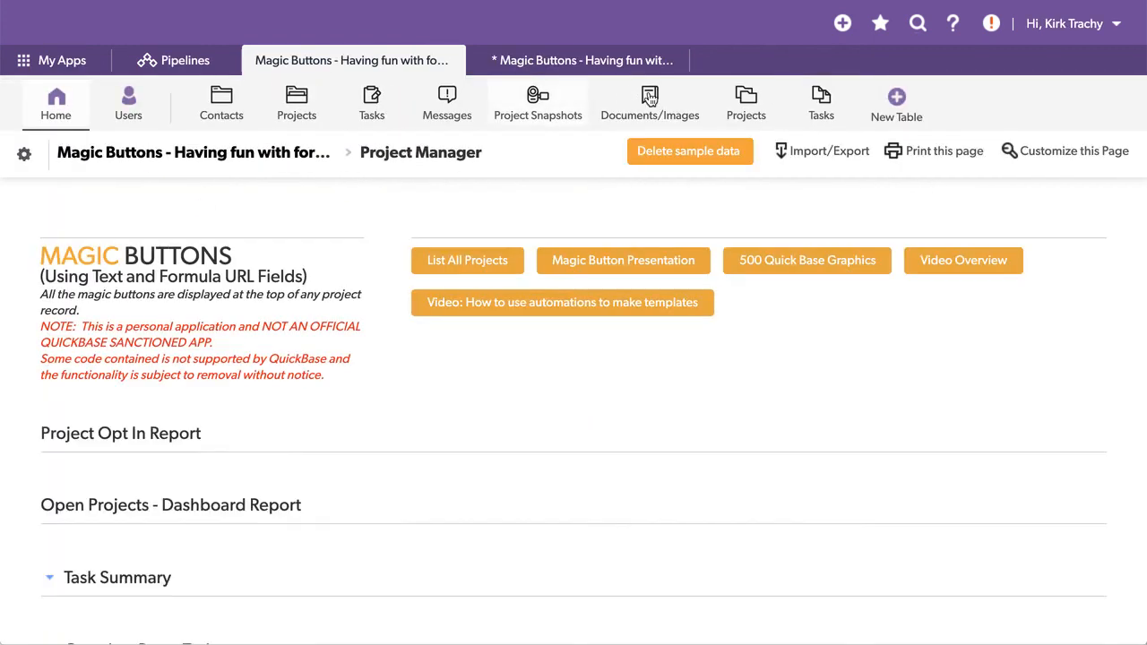
# Return to the app home and bring up the Pages list in the app settings.
pyautogui.click(649, 102)
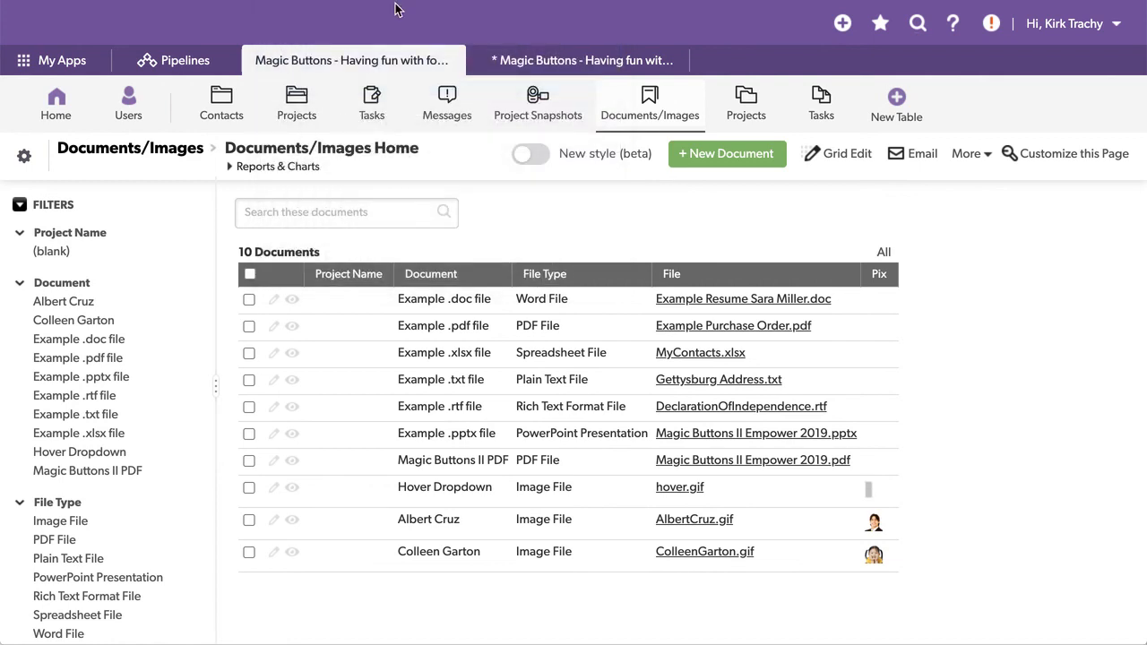
pyautogui.moveTo(380, 168)
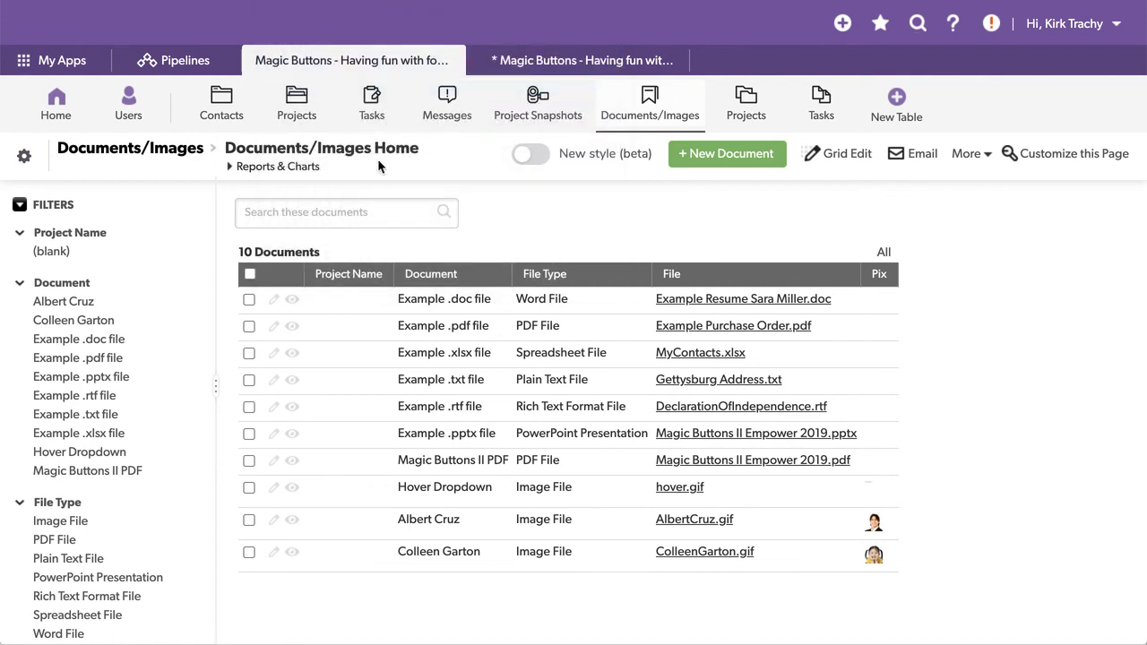
pyautogui.click(56, 98)
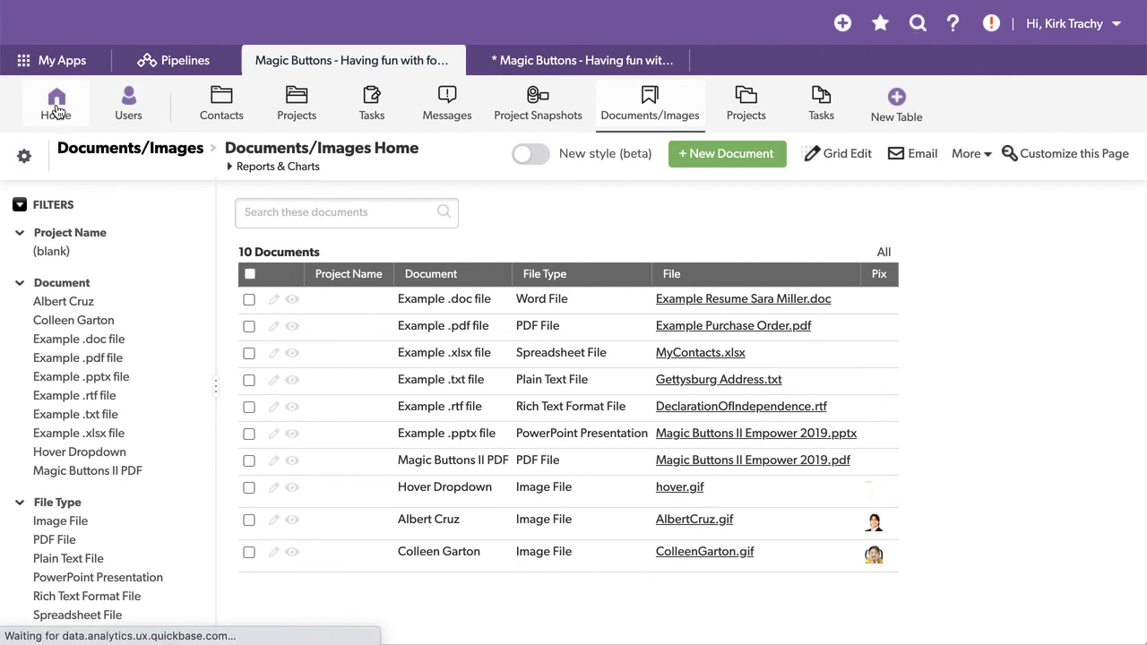
pyautogui.click(55, 102)
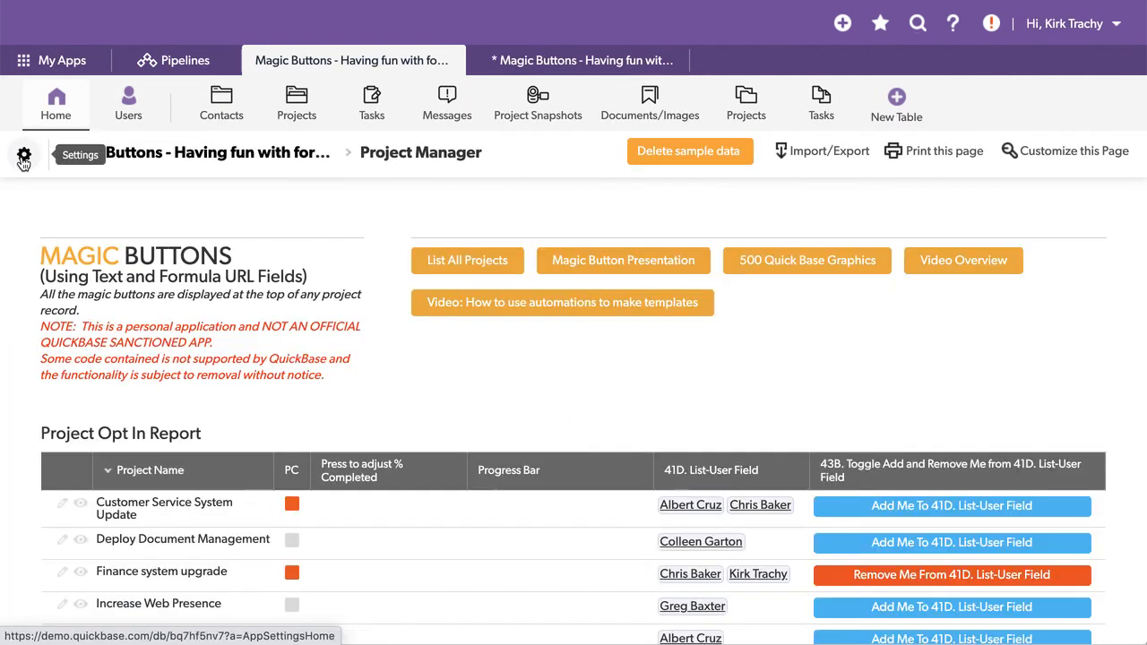
pyautogui.click(23, 154)
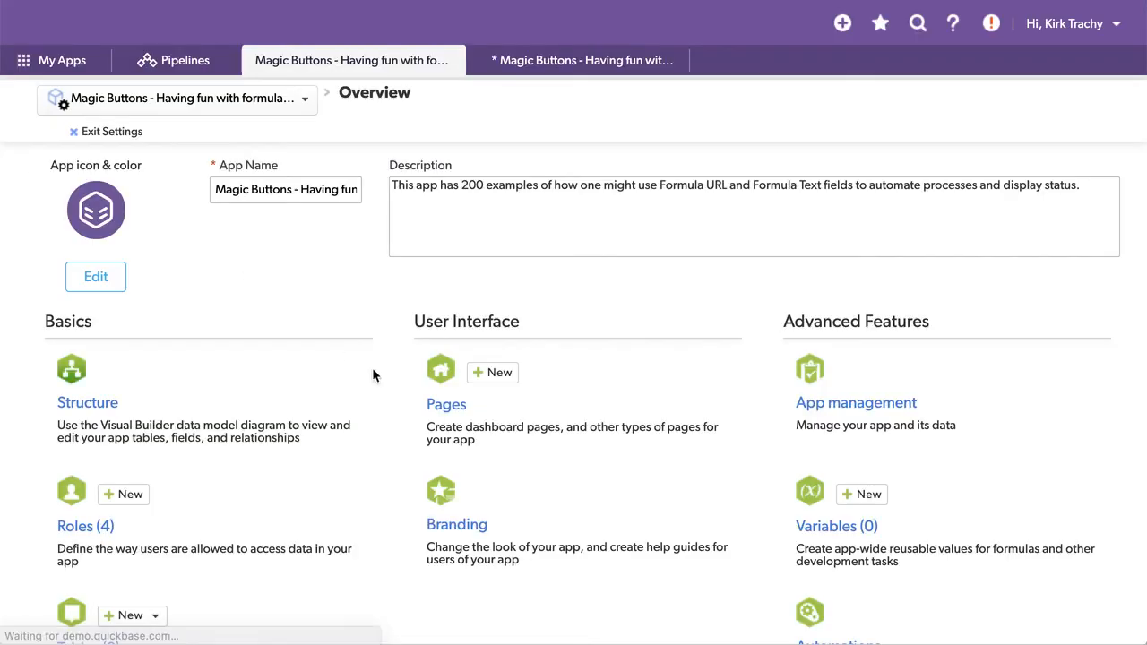
pyautogui.click(447, 405)
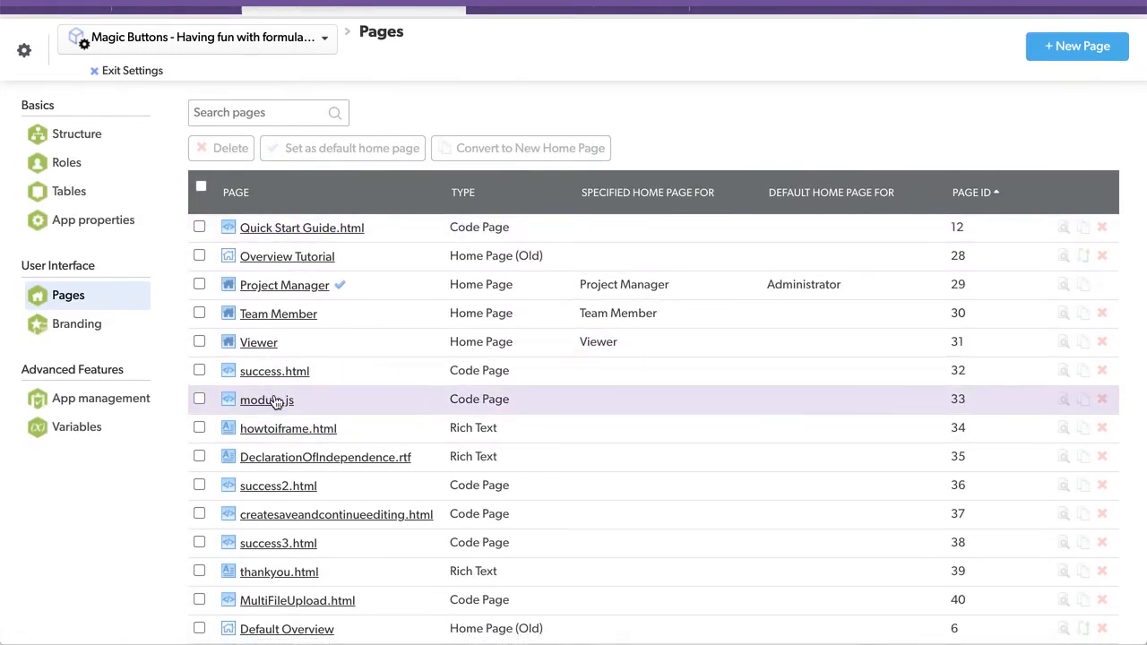
# Reopen MultiFileUpload.html and scroll to the API_AddRecord request line.
pyautogui.scroll(-3)
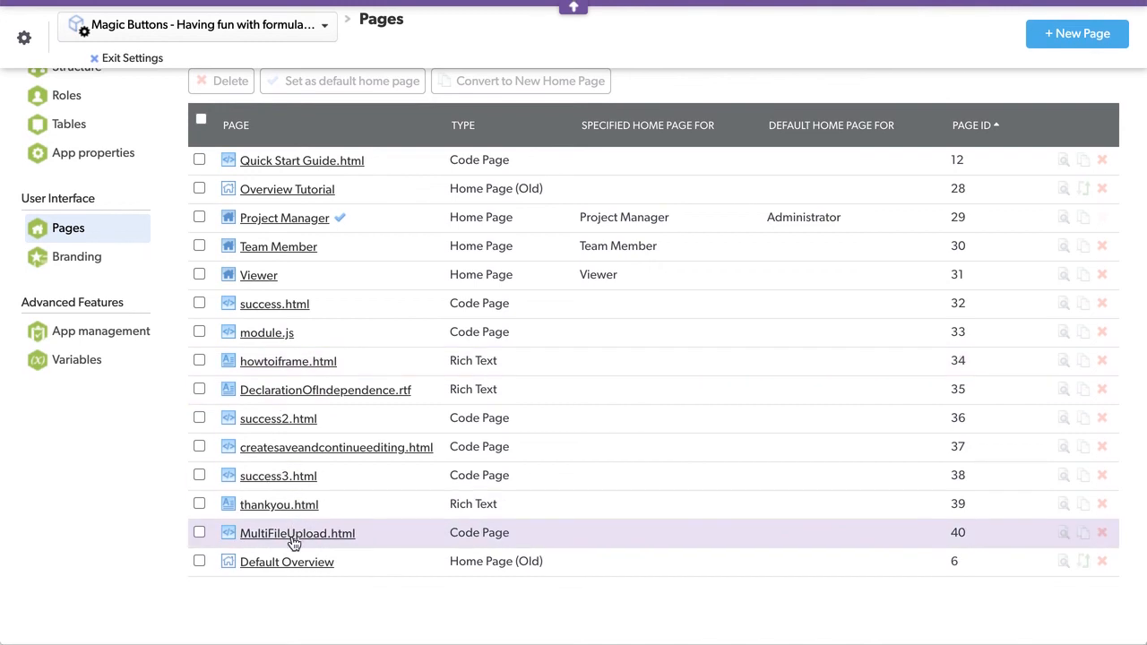
pyautogui.click(297, 533)
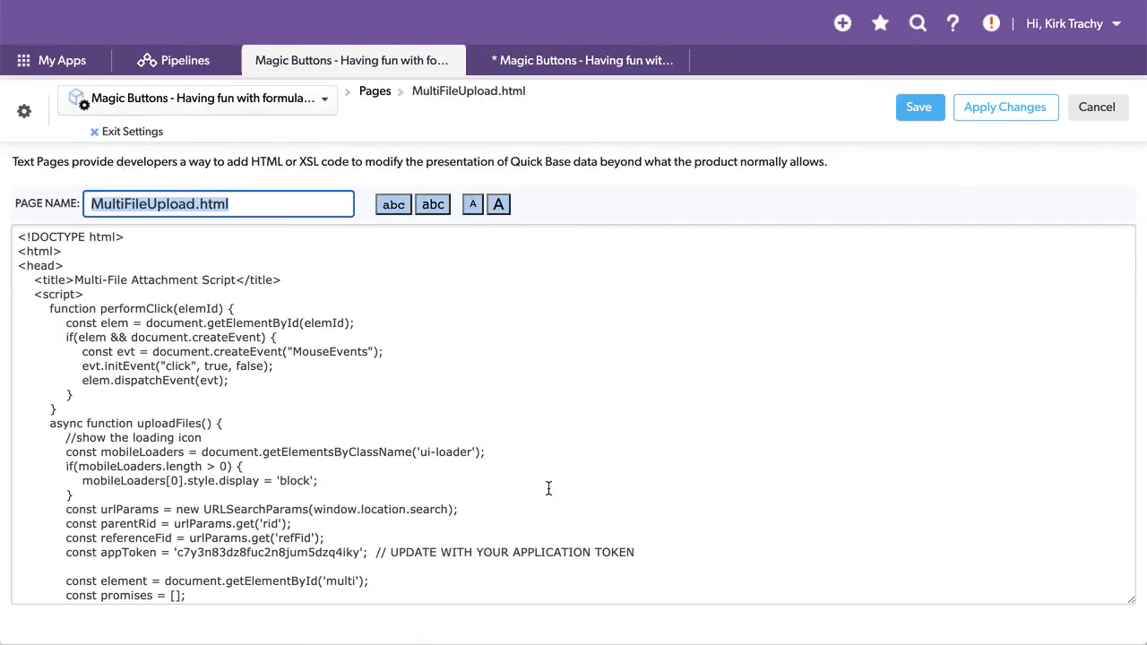
pyautogui.scroll(-3)
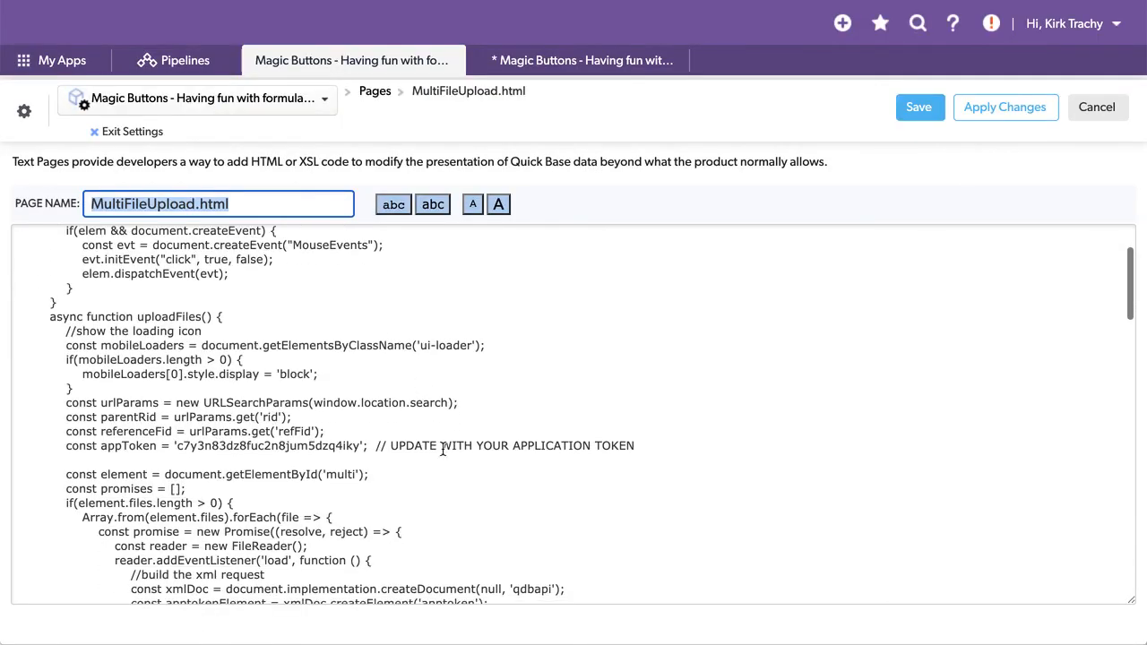
pyautogui.scroll(-3)
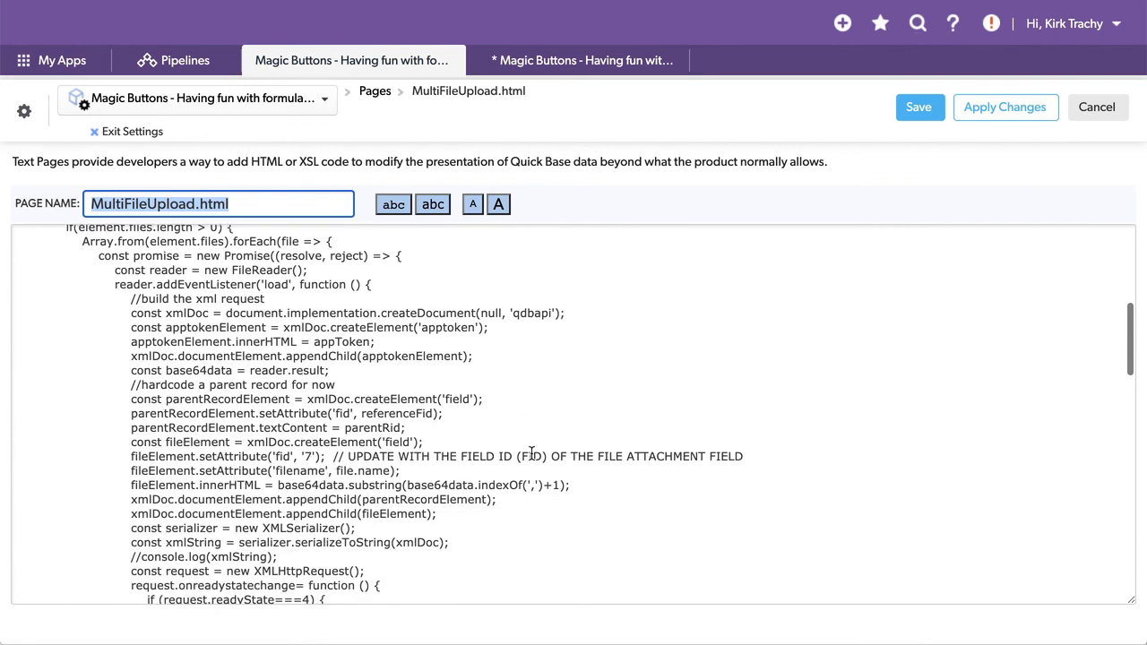
pyautogui.scroll(-3)
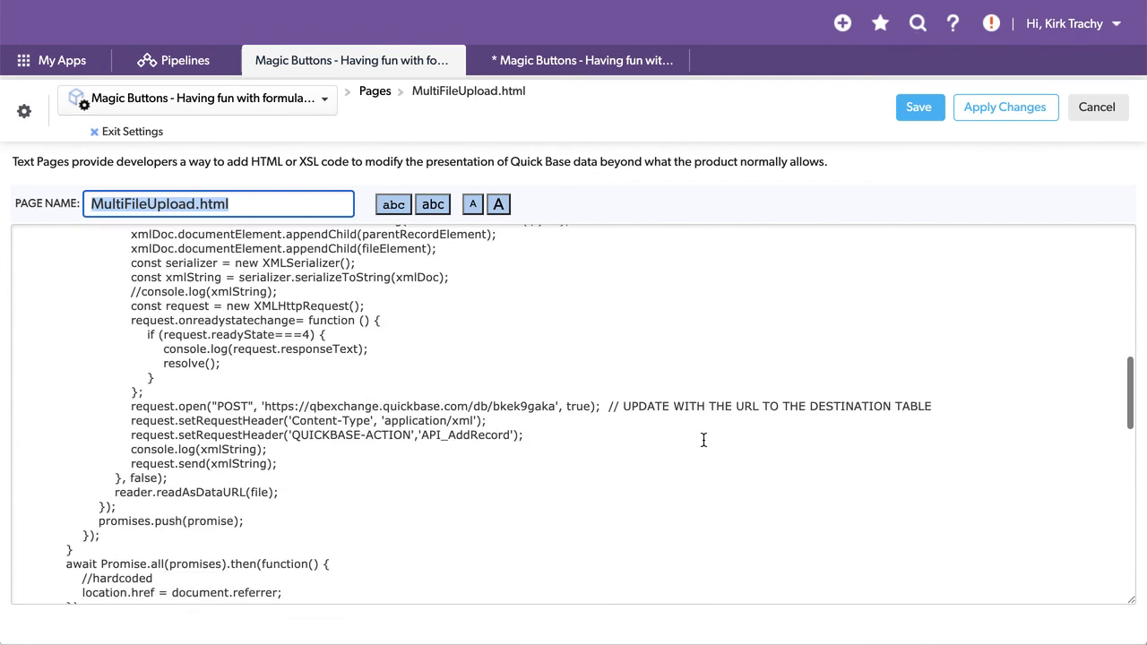
pyautogui.scroll(-3)
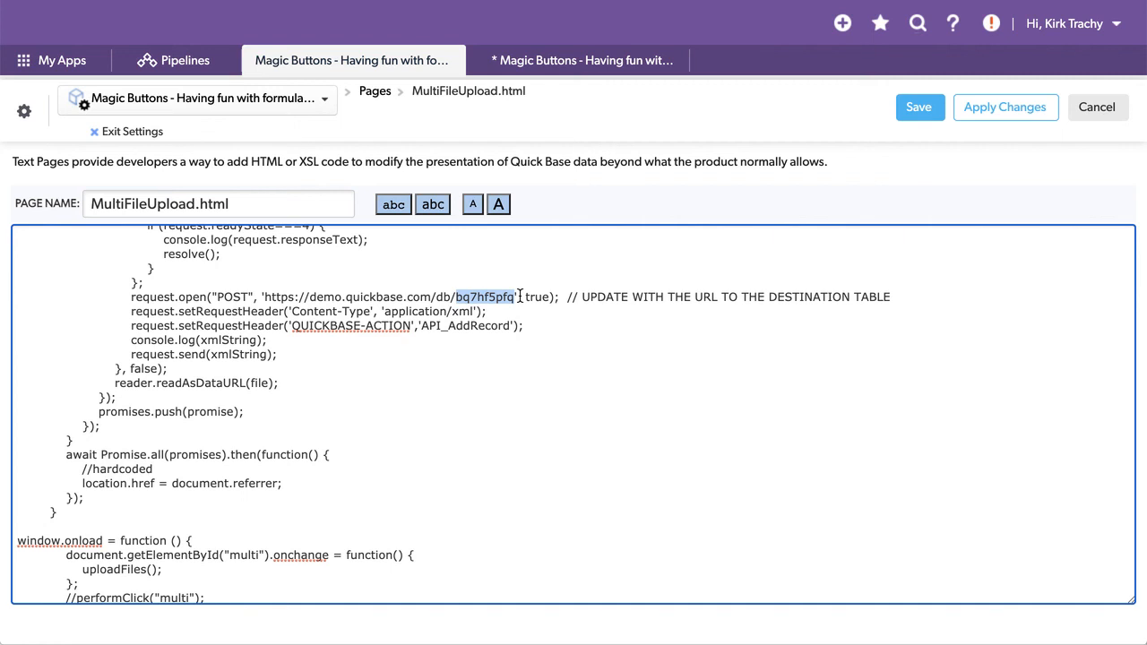
# Point the upload request at the demo.quickbase.com destination table and save the code page.
pyautogui.scroll(-3)
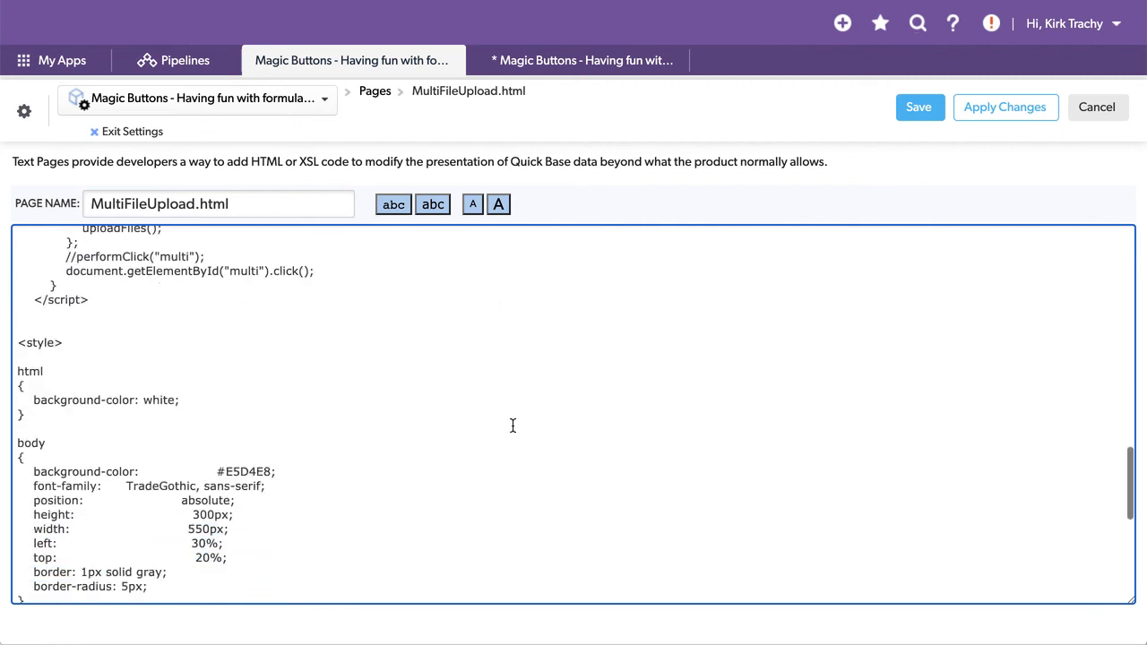
pyautogui.scroll(-3)
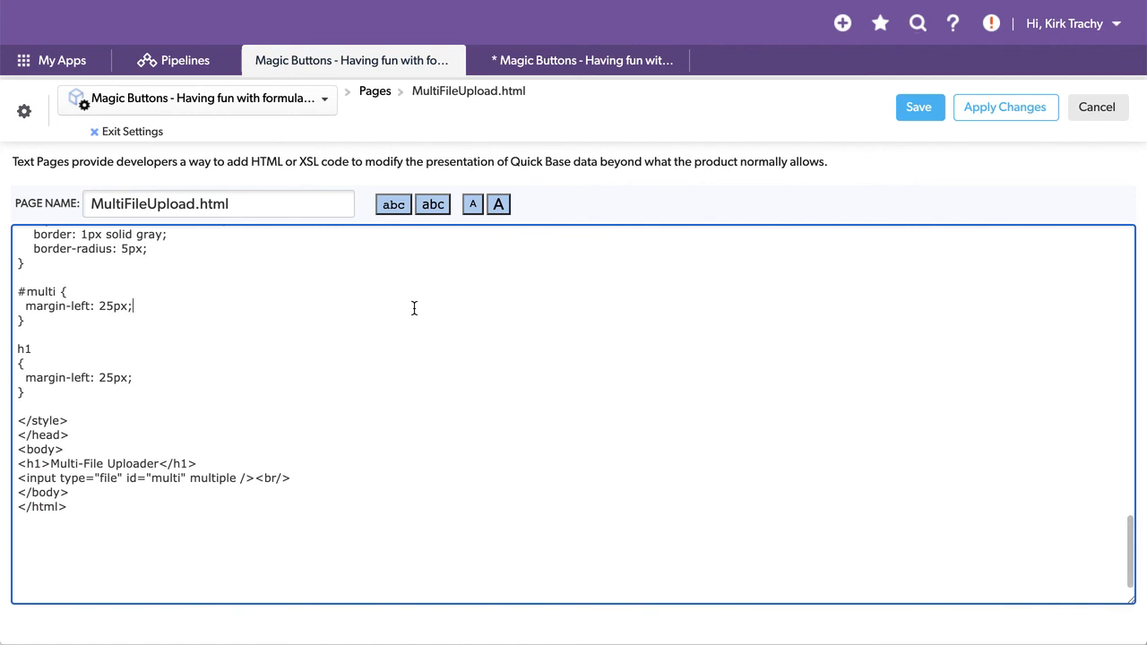
pyautogui.press('ctrl+a')
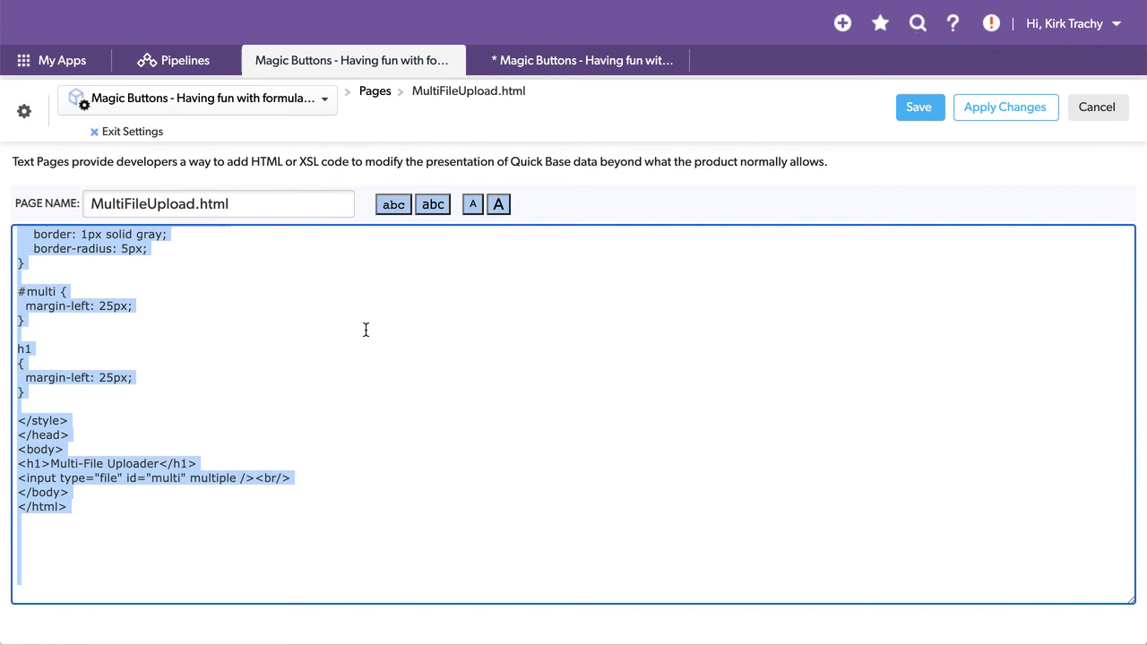
pyautogui.scroll(3)
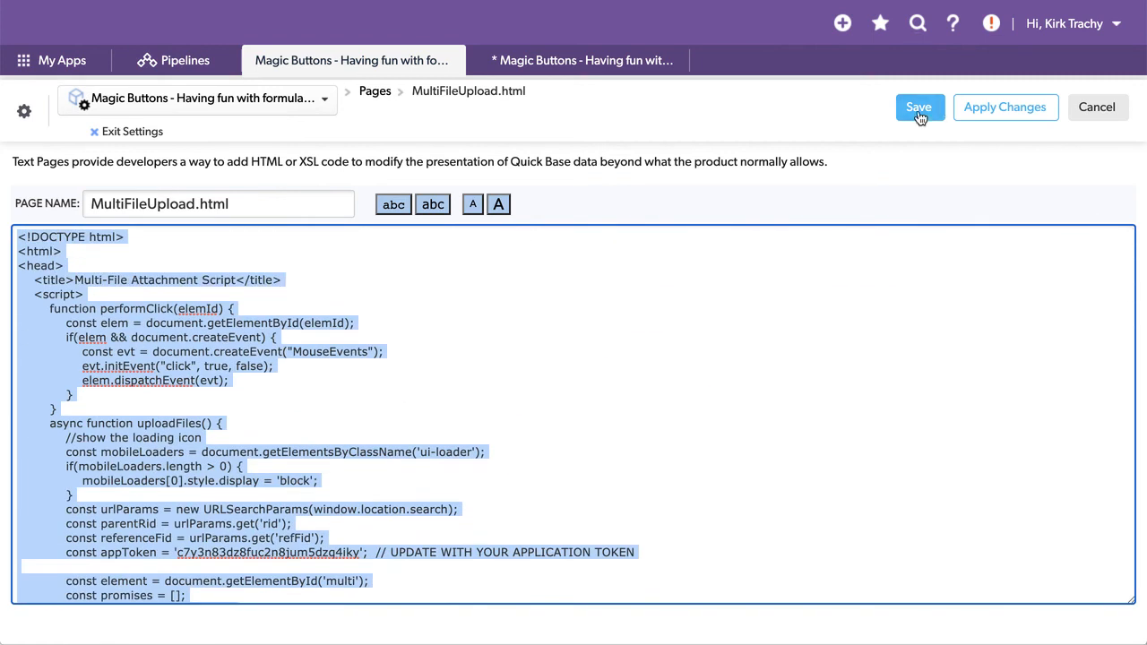
pyautogui.click(917, 107)
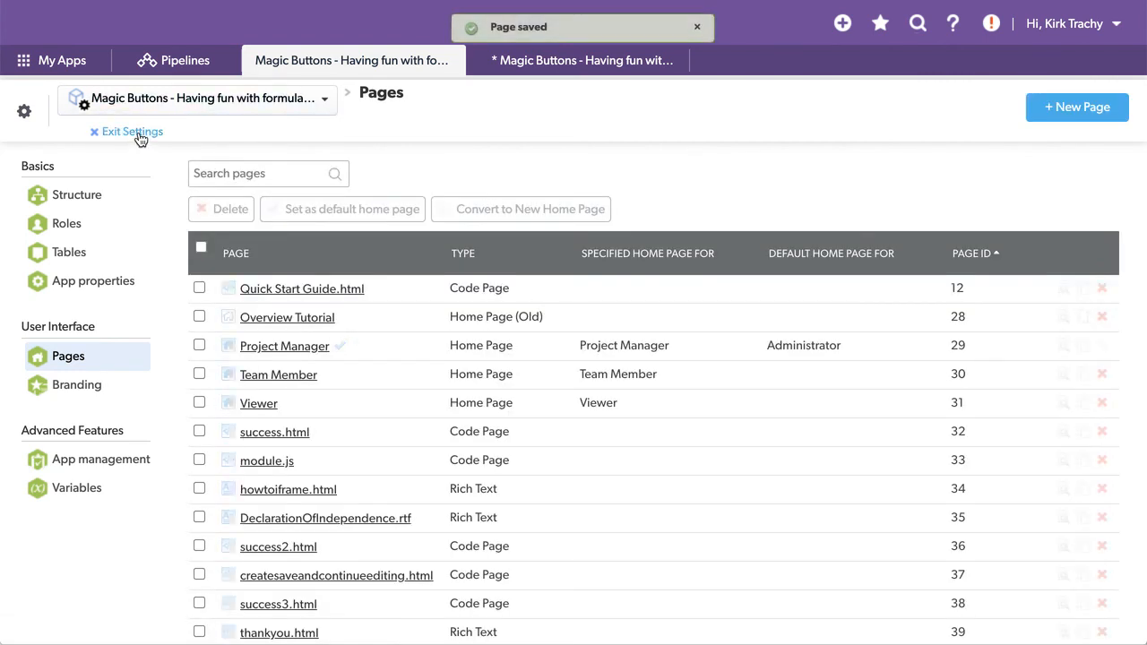
# Leave settings, open Project #1's Multiple Documents tab and launch the multi-file uploader.
pyautogui.click(132, 133)
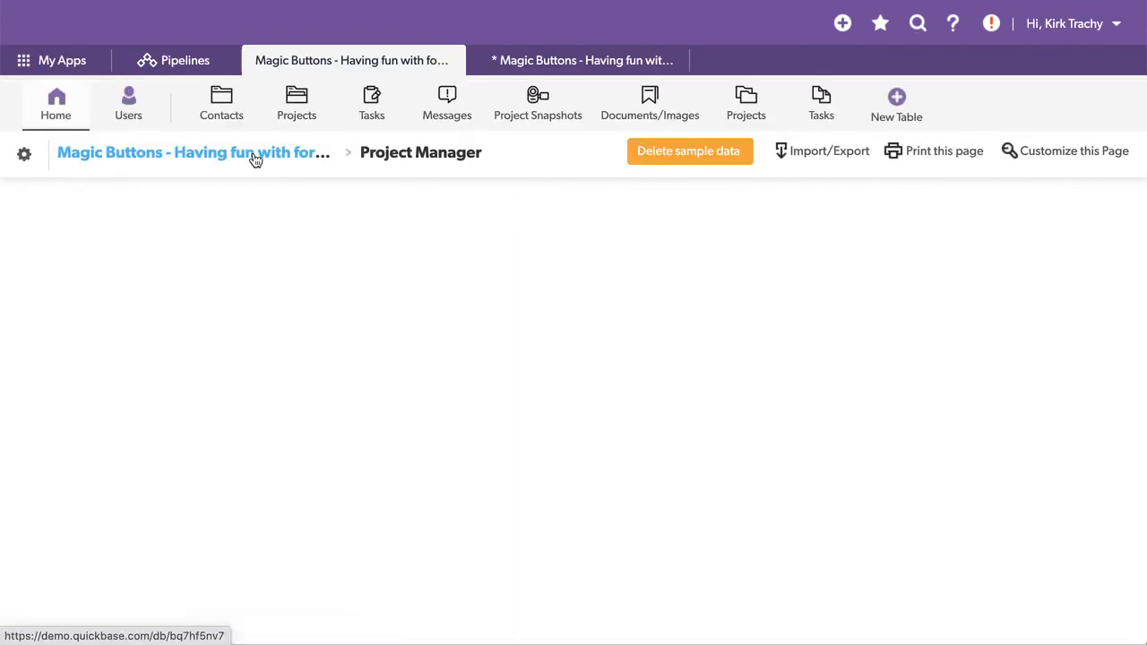
pyautogui.click(296, 102)
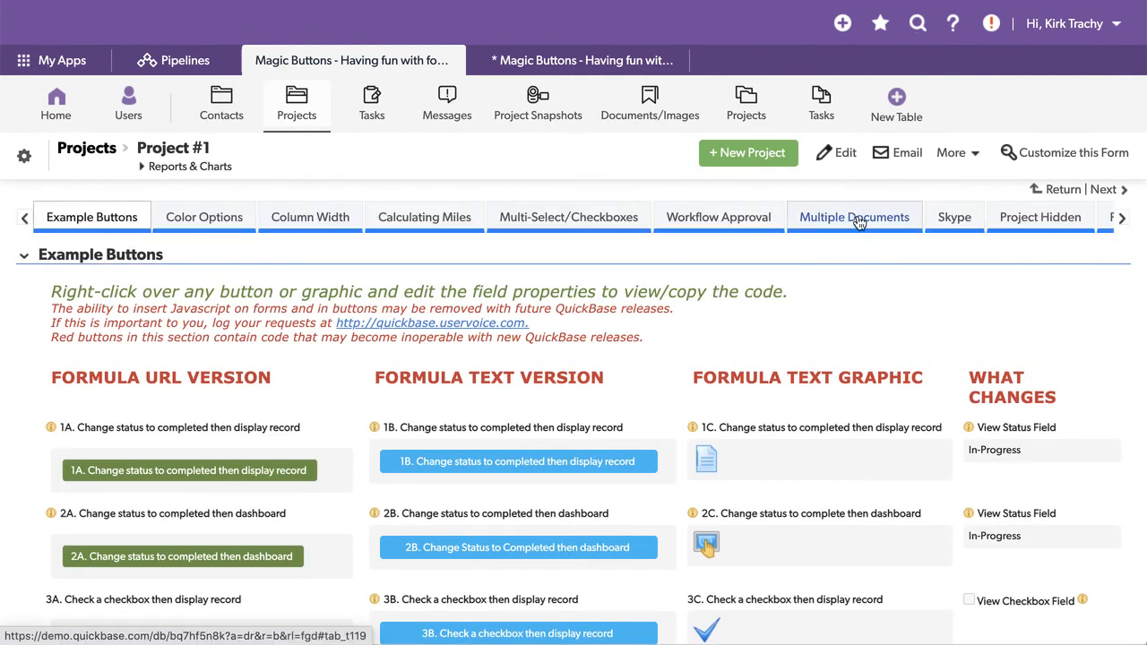
pyautogui.click(853, 217)
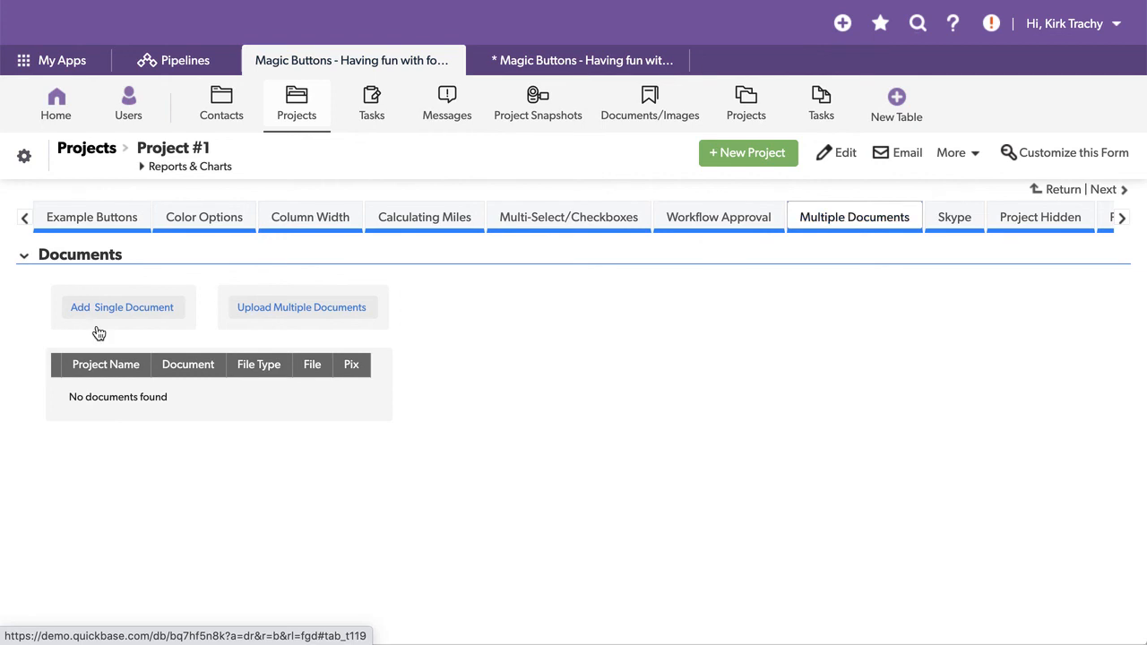
pyautogui.click(301, 309)
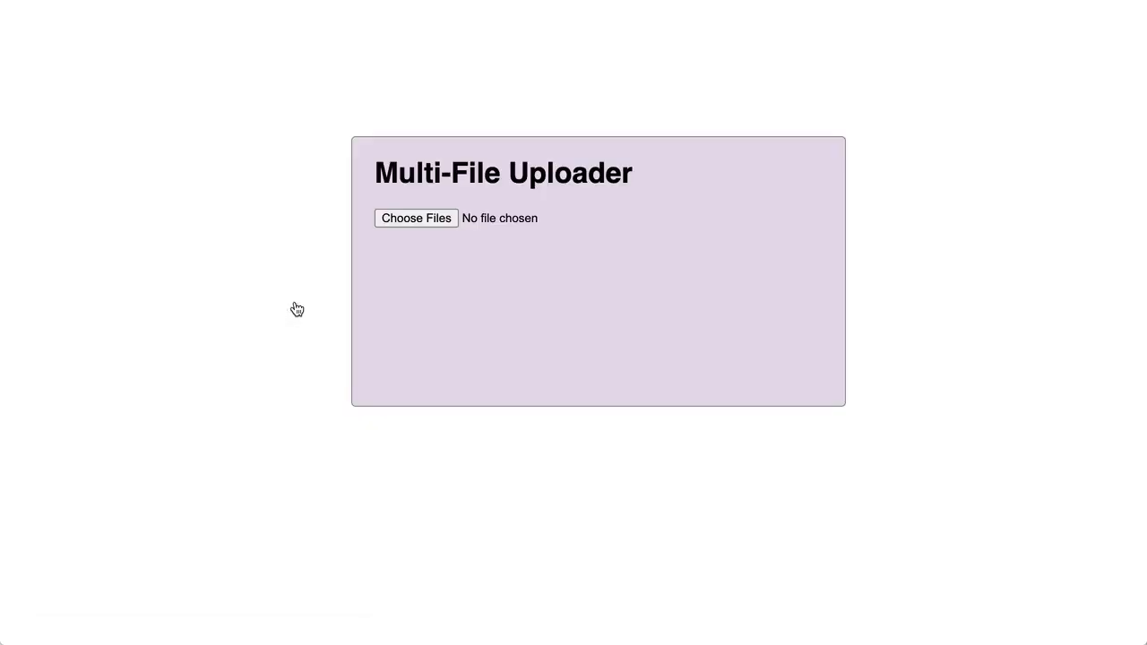
# Select the six images IMG_9444 through IMG_9438 from Downloads for upload.
pyautogui.click(416, 219)
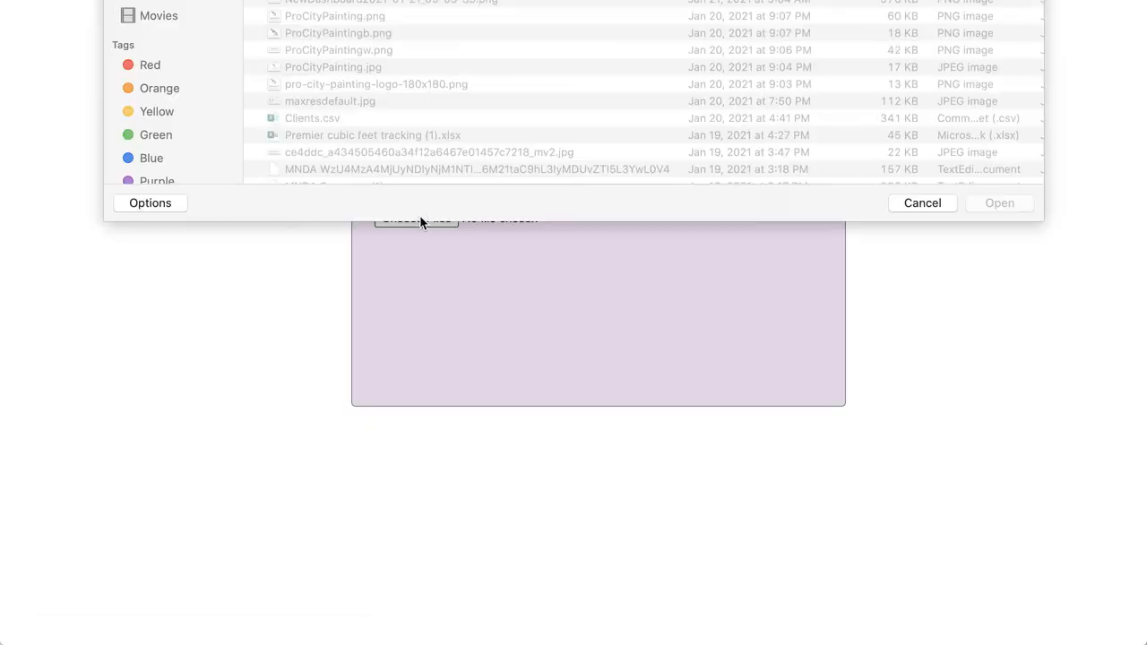
pyautogui.click(319, 251)
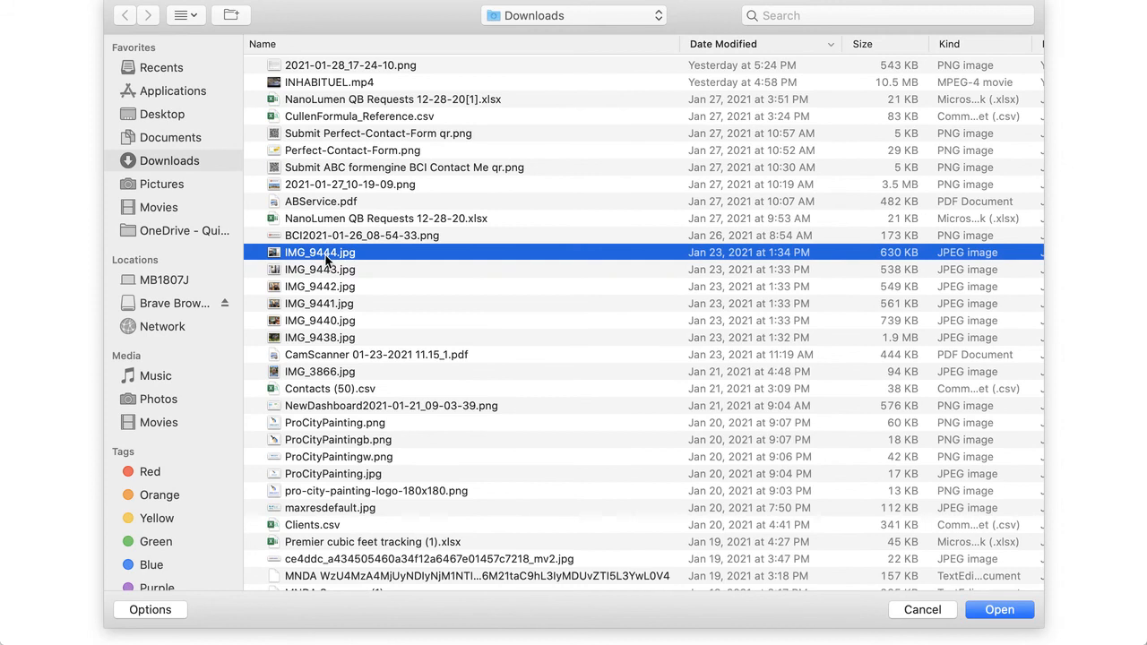
pyautogui.click(319, 337)
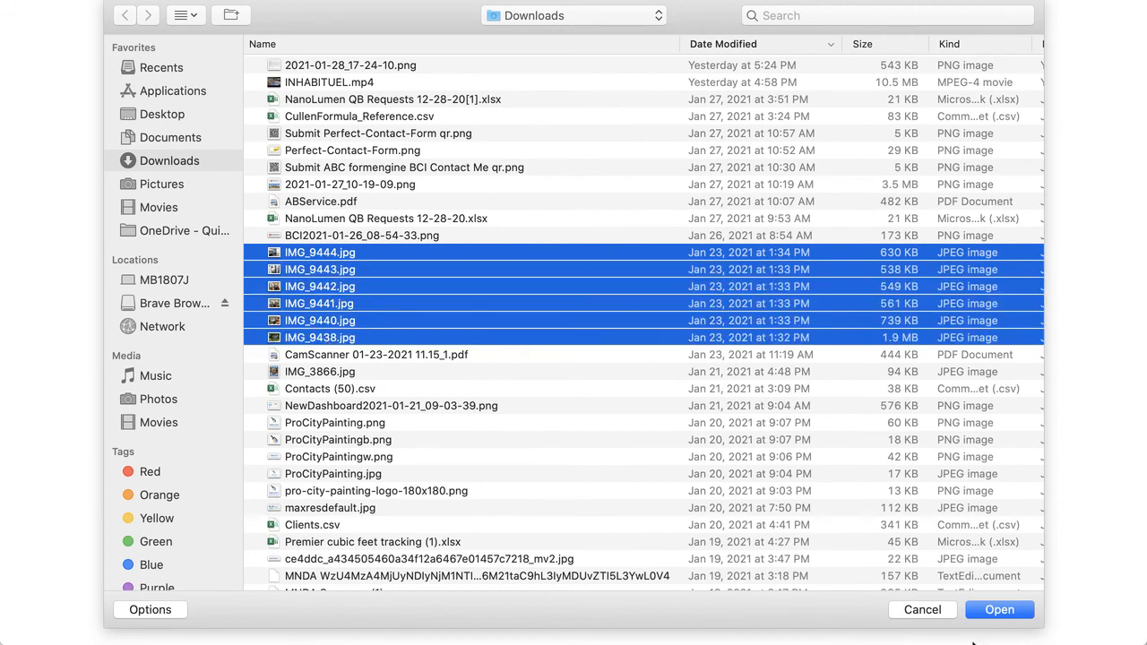
pyautogui.click(1000, 609)
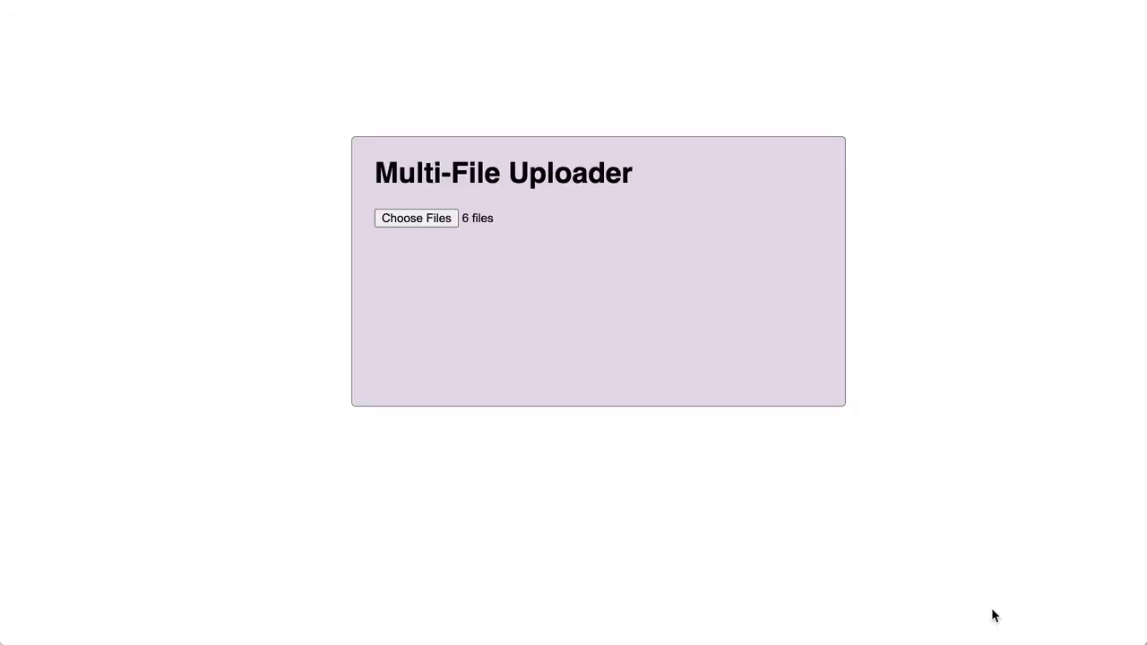
pyautogui.moveTo(477, 226)
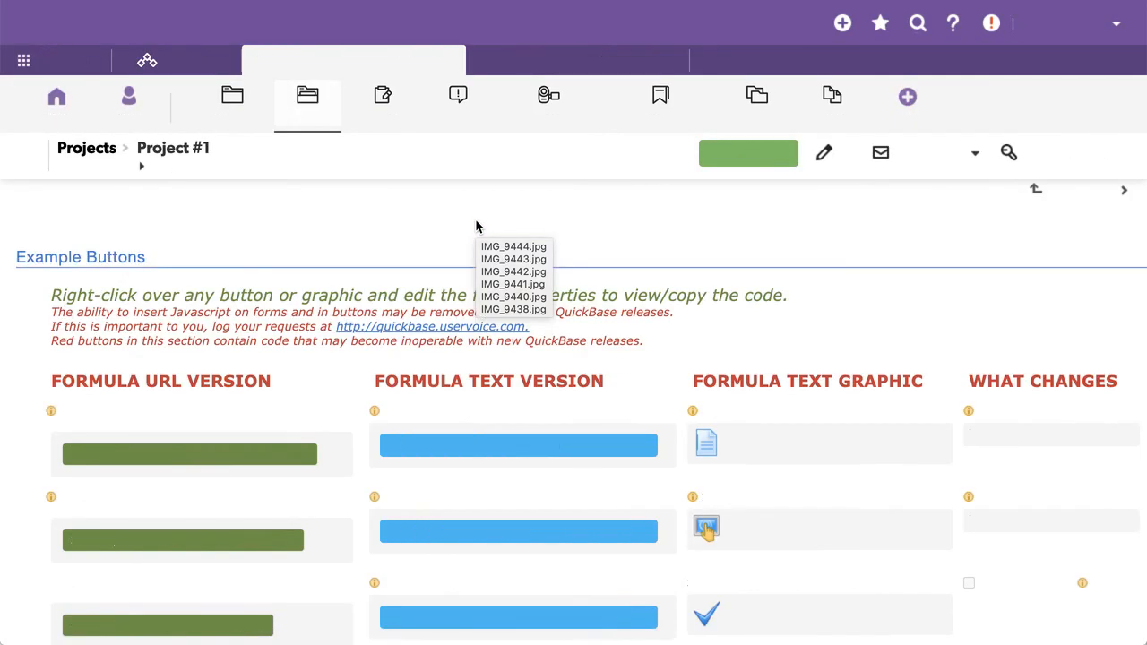
# Review Project #1's six uploaded documents, then return to the Project Manager home page.
pyautogui.click(853, 217)
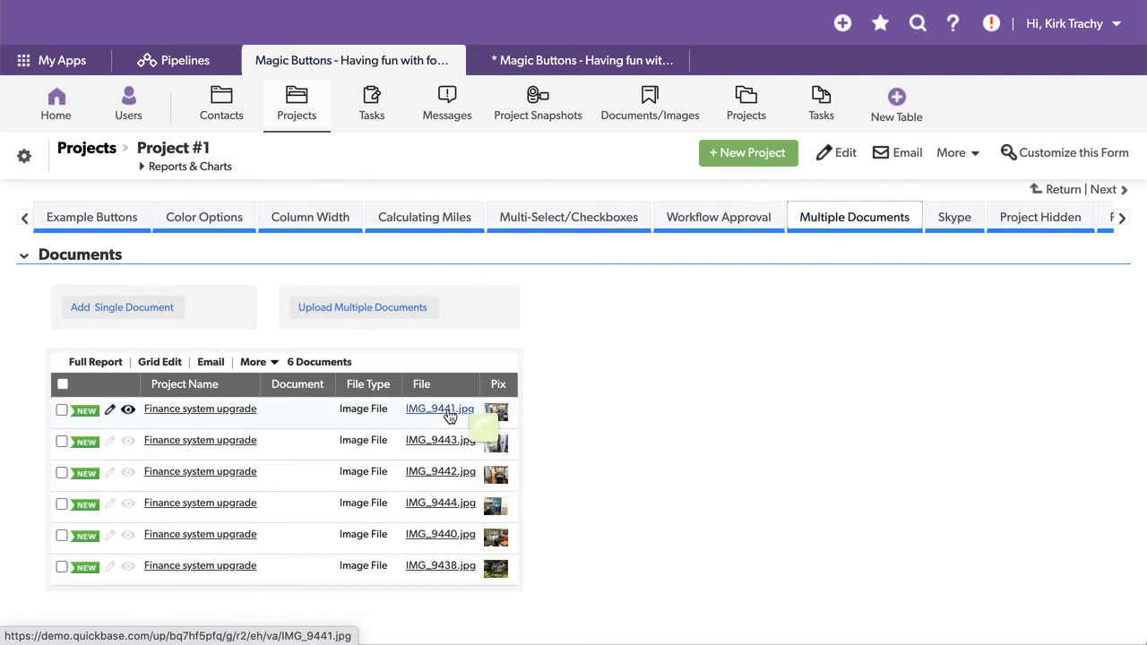
pyautogui.moveTo(445, 554)
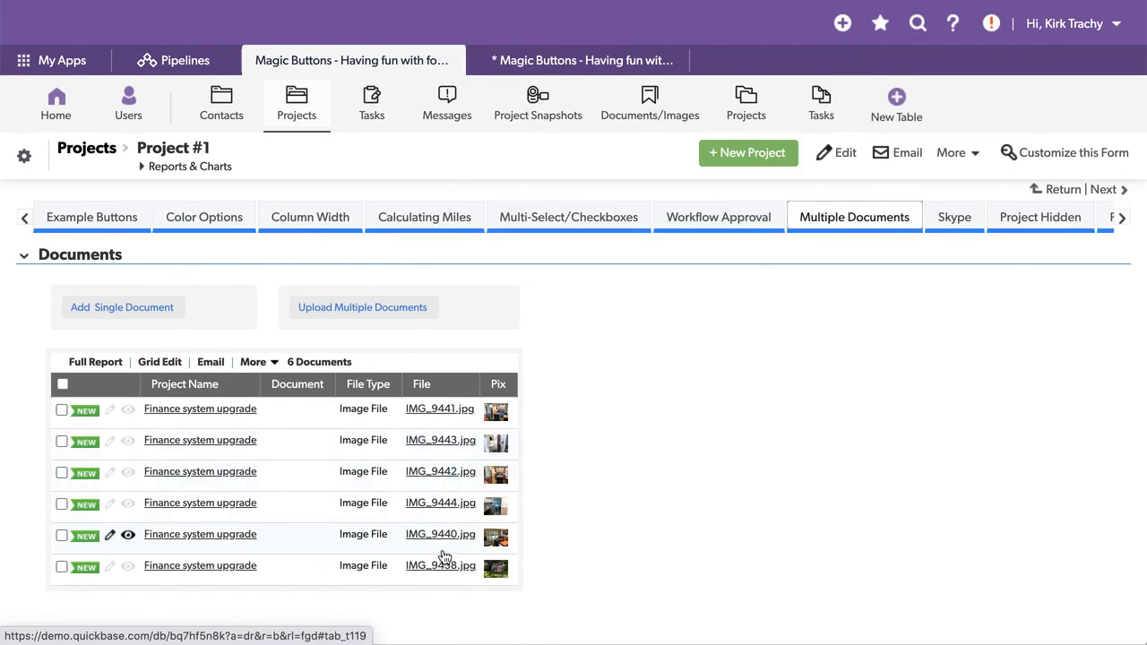
pyautogui.moveTo(739, 333)
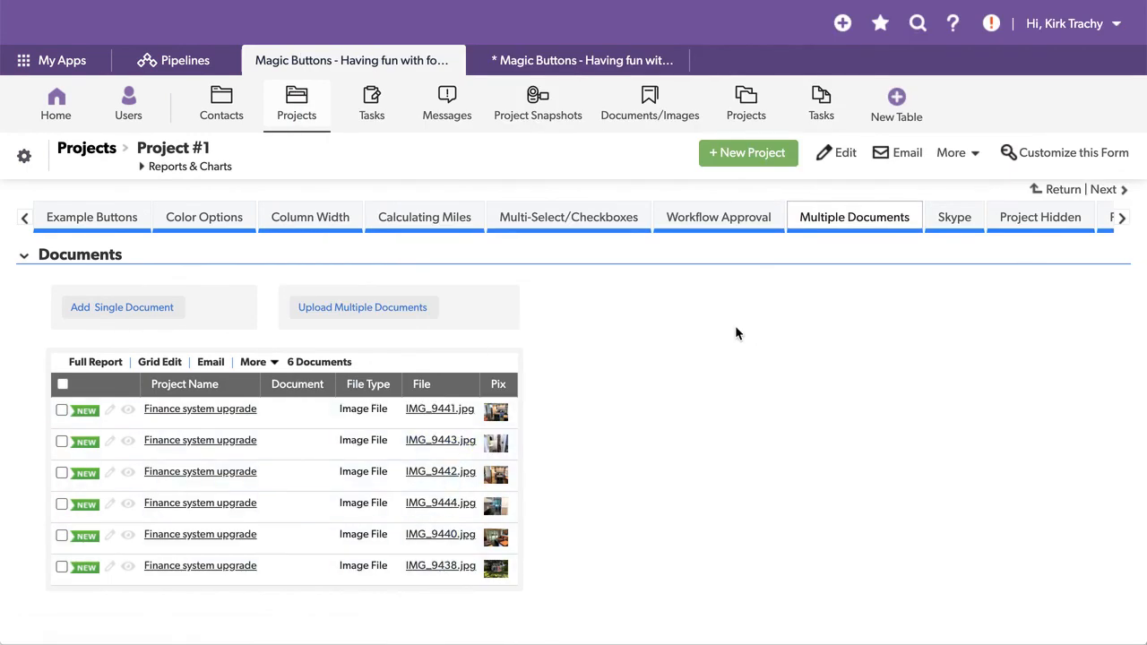
pyautogui.click(351, 61)
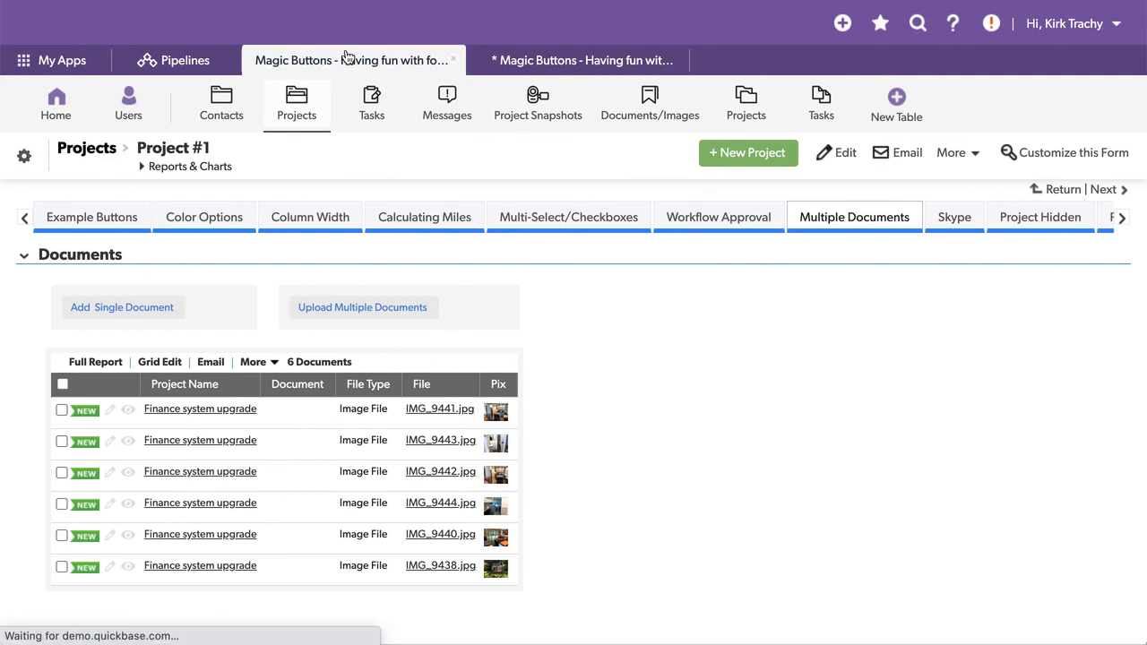
pyautogui.click(55, 102)
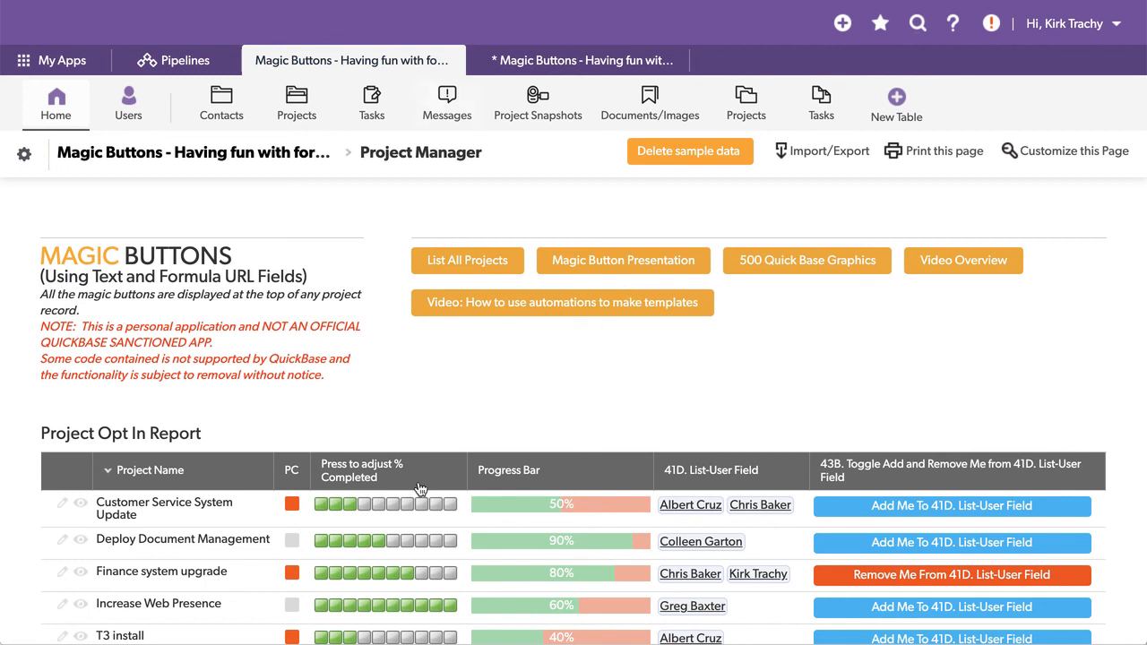
pyautogui.moveTo(457, 385)
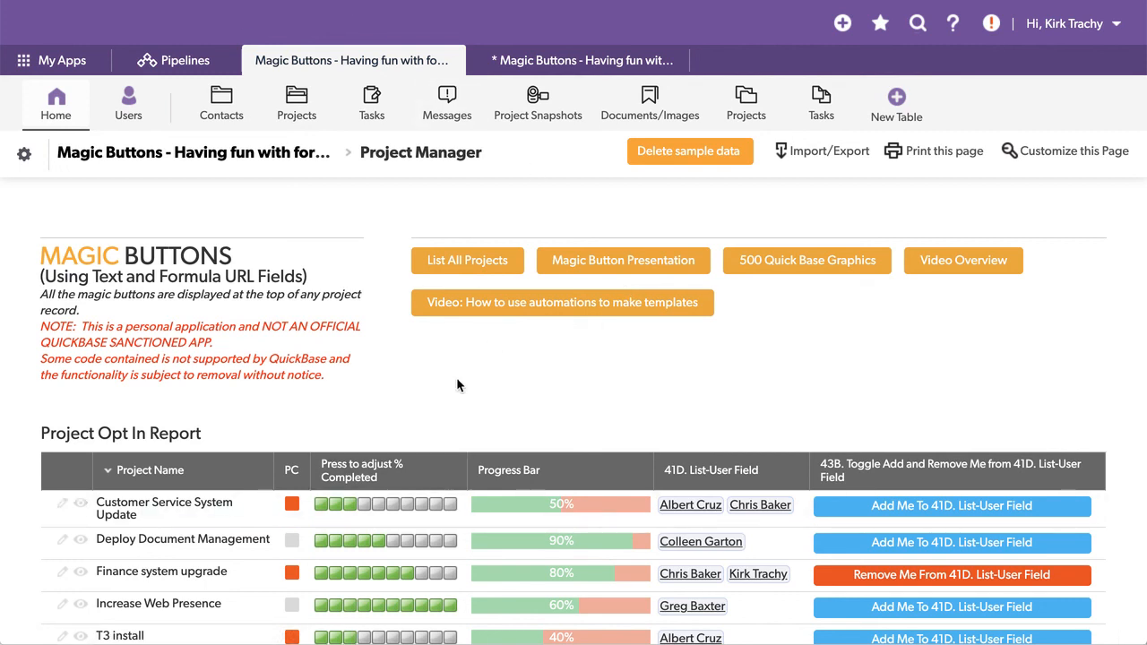